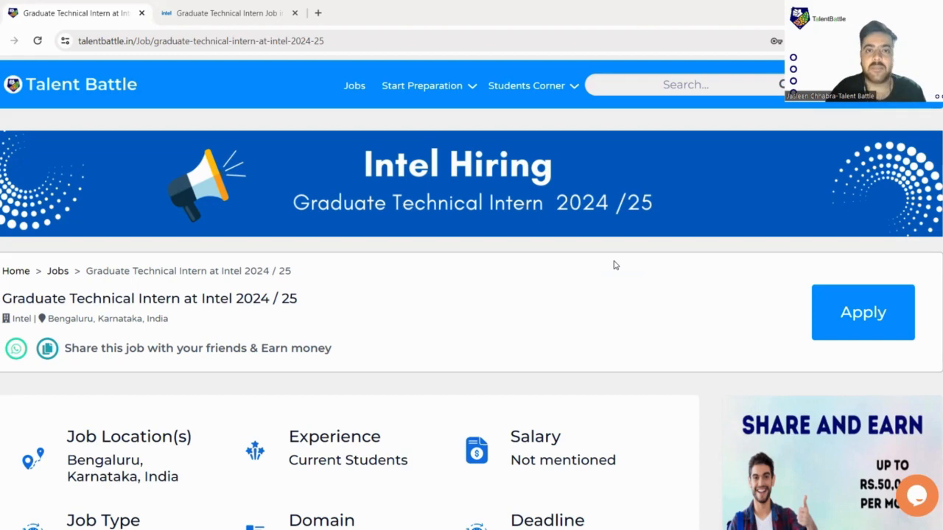
mouse_move(506, 228)
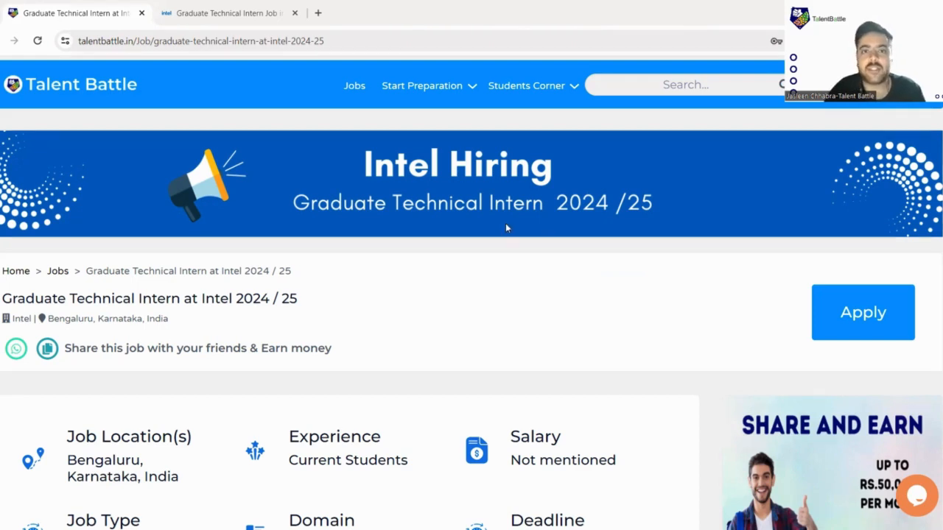
mouse_move(538, 192)
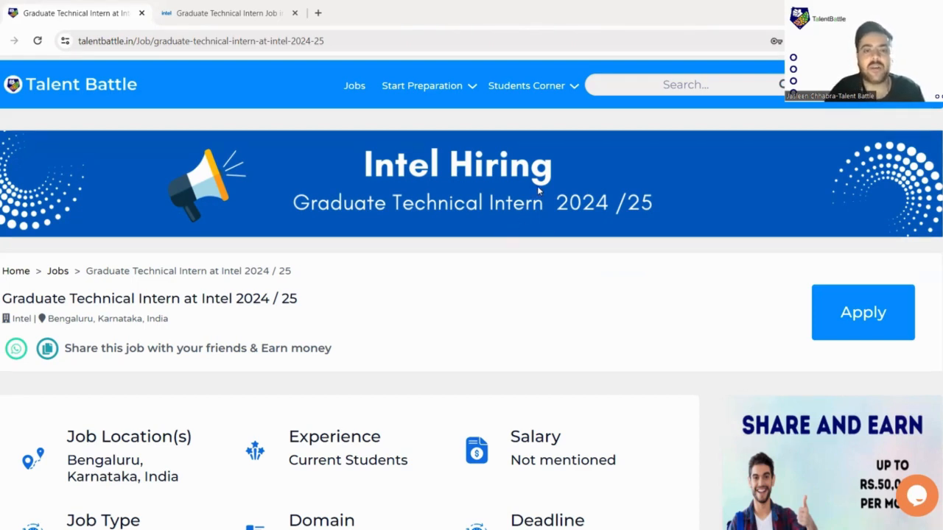
mouse_move(368, 73)
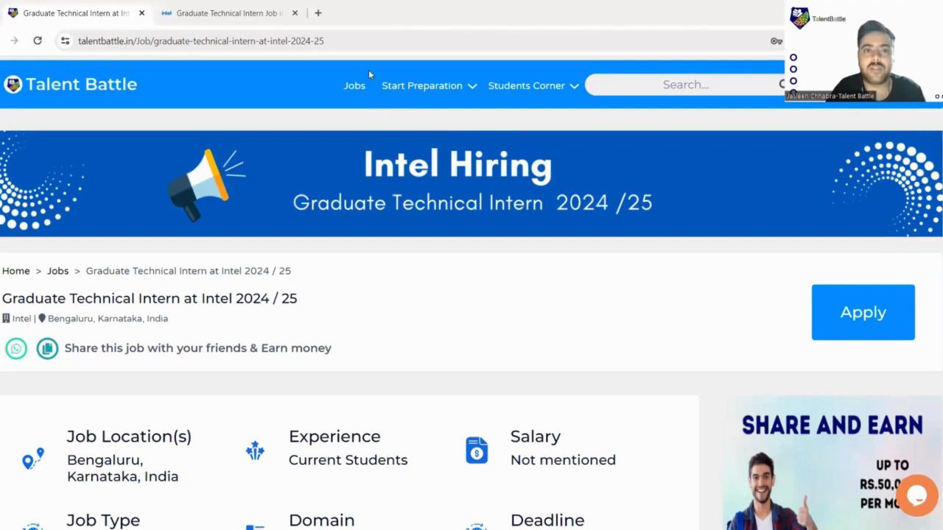
mouse_move(457, 221)
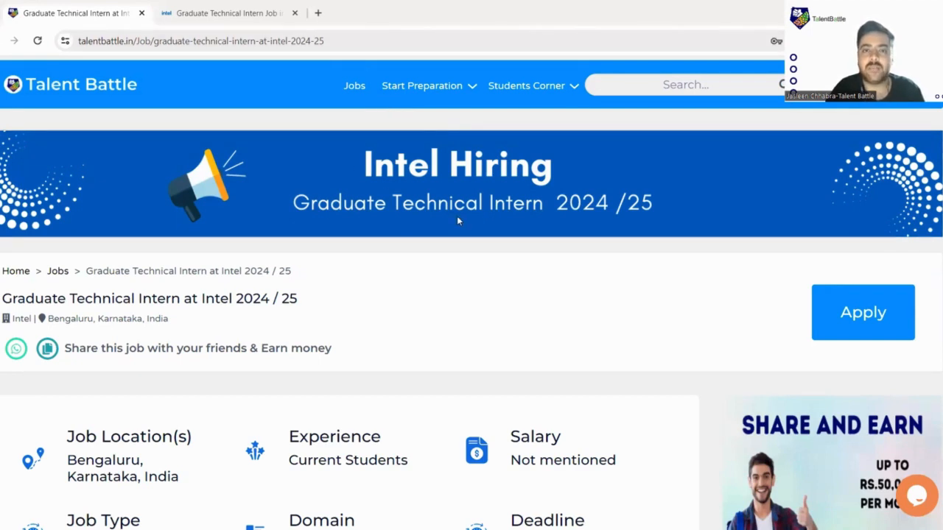
mouse_move(416, 190)
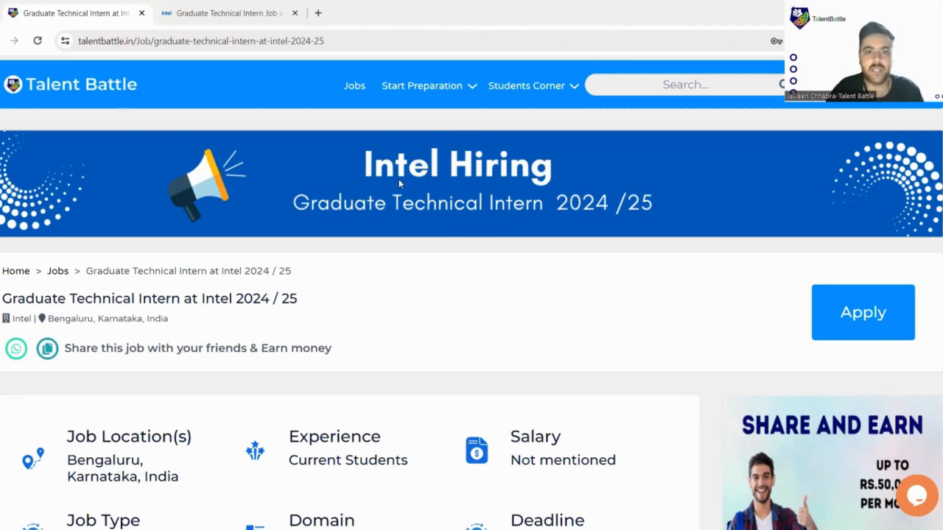
mouse_move(461, 204)
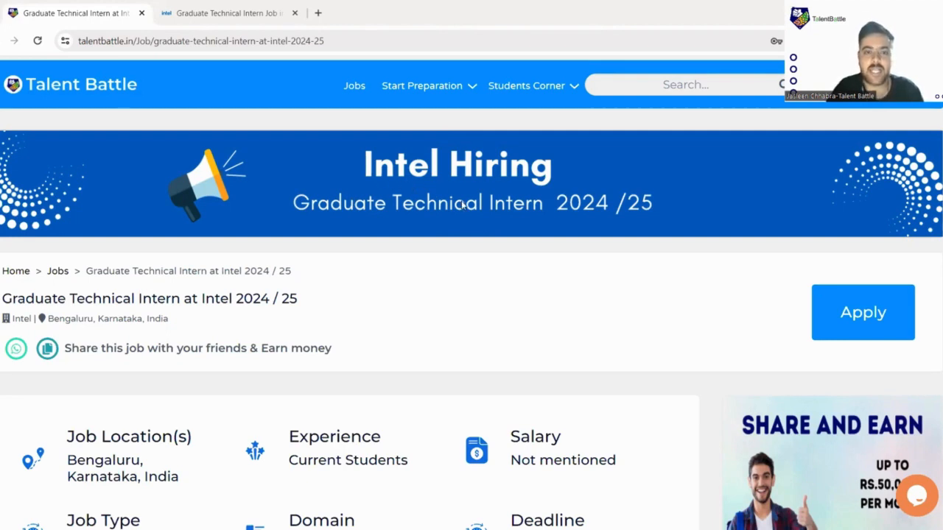
Scroll the Intel Graduate Technical Intern listing past the banner to its Job Description.
scroll(down, 3)
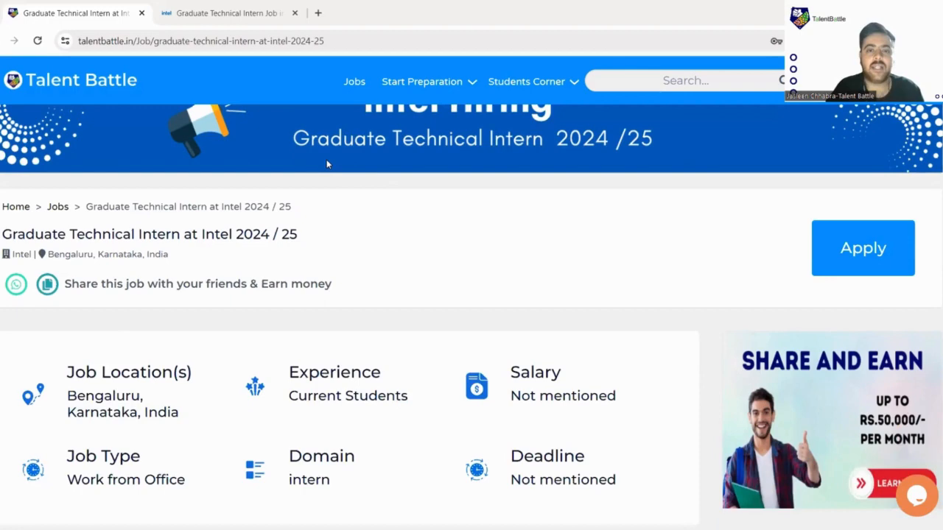
mouse_move(504, 157)
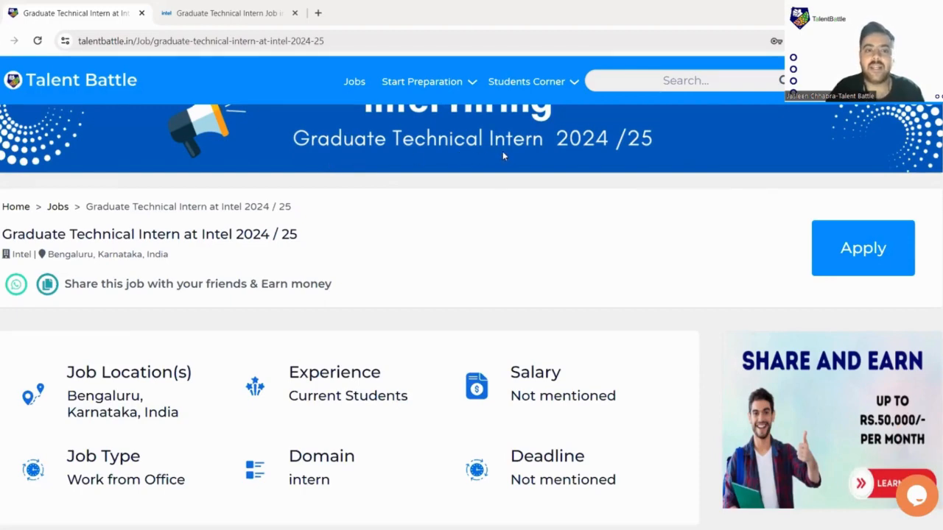
mouse_move(518, 213)
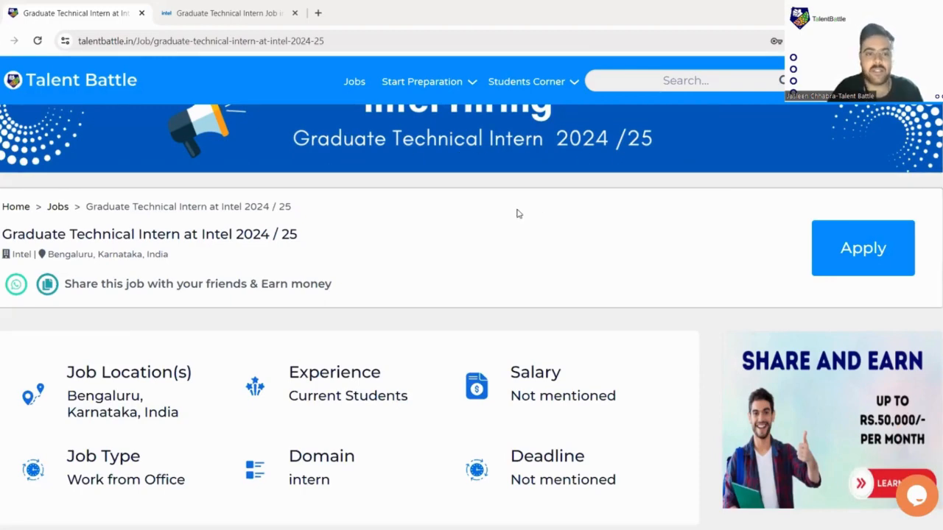
scroll(down, 3)
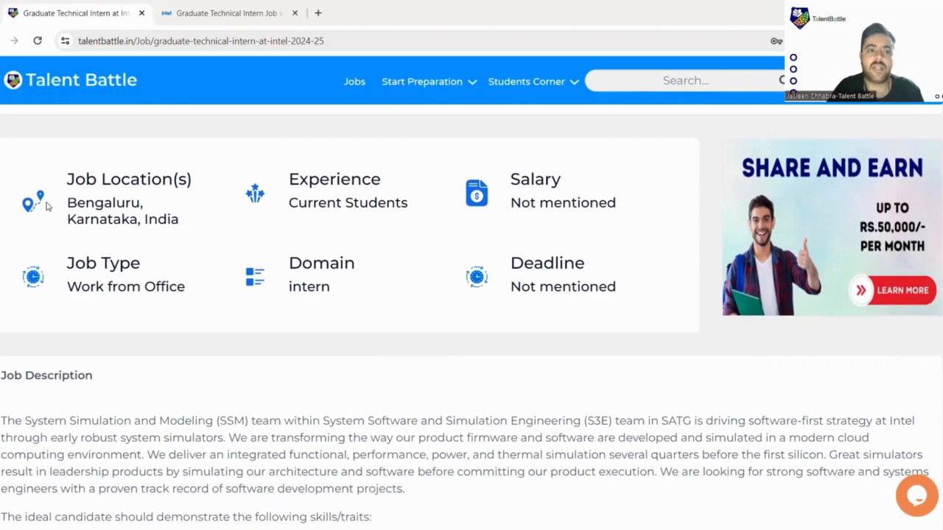
mouse_move(254, 215)
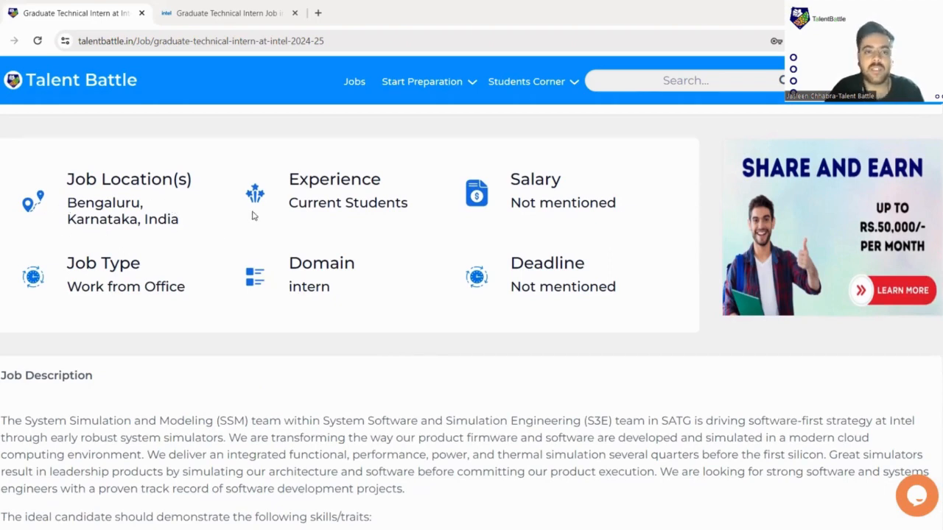
scroll(down, 3)
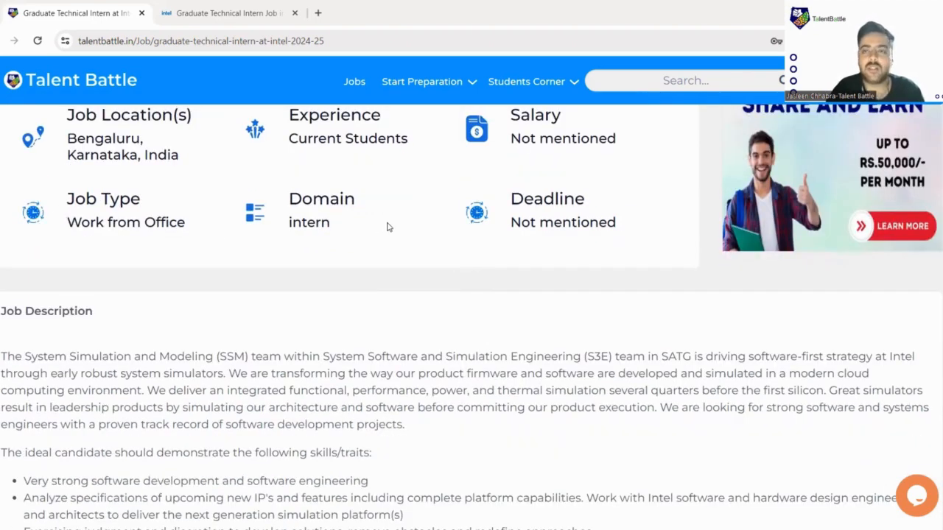
scroll(down, 3)
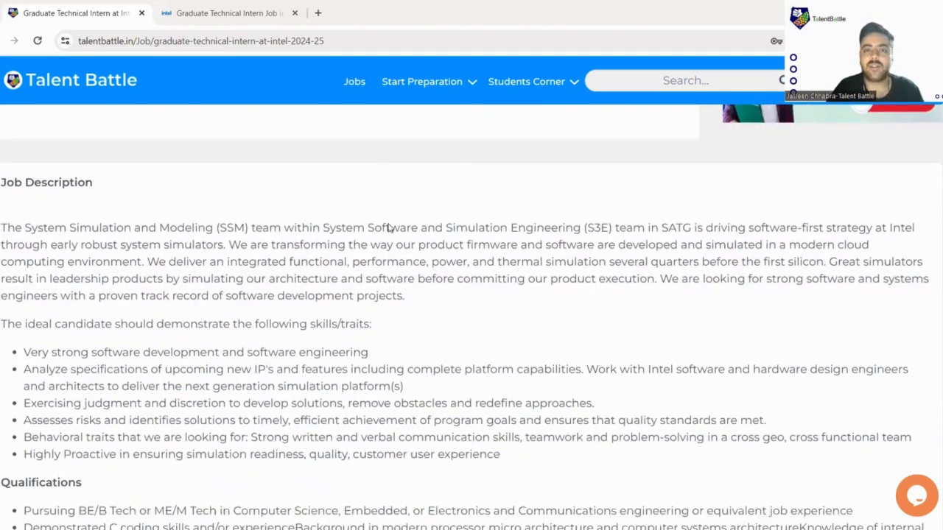
Scroll to the skills list and highlight the software development and IP specification requirements.
scroll(down, 3)
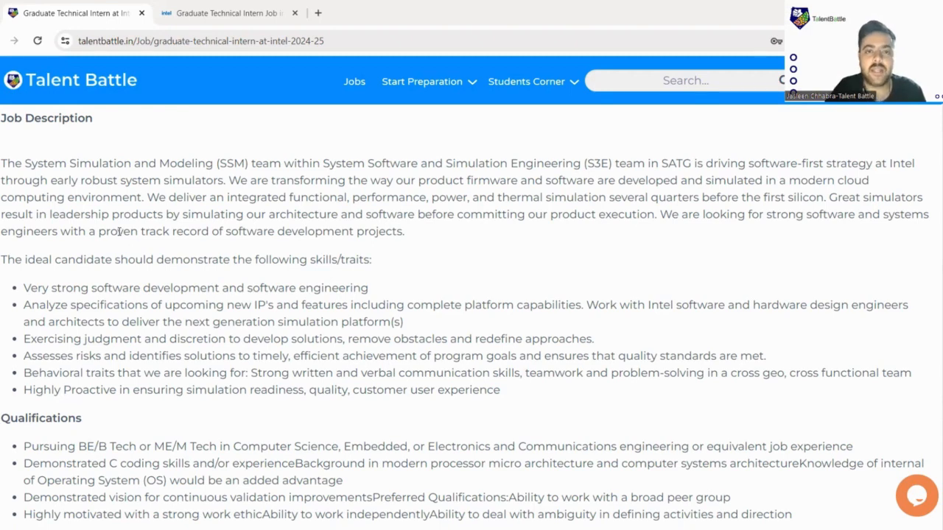
scroll(down, 3)
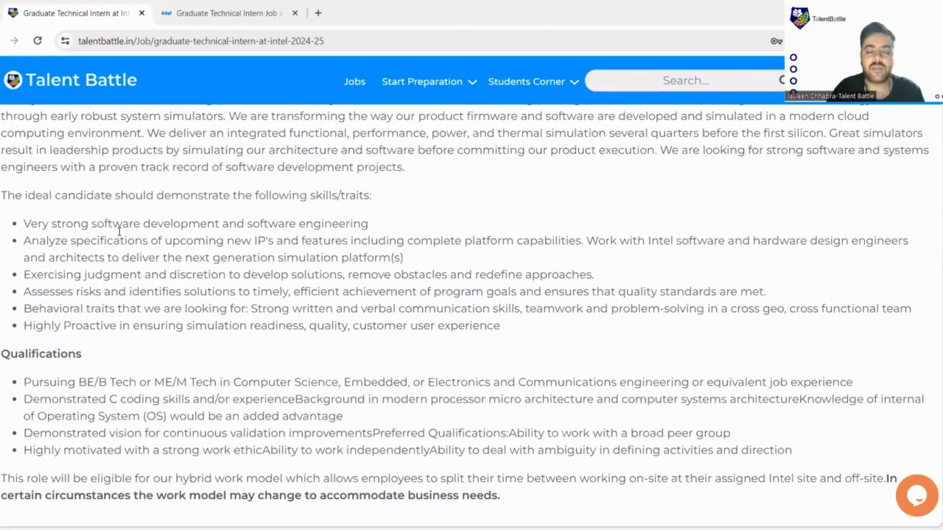
mouse_move(19, 198)
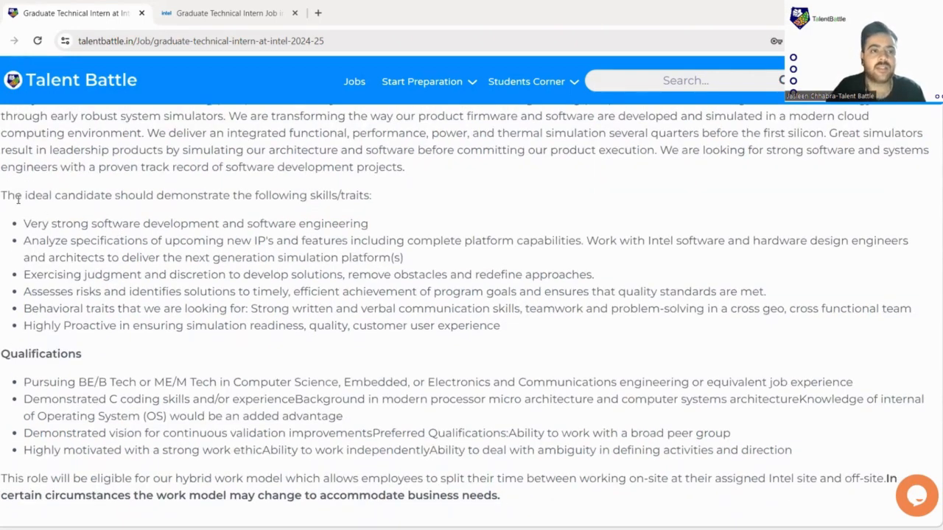
drag(11, 195, 372, 195)
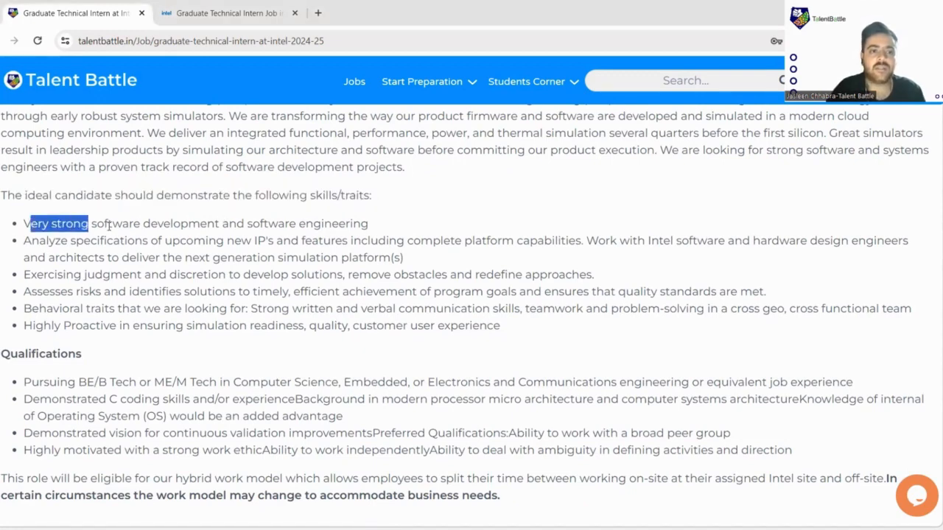
drag(88, 223, 368, 223)
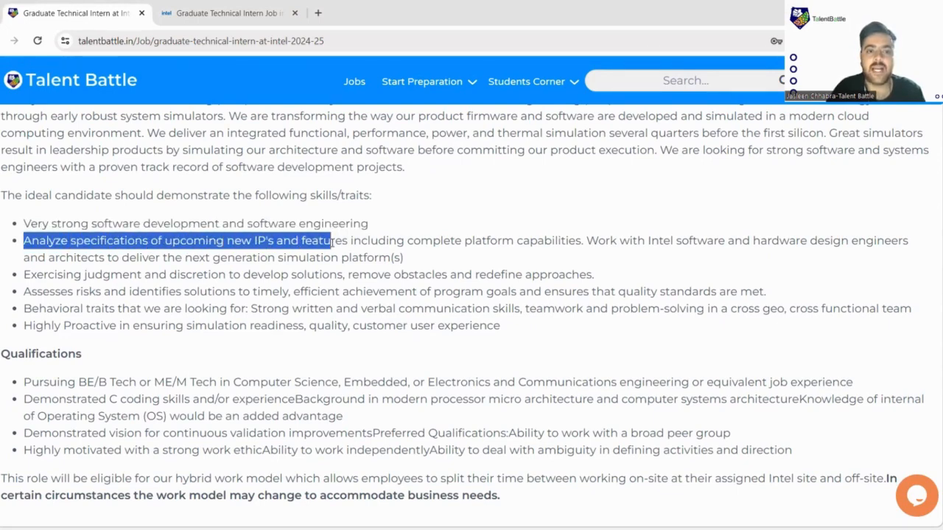
drag(332, 240, 467, 240)
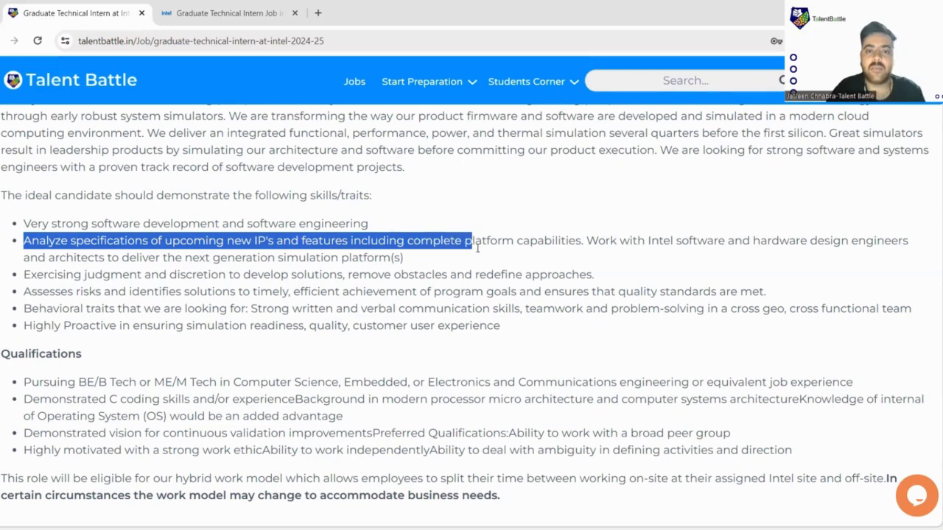
Highlight the judgment, solution development, risk assessment, quality standards and proactive simulation-readiness traits.
drag(468, 240, 549, 240)
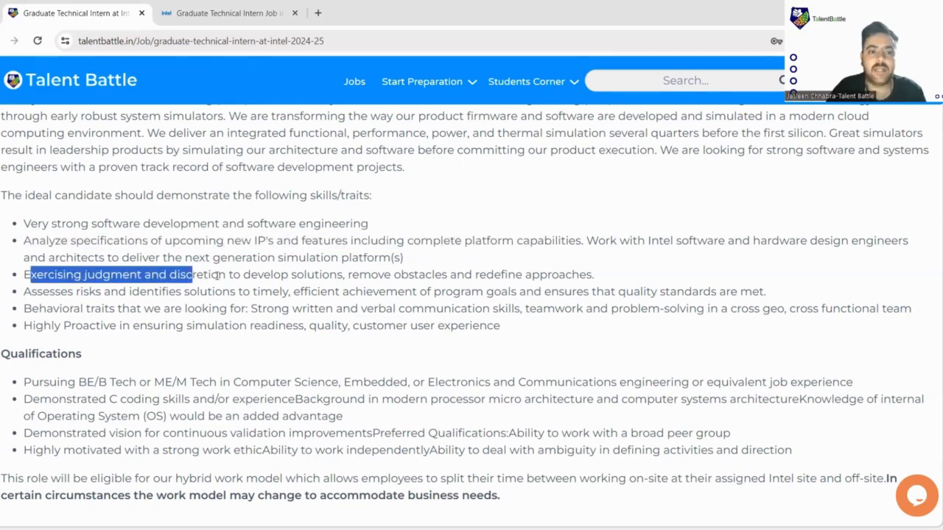
drag(190, 275, 342, 274)
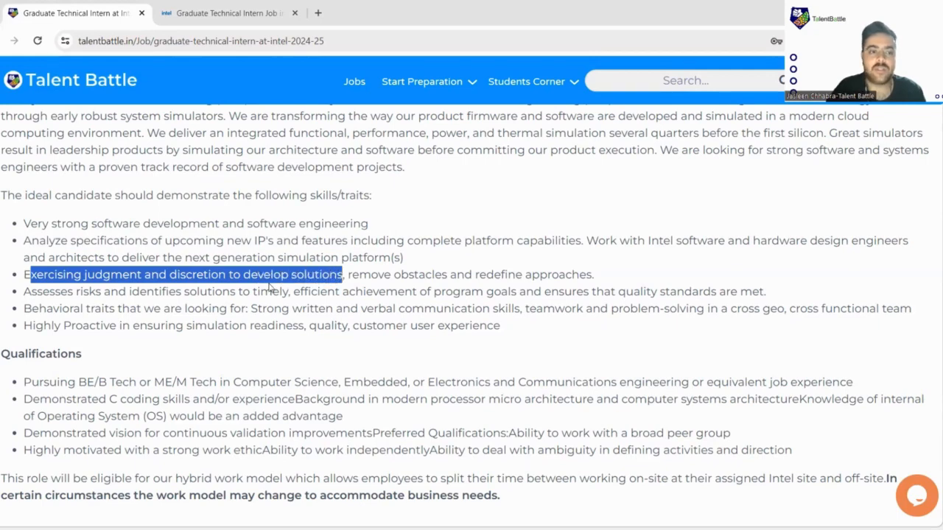
drag(30, 275, 155, 291)
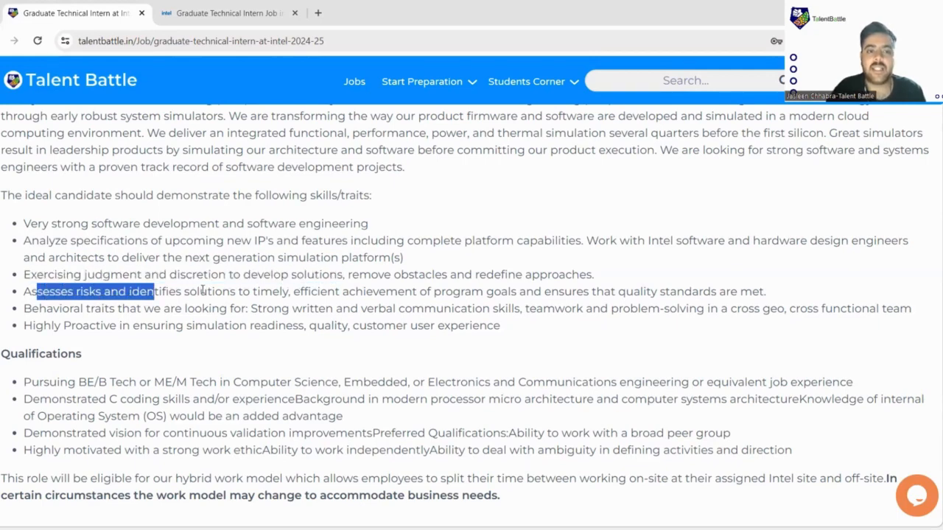
drag(133, 291, 335, 290)
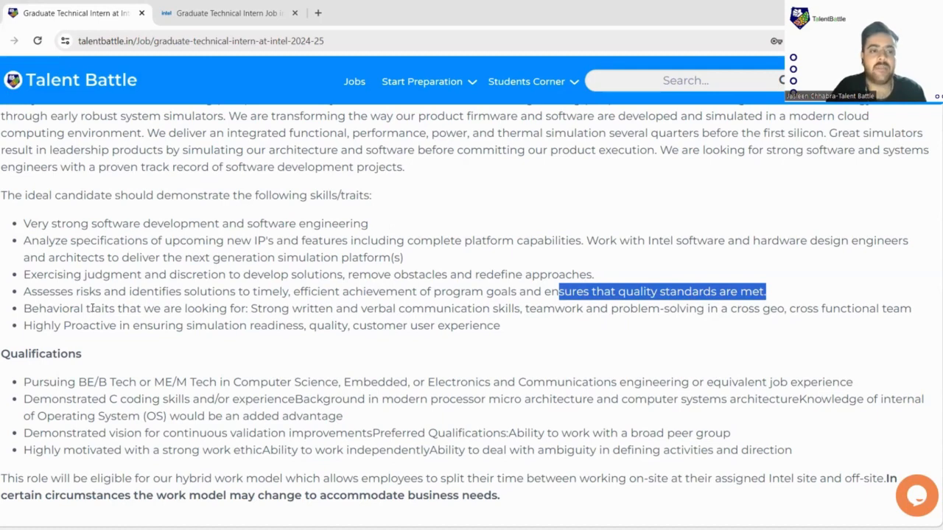
double_click(51, 325)
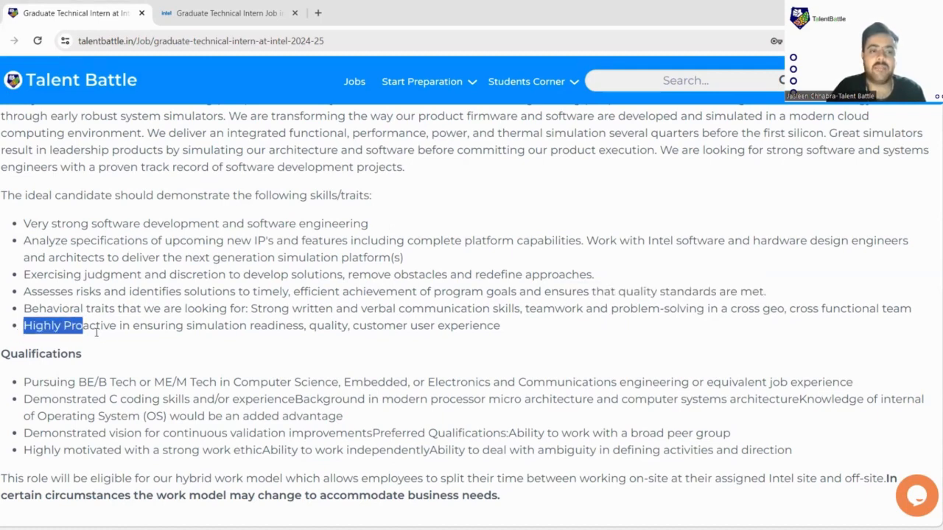
drag(74, 326, 305, 326)
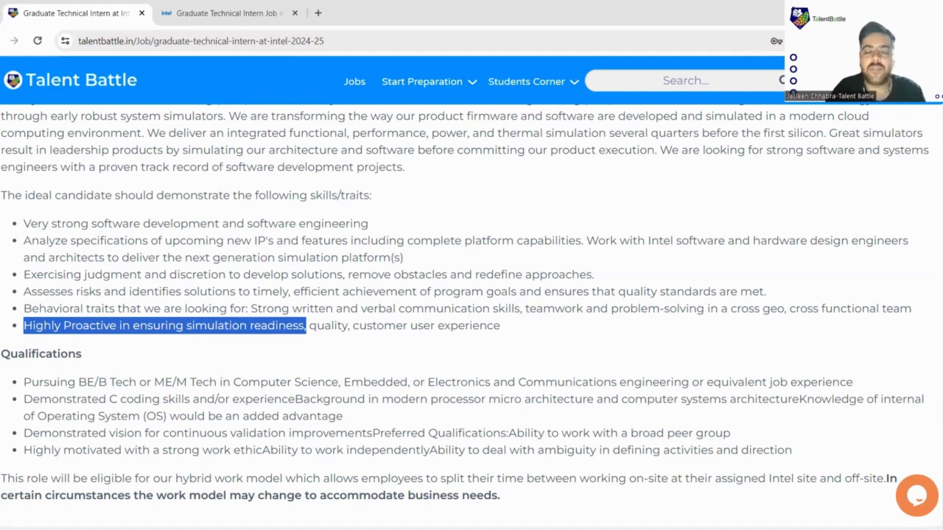
mouse_move(249, 367)
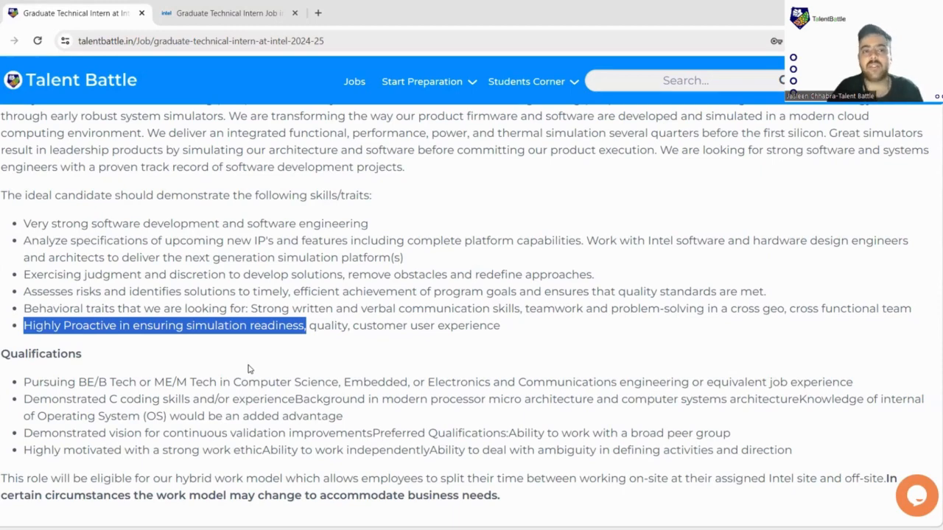
scroll(down, 3)
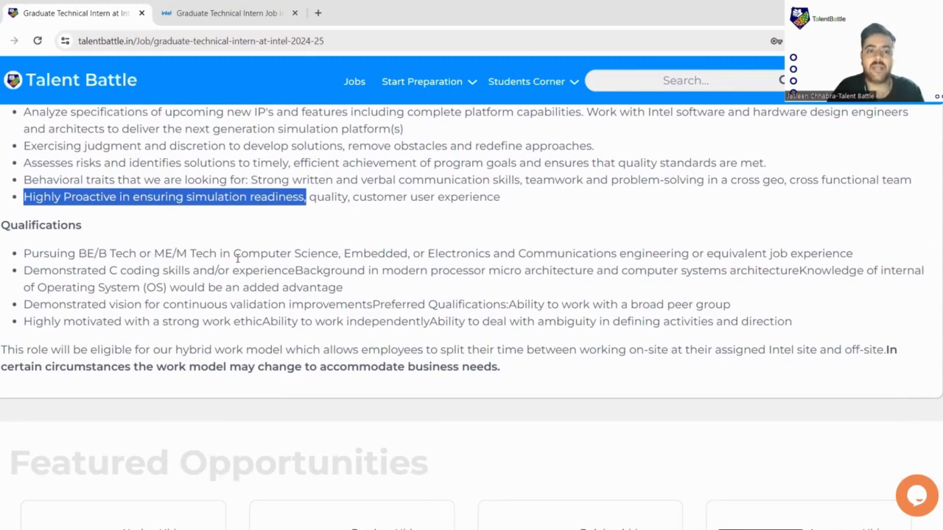
drag(233, 253, 438, 253)
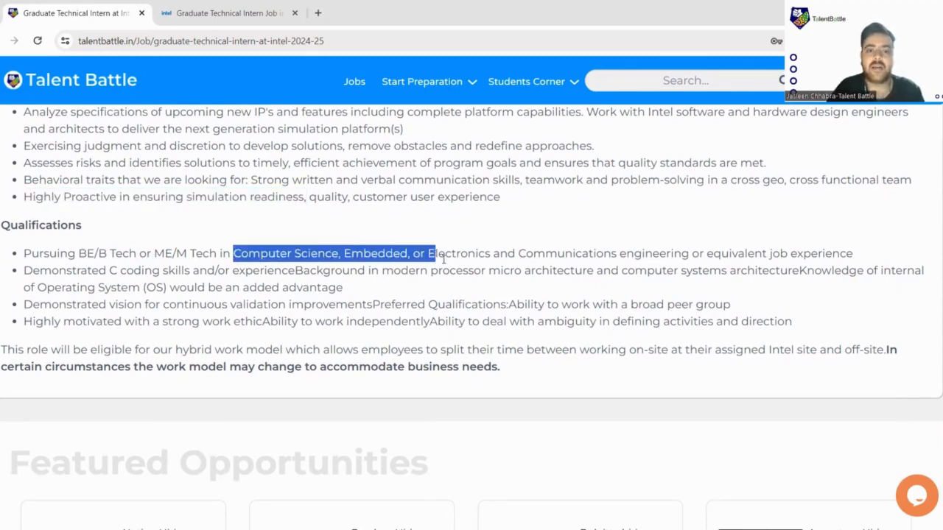
drag(437, 252, 644, 271)
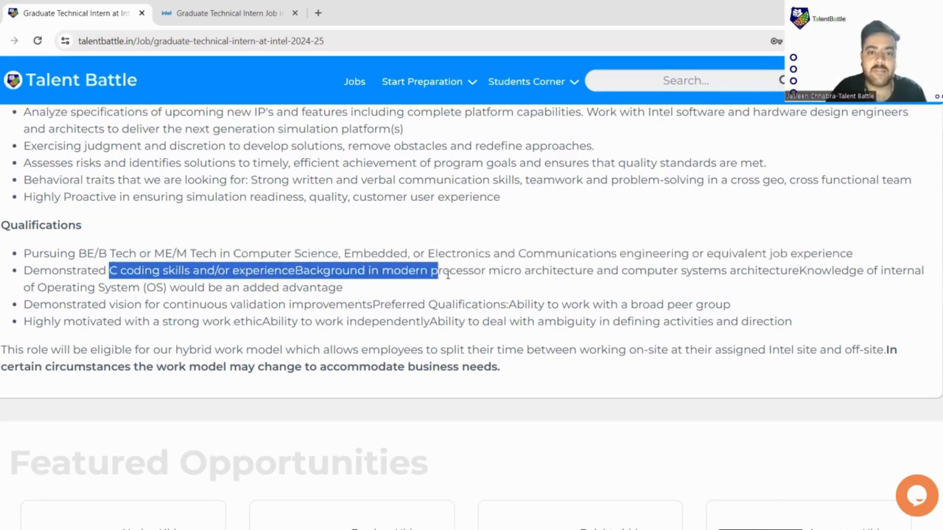
drag(446, 270, 604, 270)
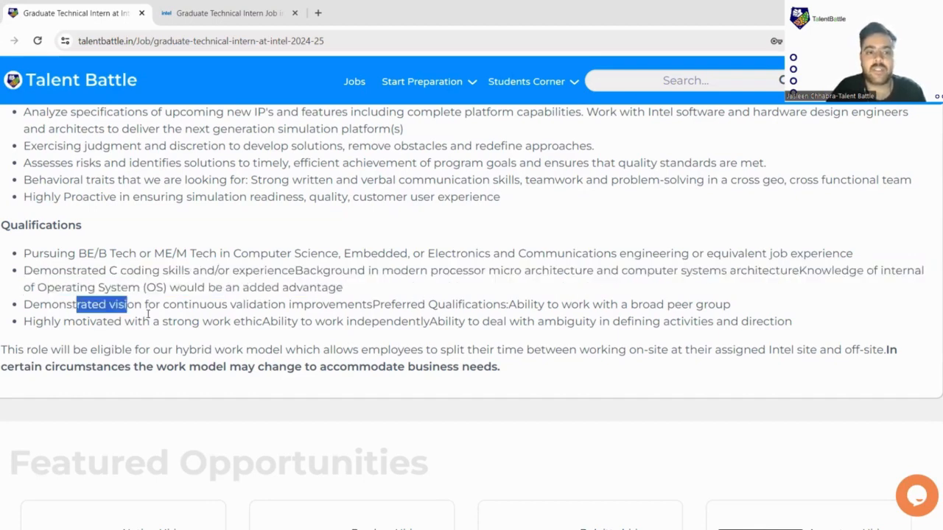
drag(103, 305, 301, 305)
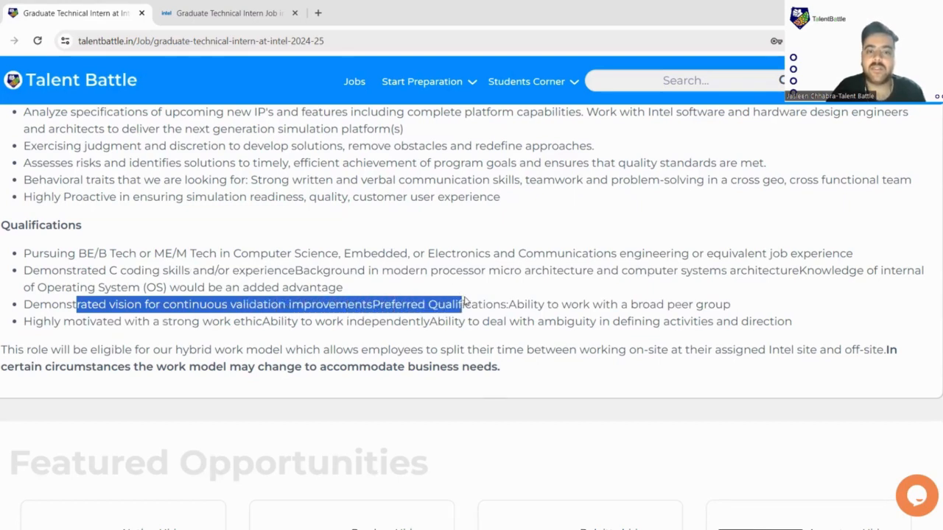
double_click(524, 304)
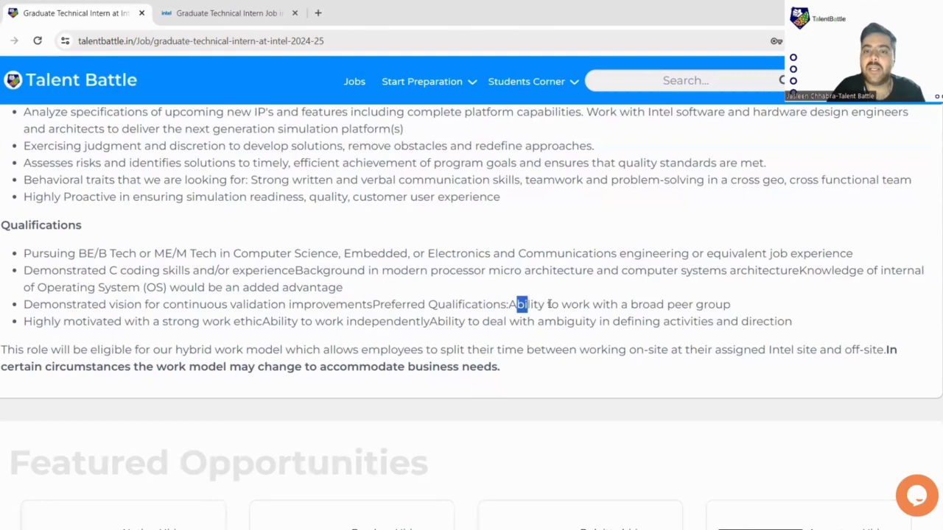
drag(515, 304, 714, 321)
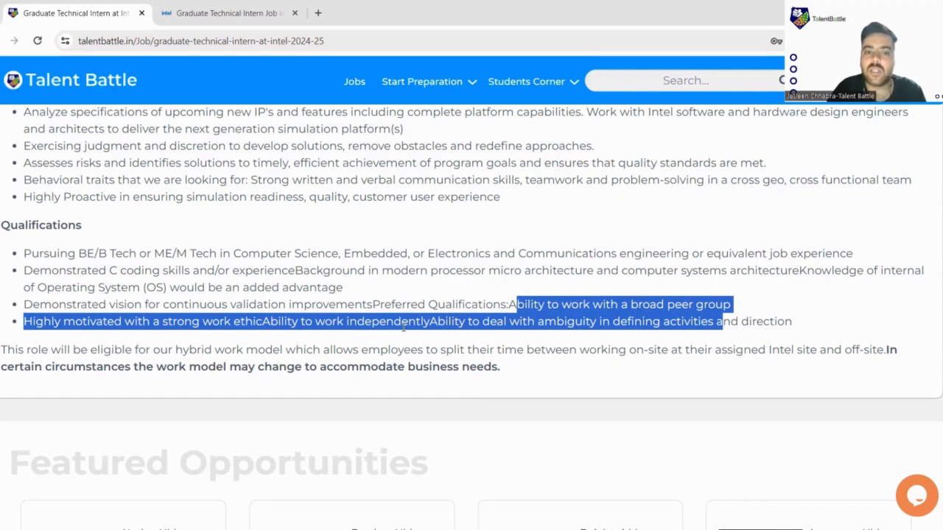
mouse_move(547, 336)
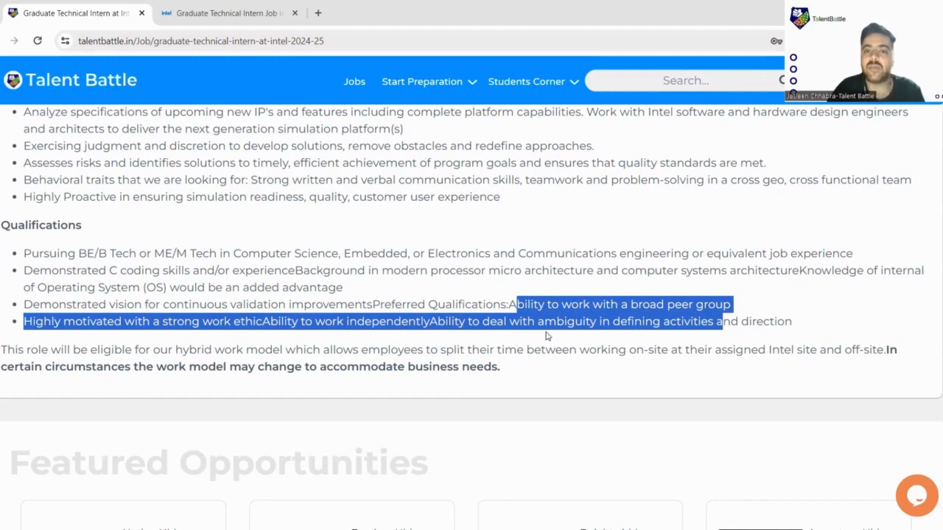
mouse_move(589, 338)
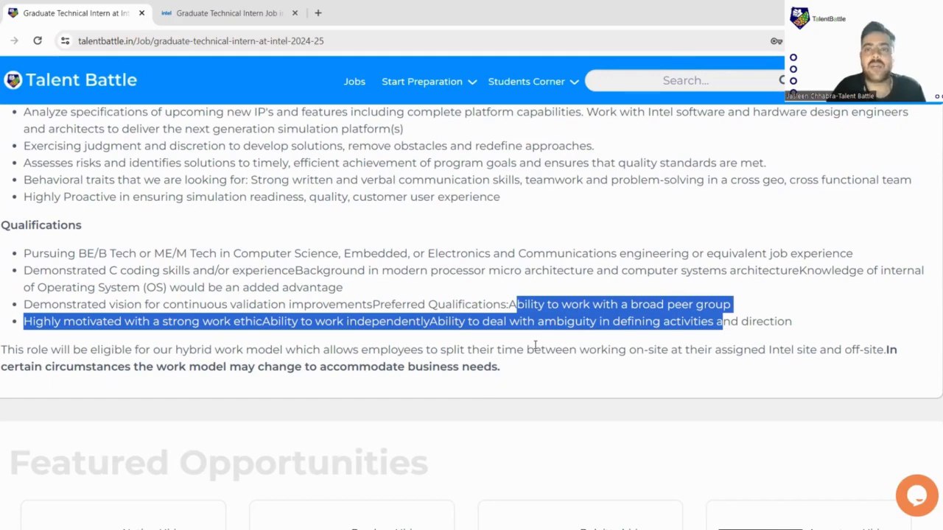
mouse_move(177, 411)
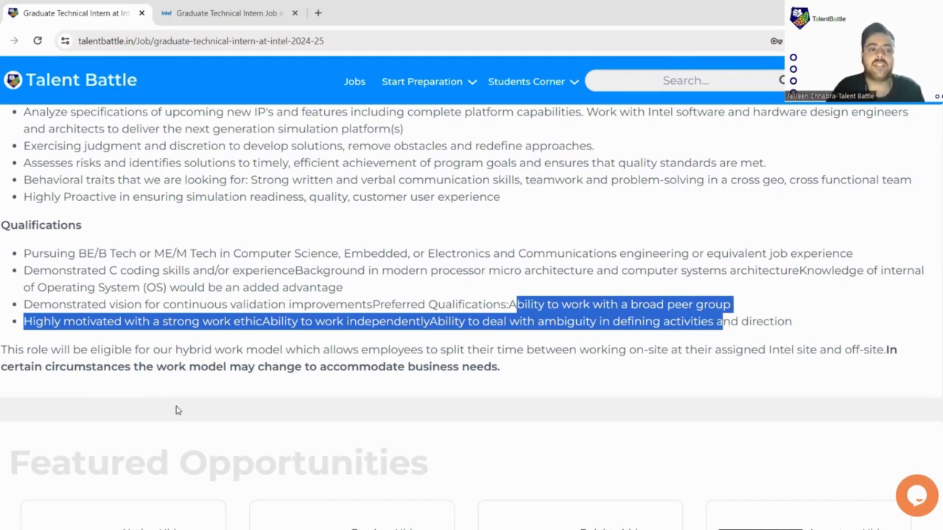
scroll(down, 3)
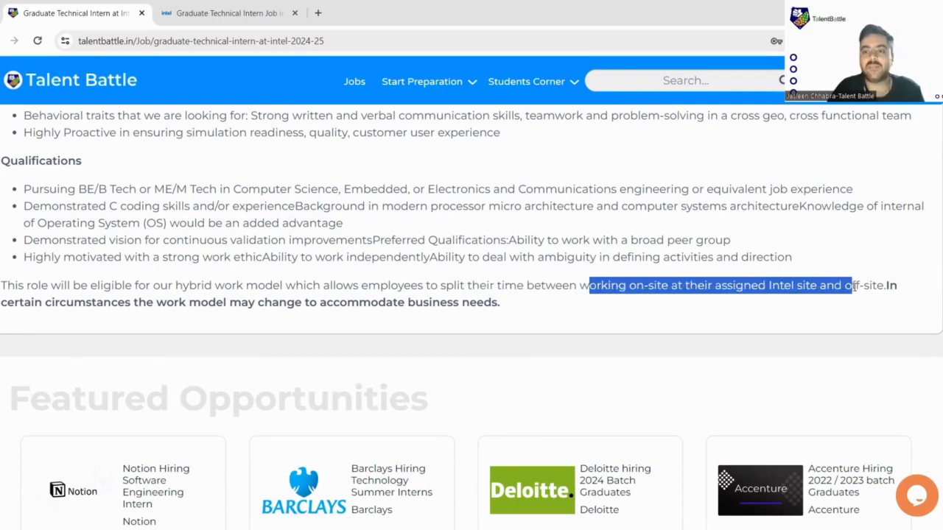
double_click(65, 302)
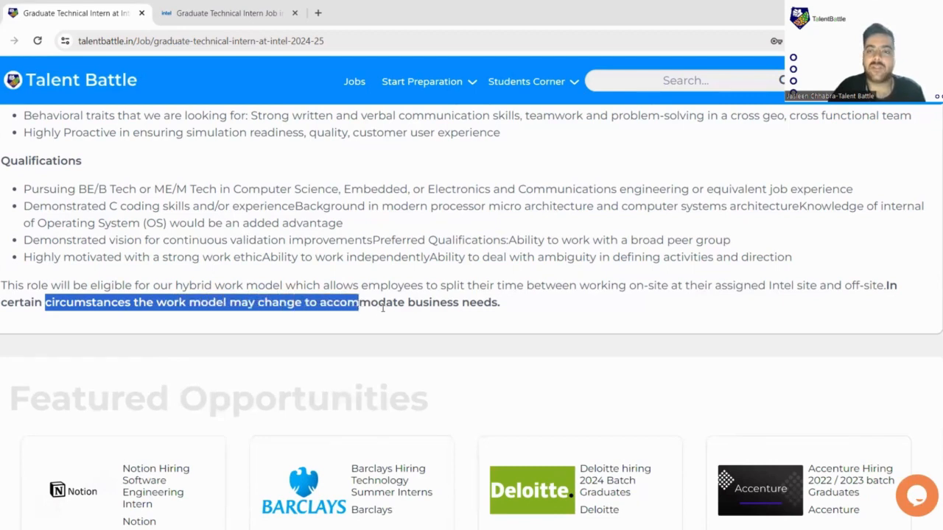
drag(357, 302, 492, 302)
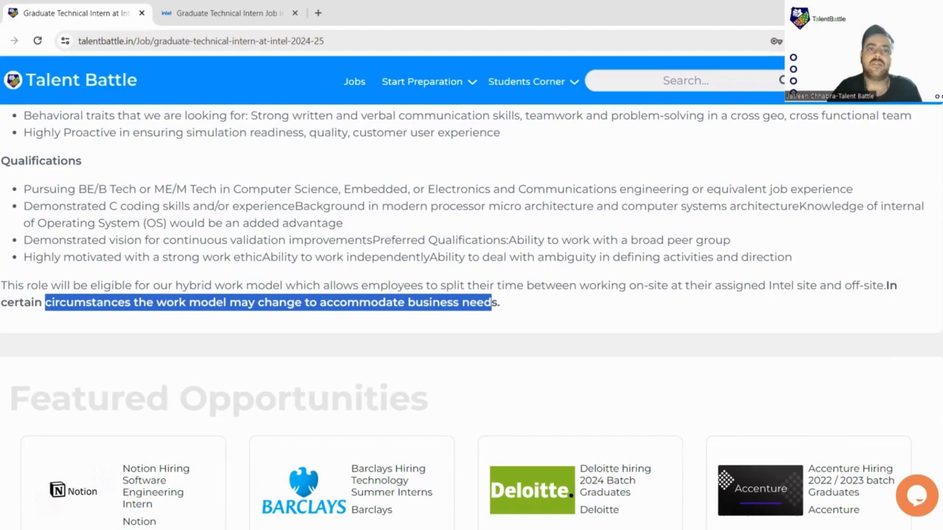
mouse_move(224, 380)
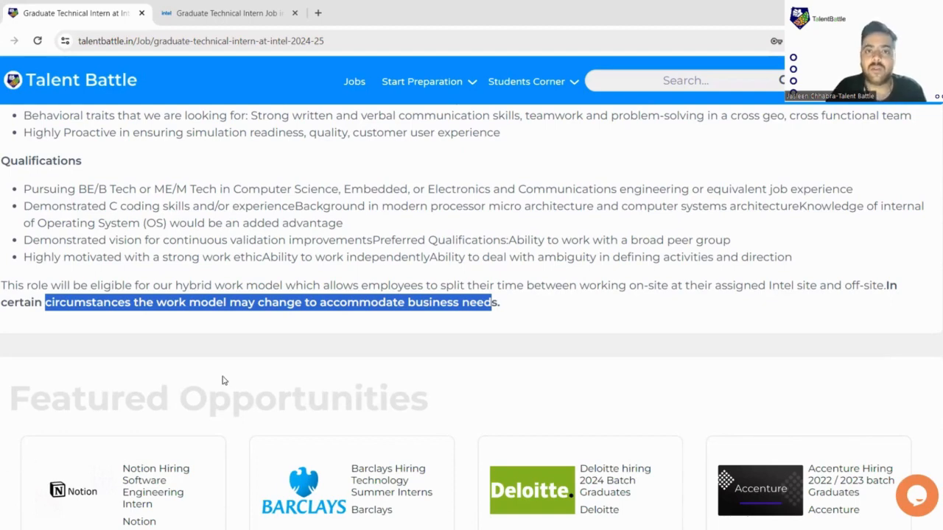
scroll(up, 3)
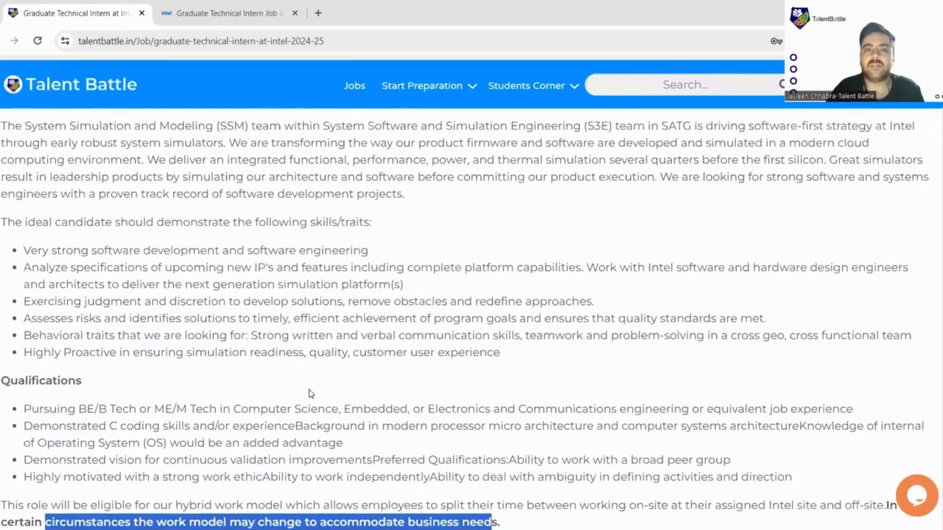
Return to the top and follow Apply to Intel's official Graduate Technical Intern posting.
scroll(up, 3)
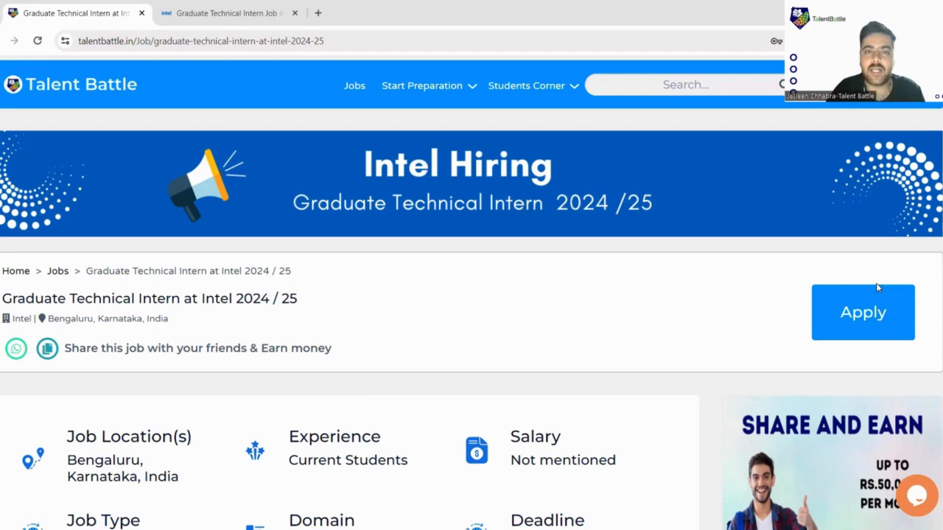
mouse_move(863, 312)
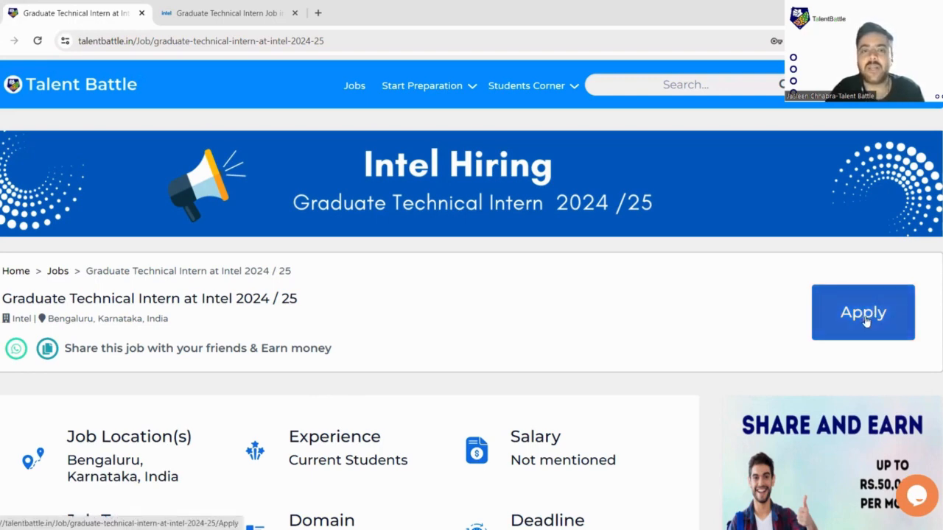
click(862, 312)
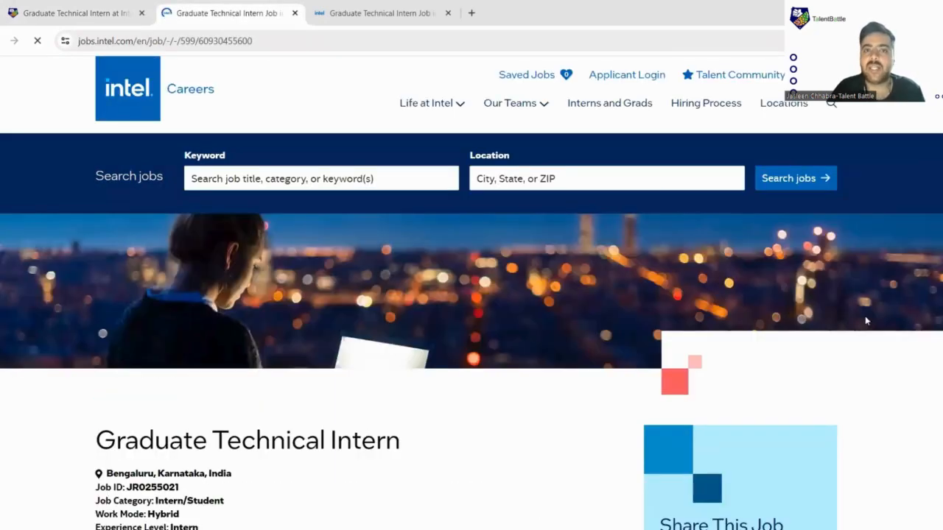
Read through the Intel Careers job description, then Apply for the Bengaluru internship.
scroll(down, 3)
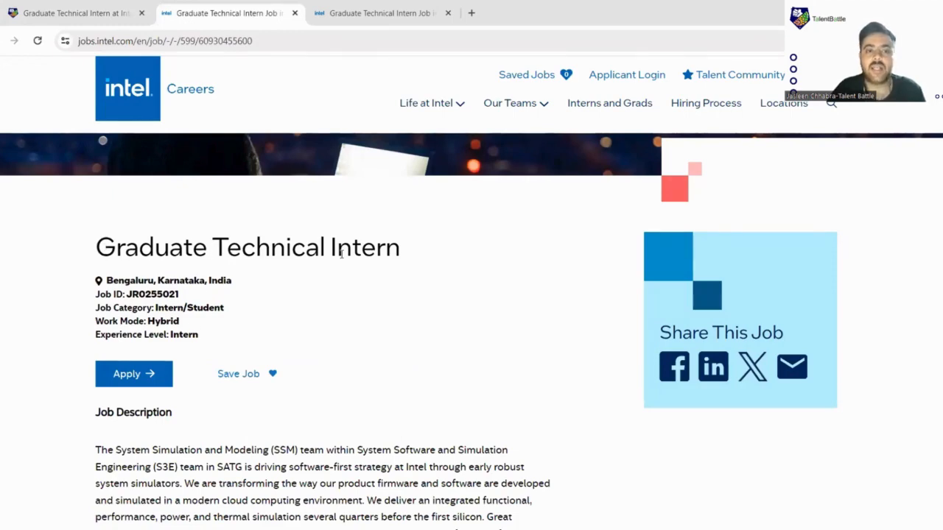
scroll(down, 3)
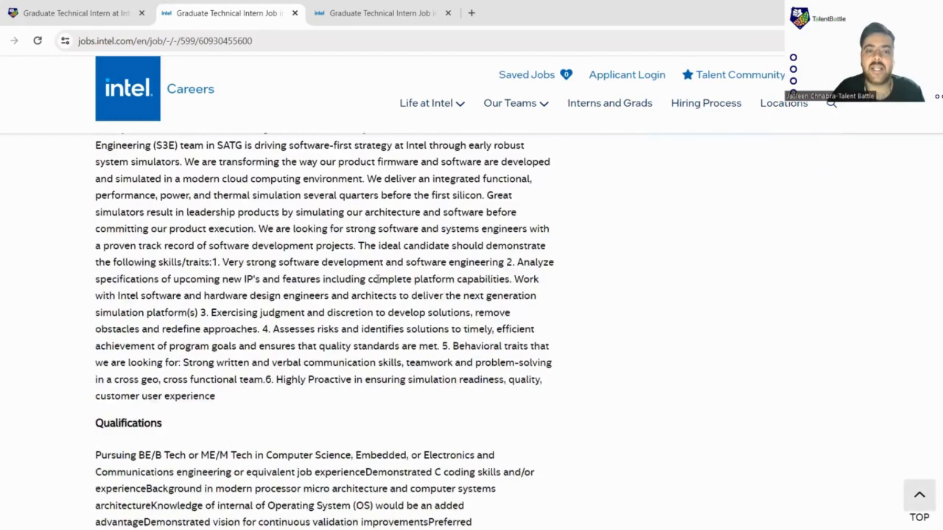
scroll(down, 3)
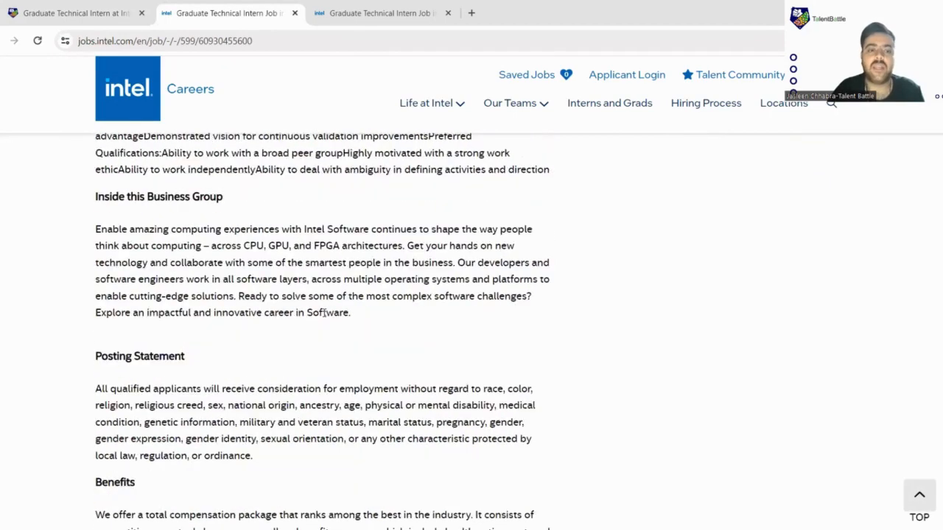
scroll(down, 3)
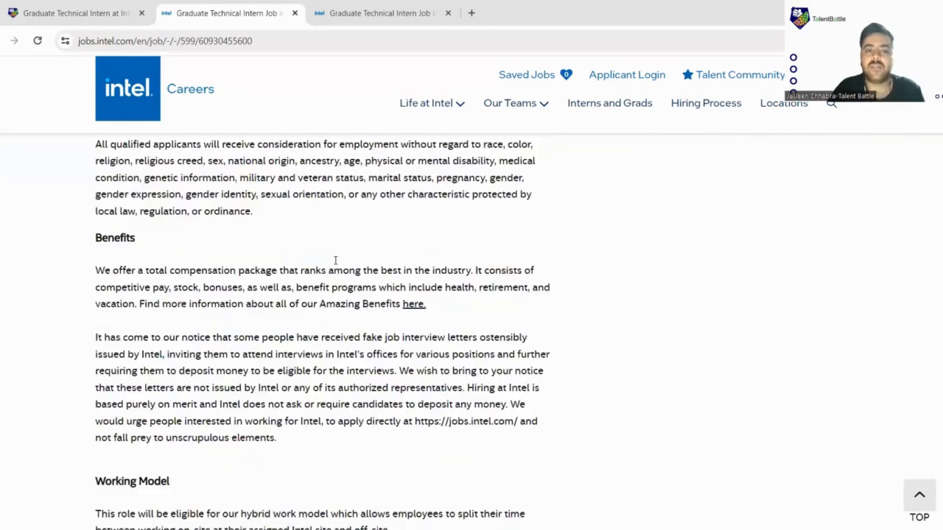
scroll(down, 3)
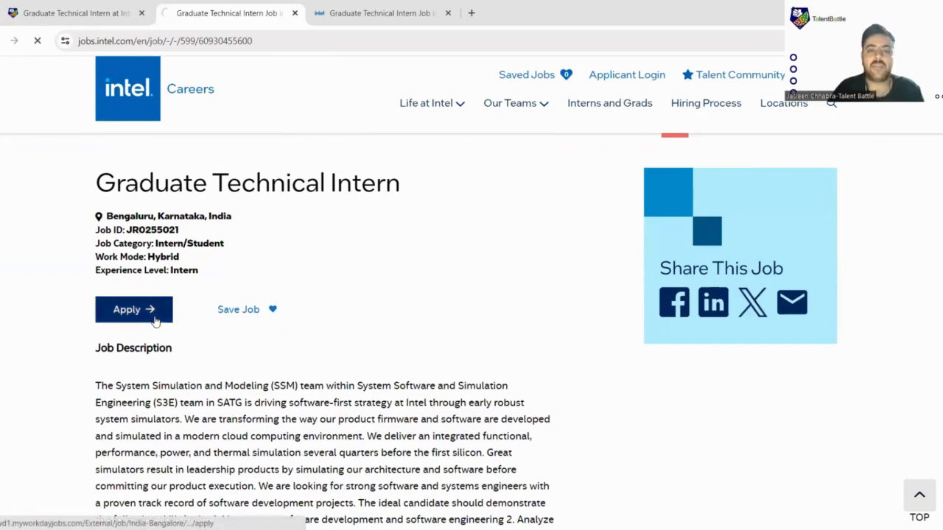
click(133, 310)
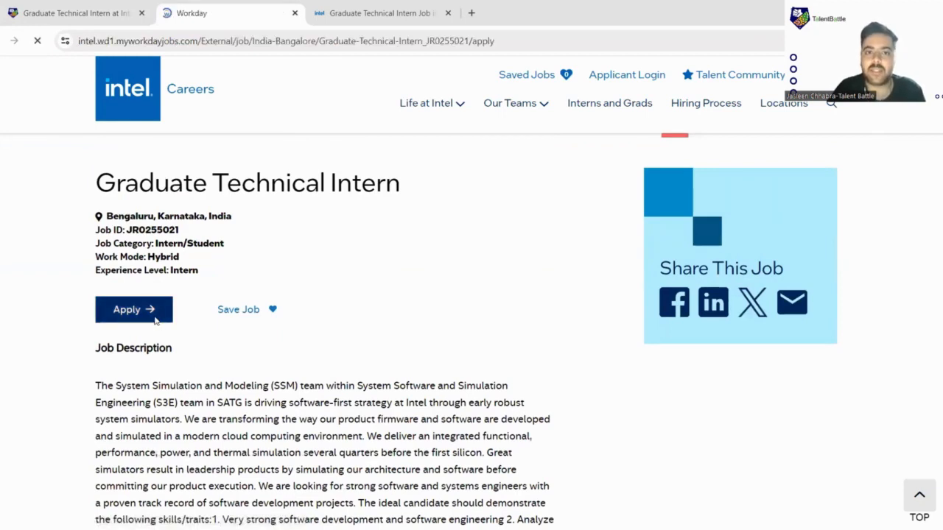
Enter the Workday application and work through My Information, answering How Did You Hear About Us.
click(133, 309)
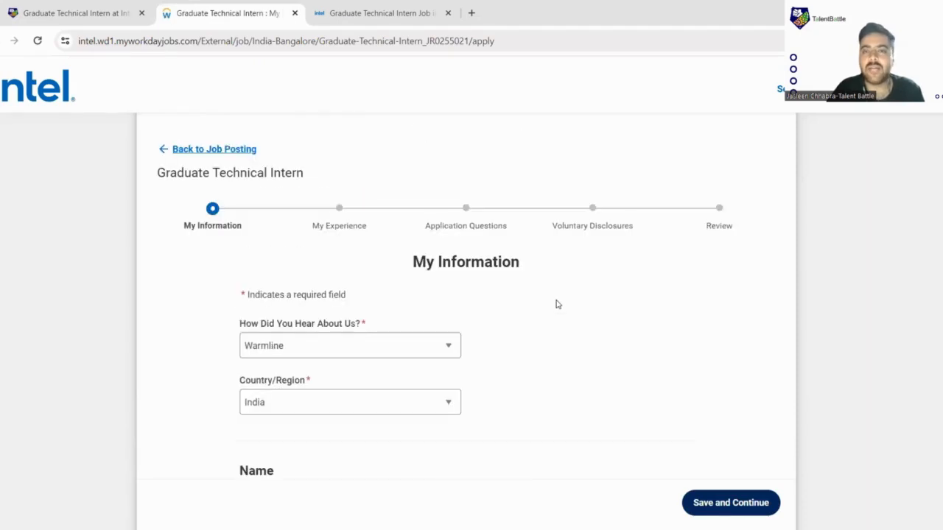
mouse_move(556, 307)
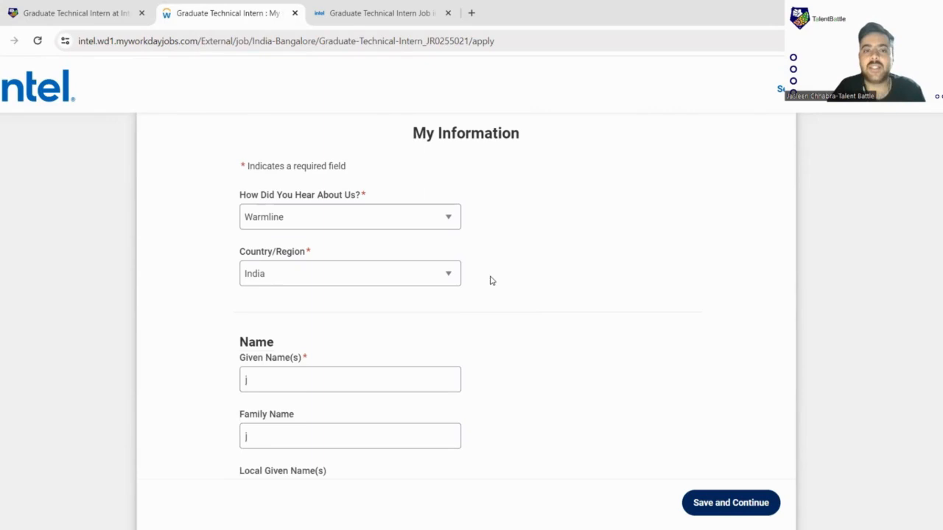
scroll(down, 3)
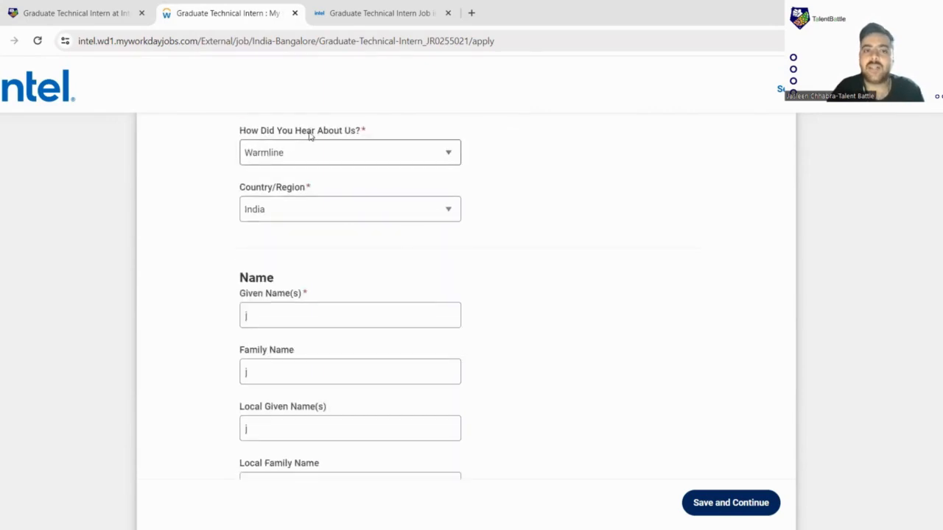
click(350, 152)
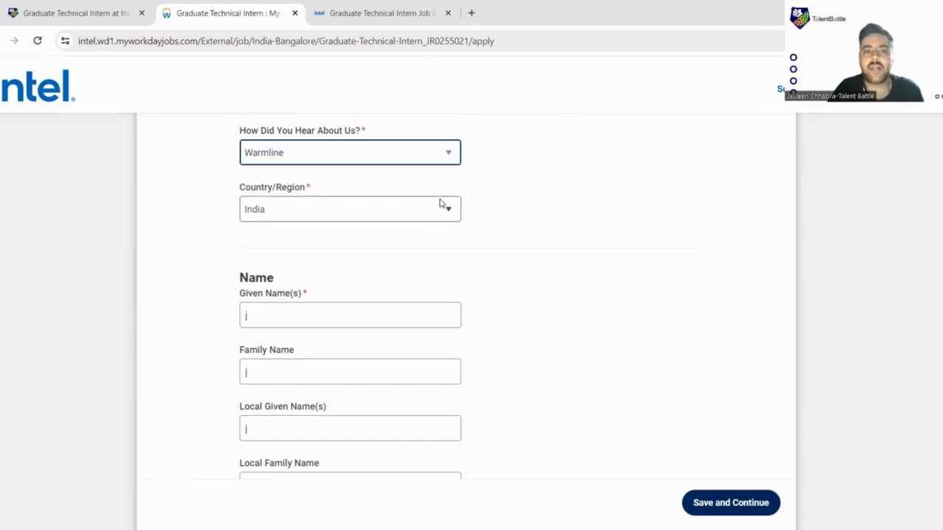
scroll(down, 3)
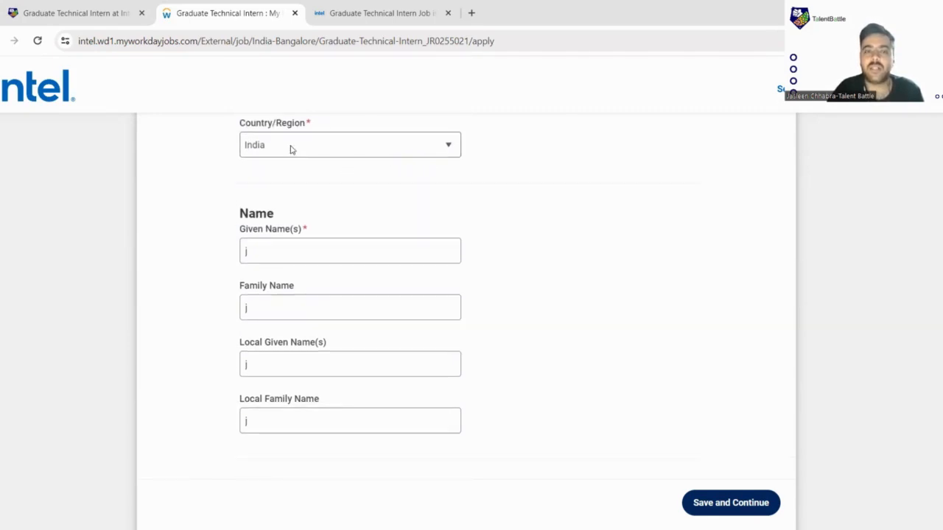
scroll(down, 3)
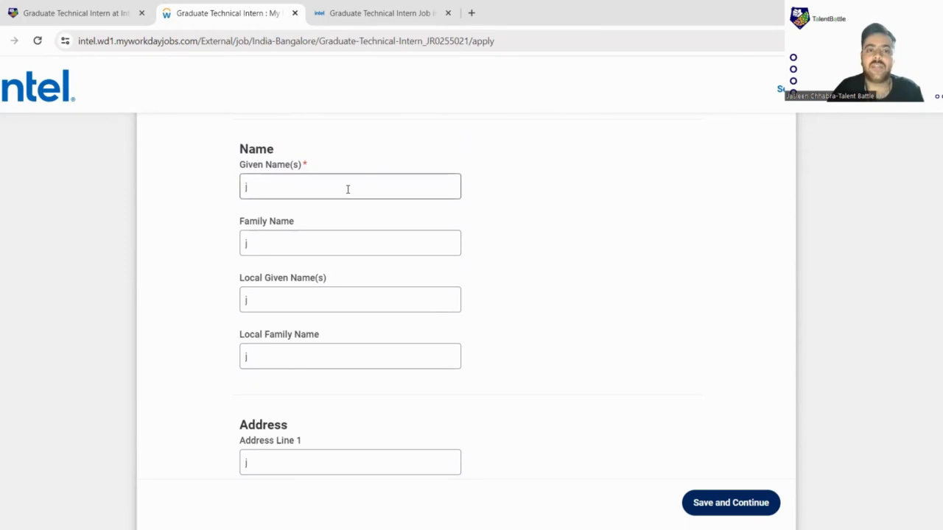
scroll(down, 3)
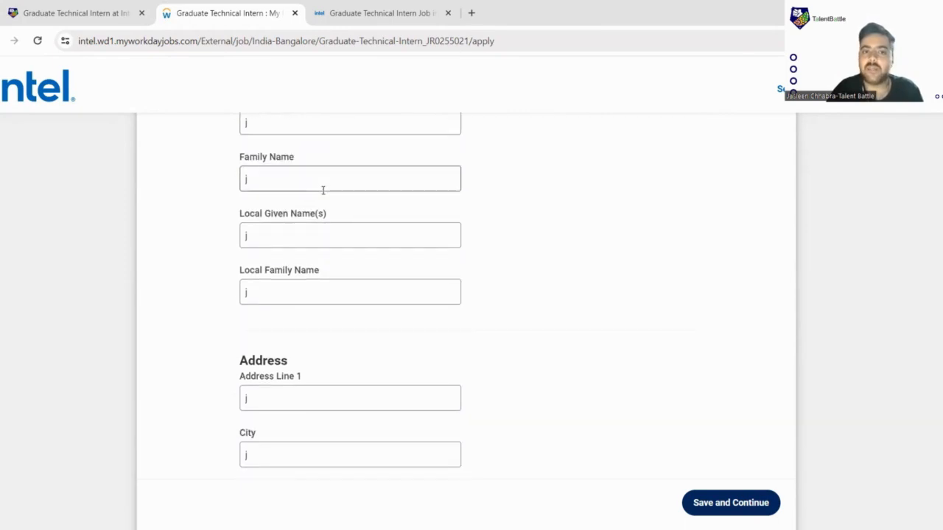
scroll(down, 3)
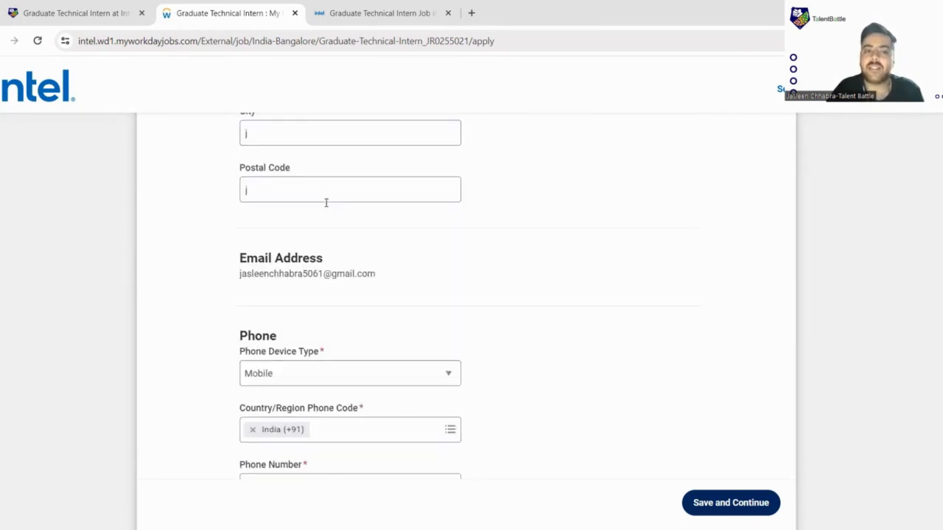
scroll(down, 3)
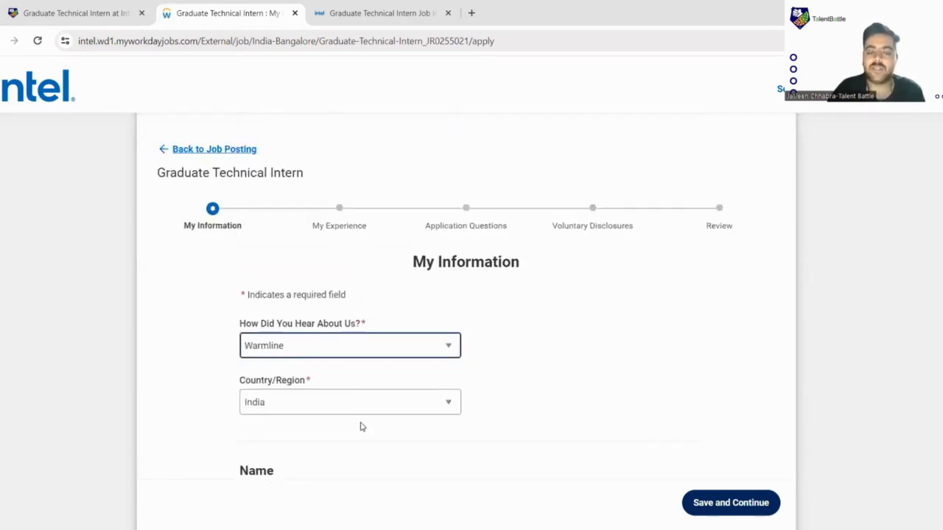
scroll(down, 3)
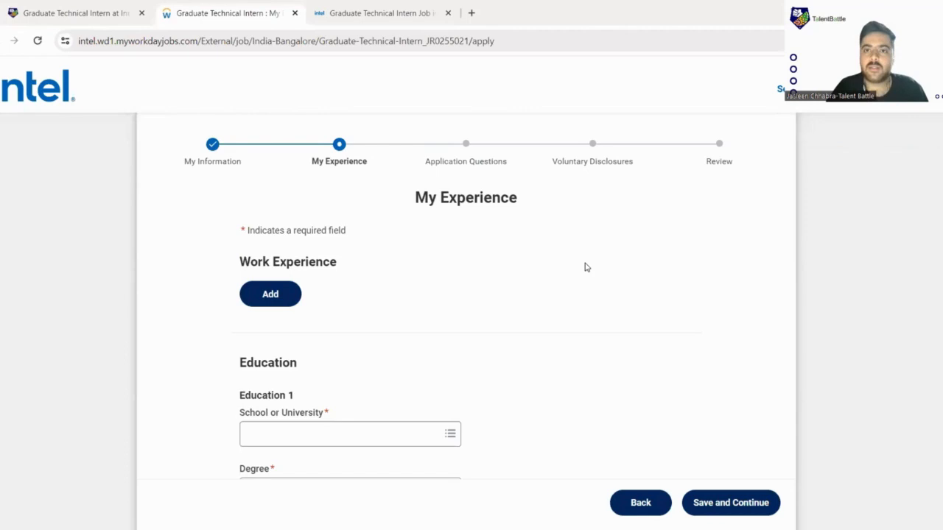
mouse_move(490, 264)
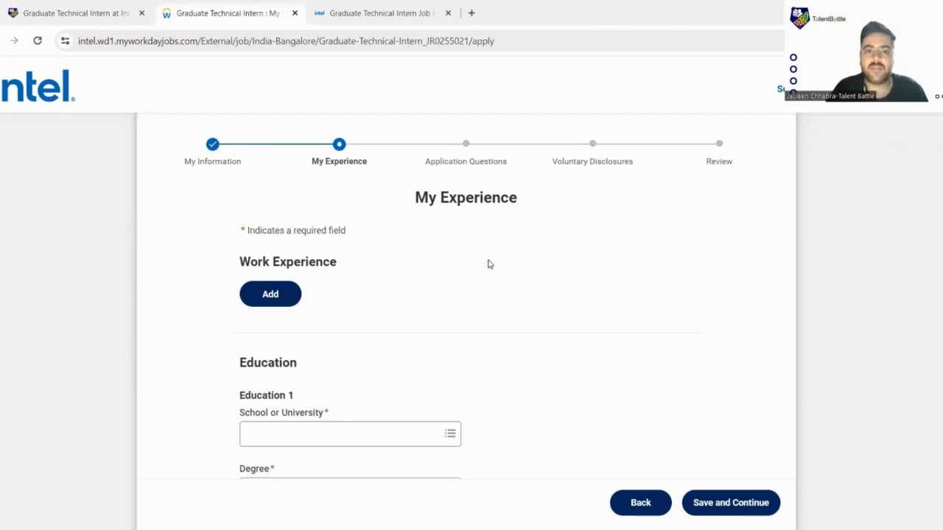
scroll(down, 3)
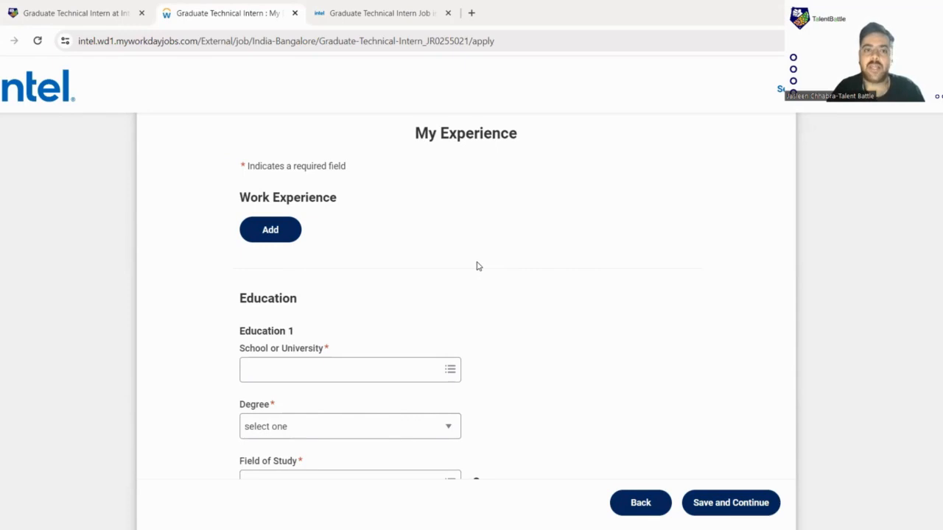
mouse_move(301, 235)
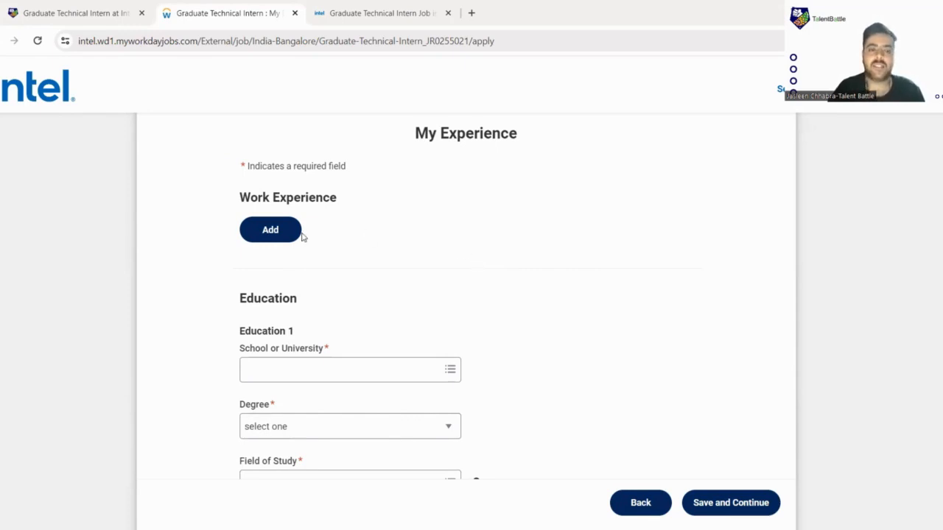
mouse_move(289, 226)
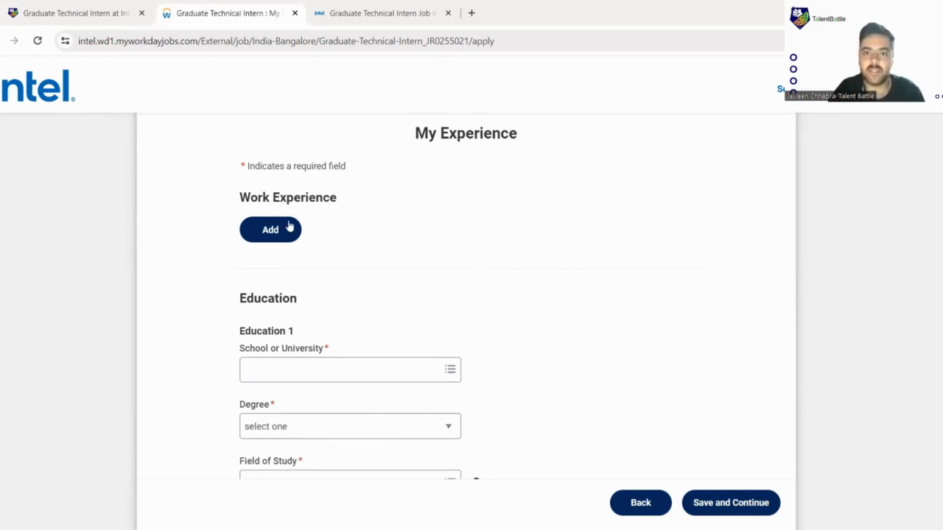
mouse_move(337, 251)
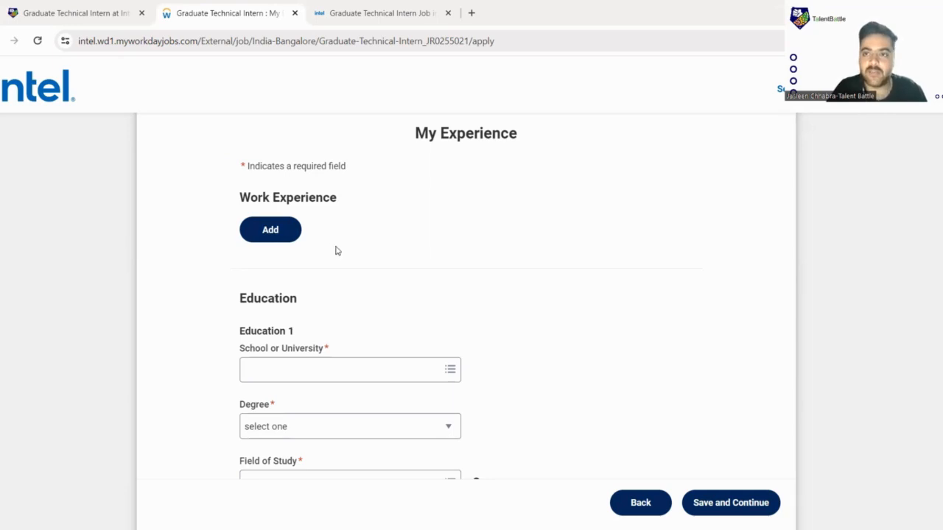
scroll(down, 3)
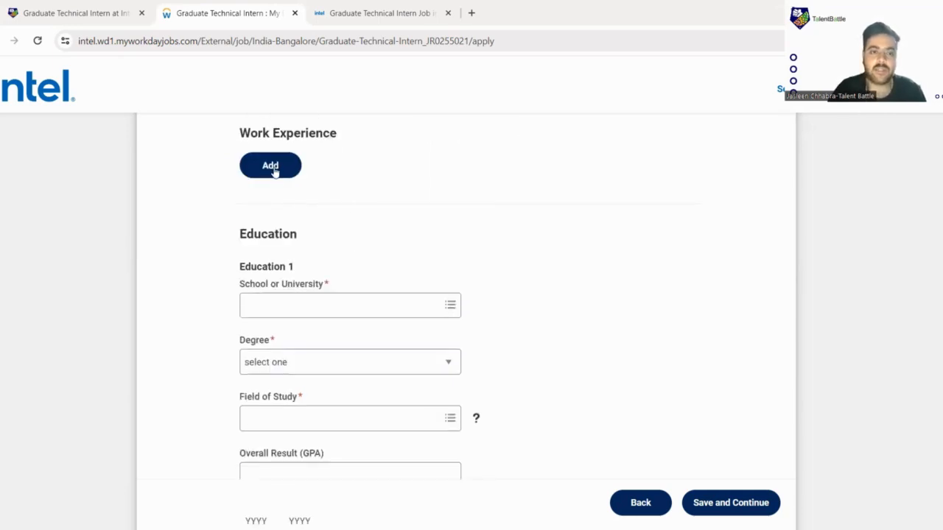
scroll(down, 3)
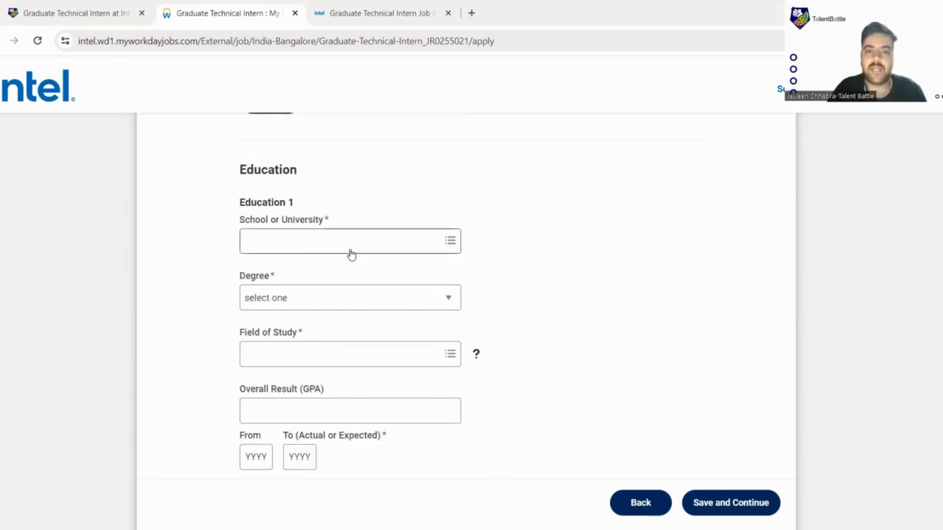
mouse_move(350, 262)
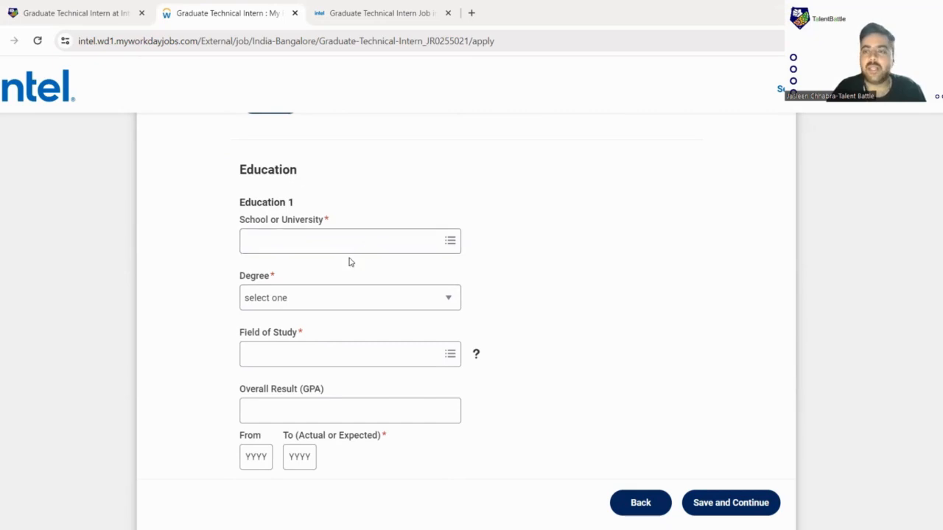
click(350, 241)
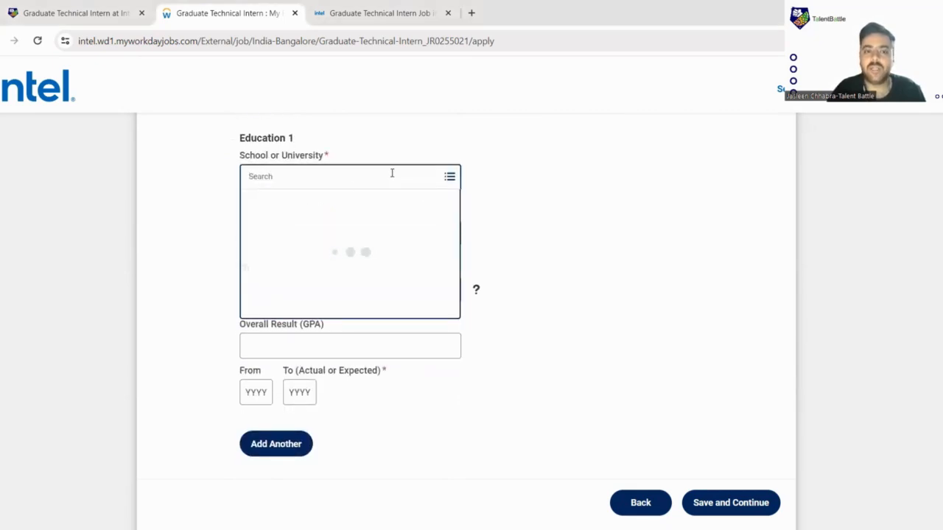
click(350, 176)
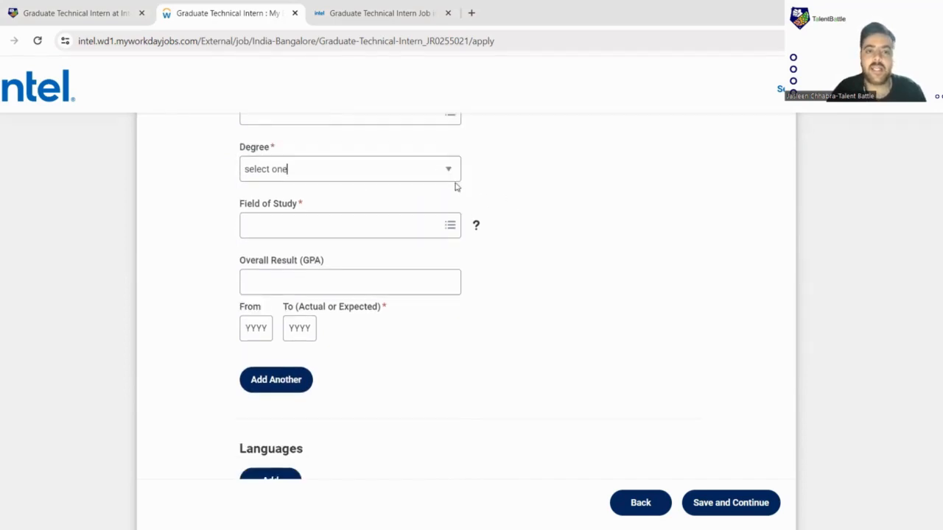
Set Education 1 degree to Bachelors and search 'Com' in Field of Study.
click(349, 169)
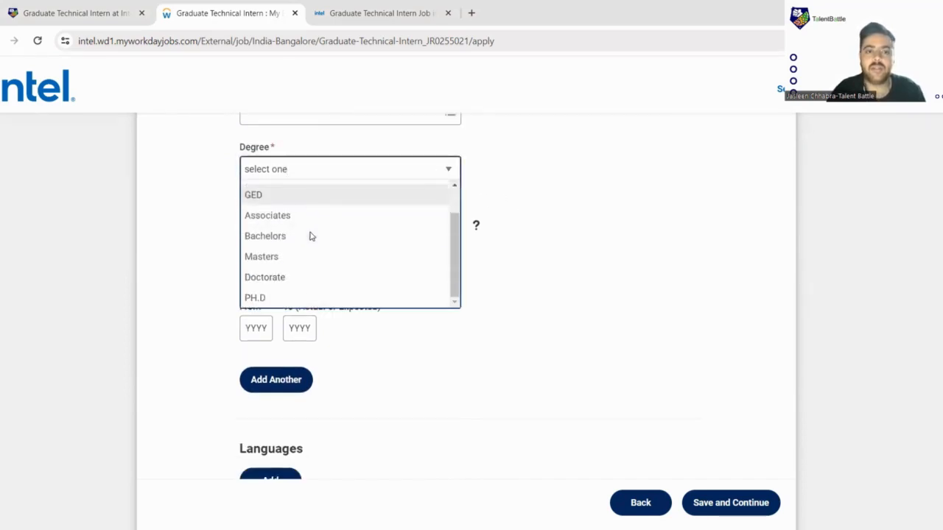
click(265, 236)
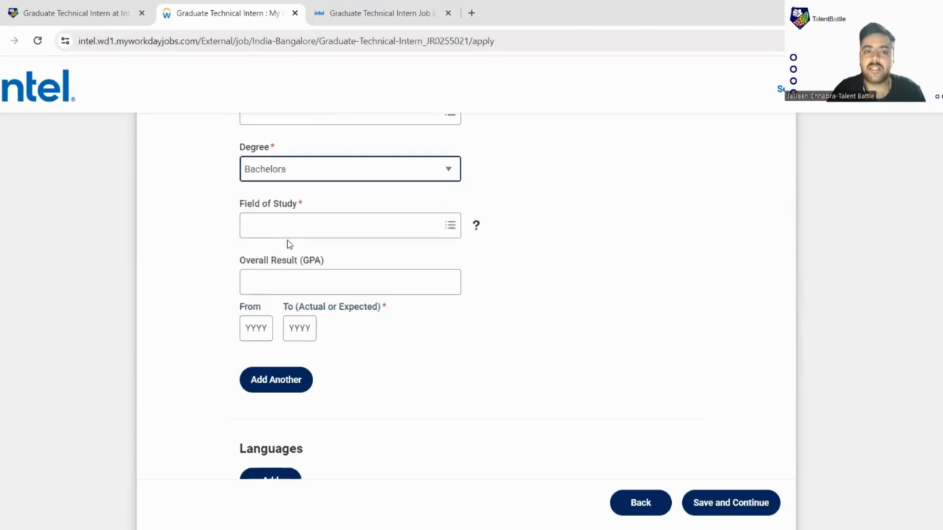
click(349, 226)
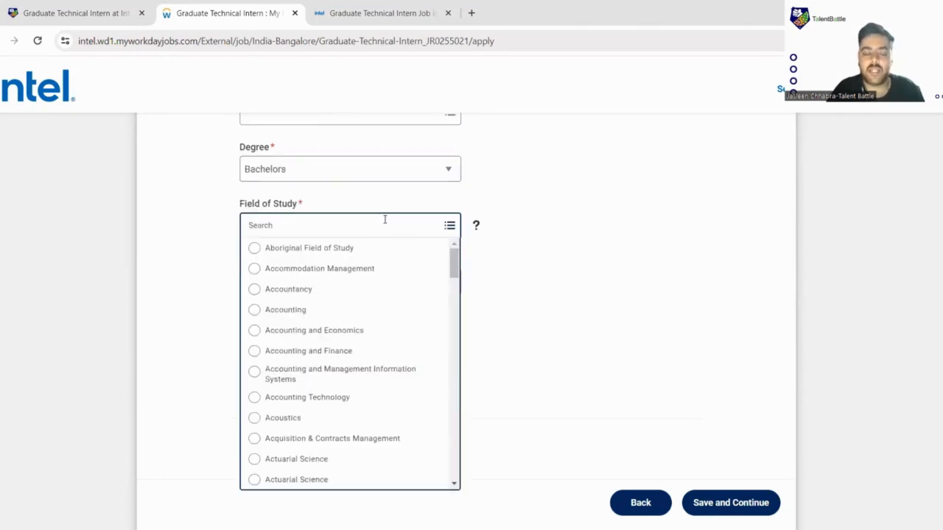
text(Computer S)
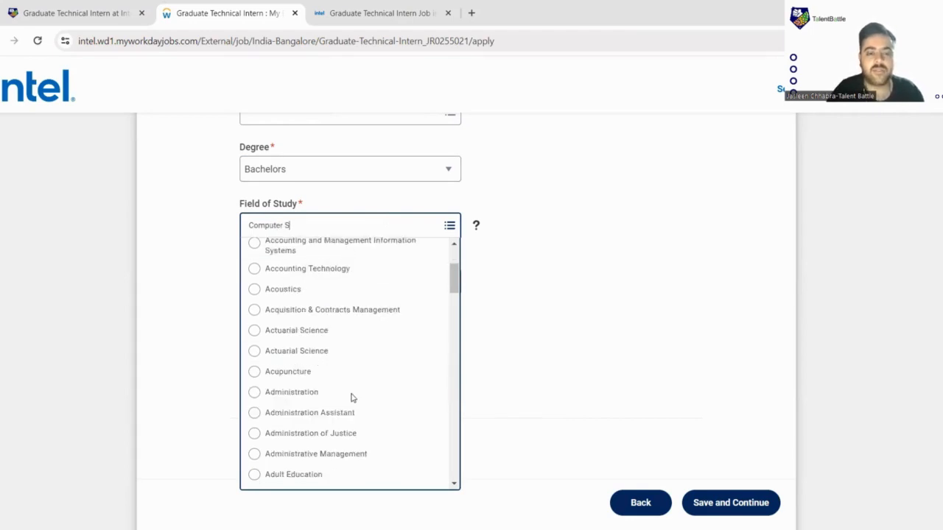
scroll(down, 3)
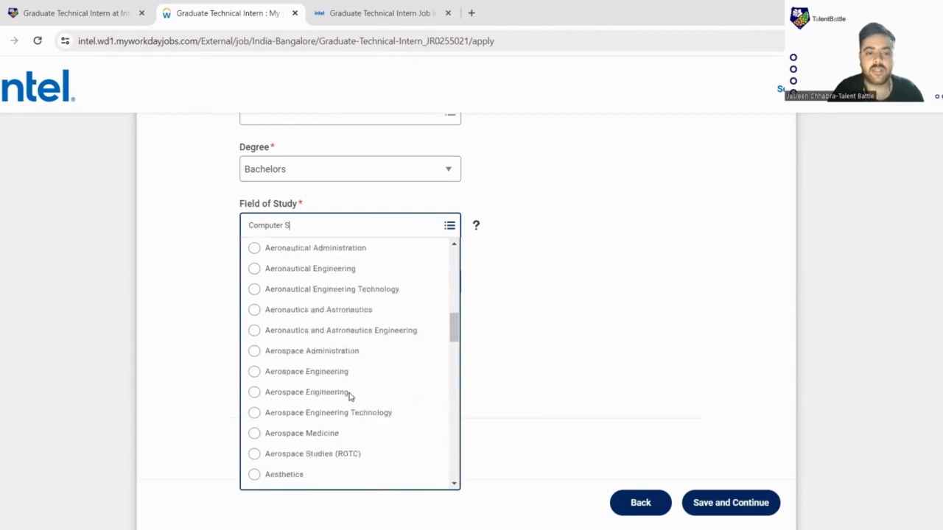
scroll(down, 3)
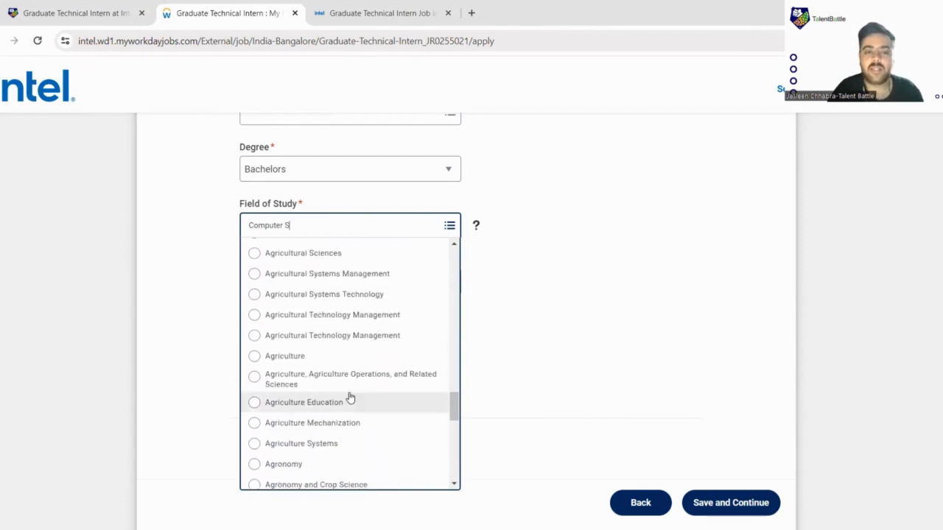
scroll(down, 3)
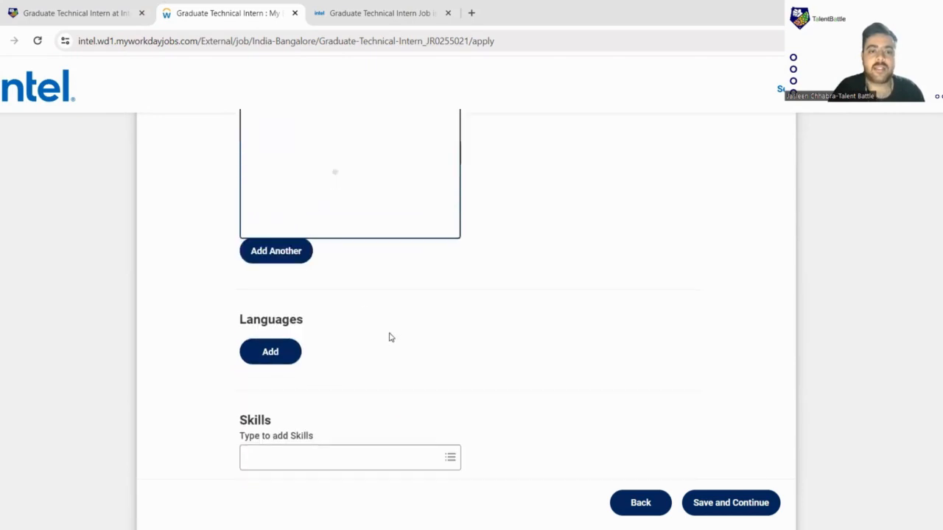
scroll(up, 3)
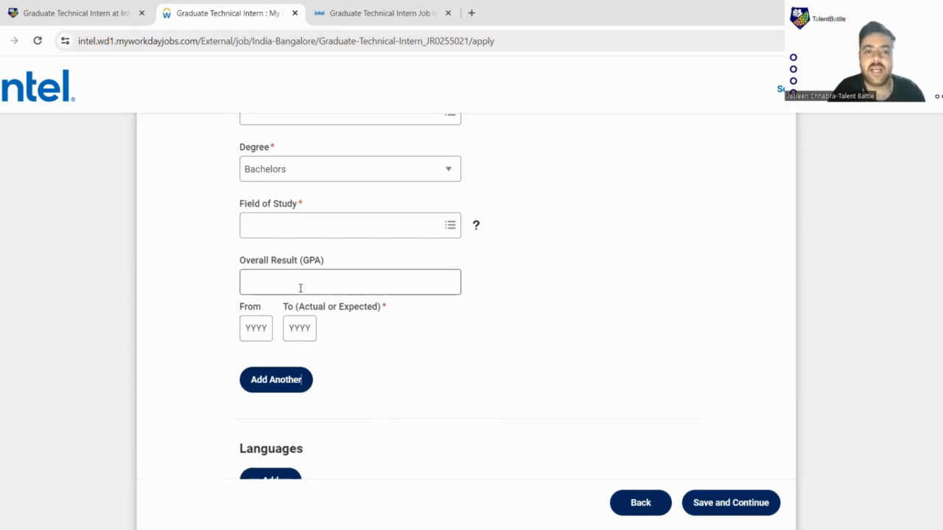
scroll(down, 3)
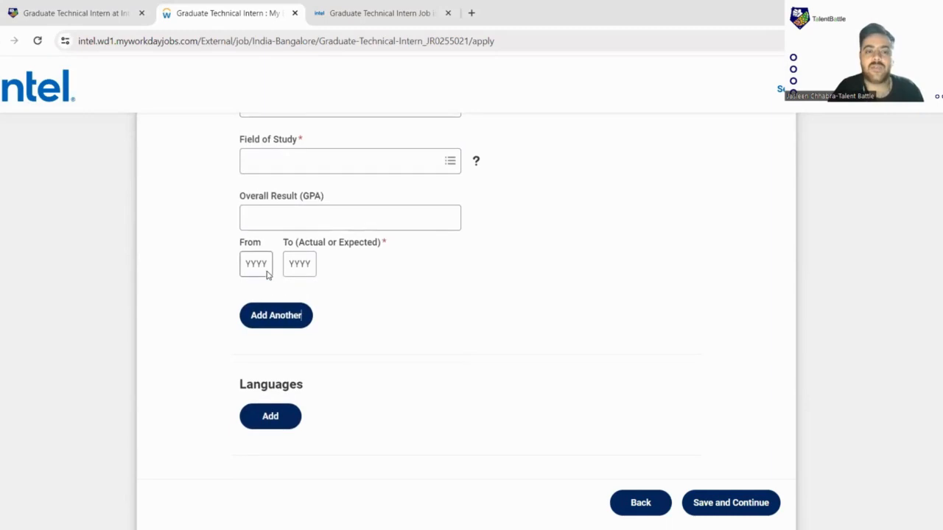
Enter 2025 as the To (Actual or Expected) end year.
click(299, 264)
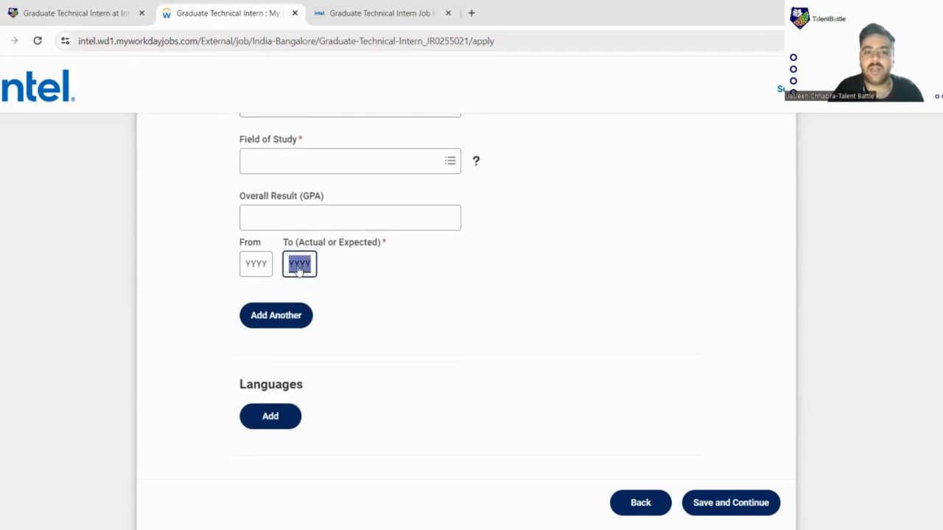
text(2026)
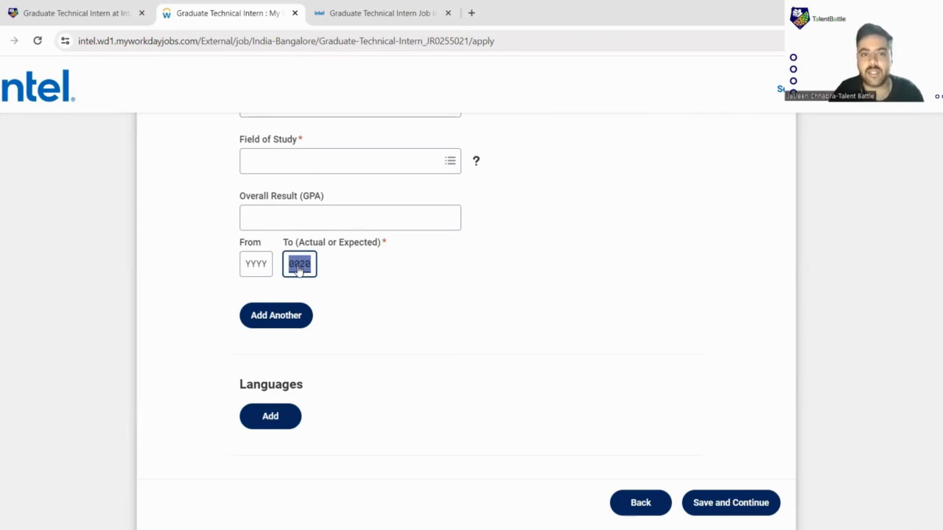
text(2023)
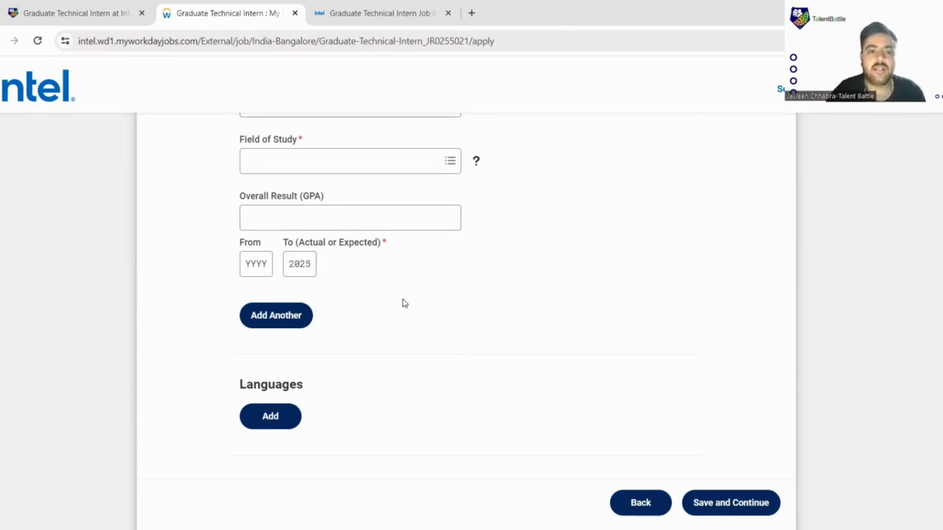
scroll(down, 3)
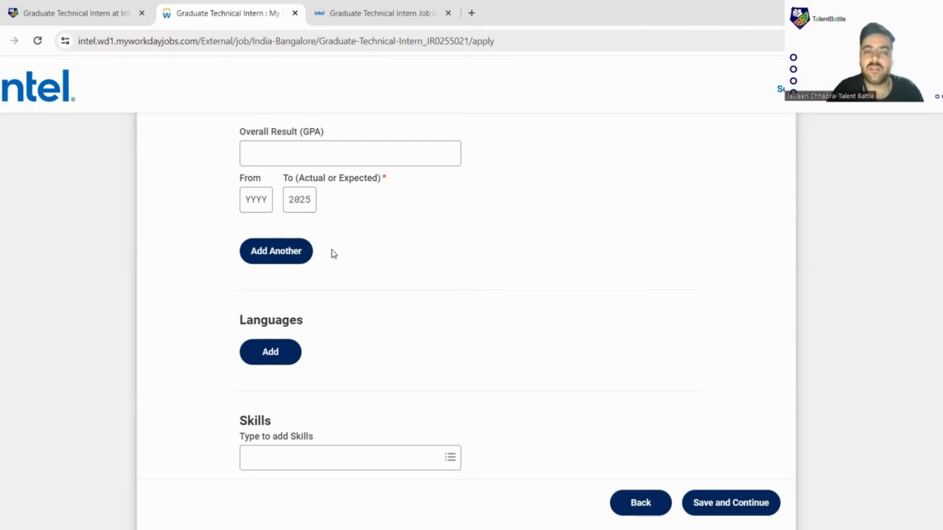
scroll(down, 3)
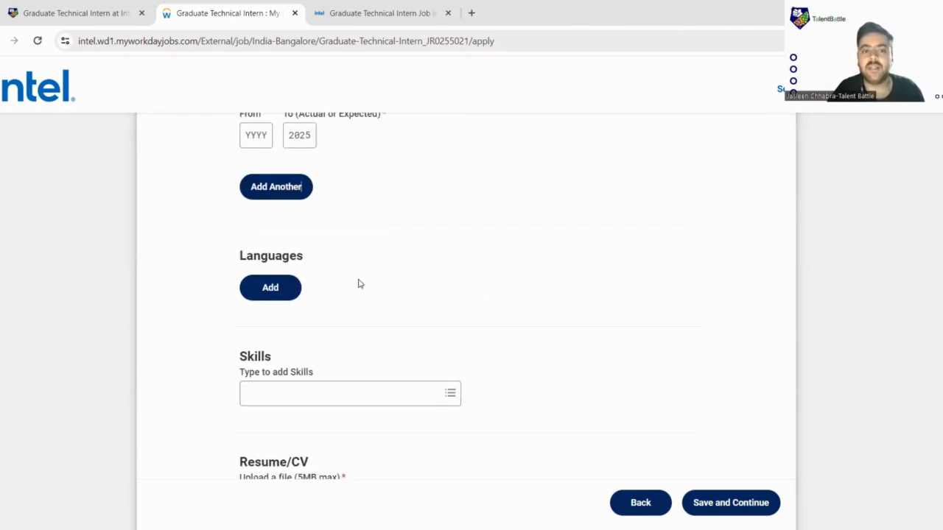
scroll(down, 3)
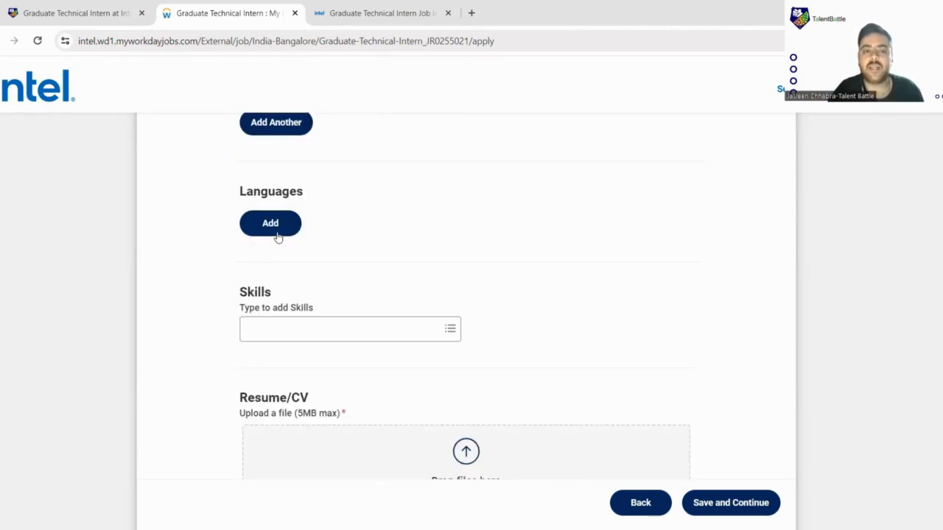
click(270, 223)
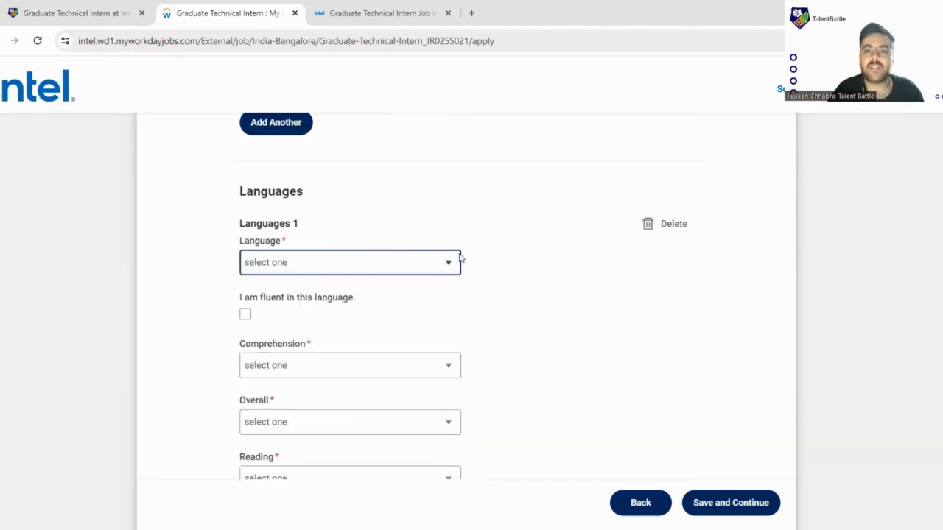
scroll(down, 3)
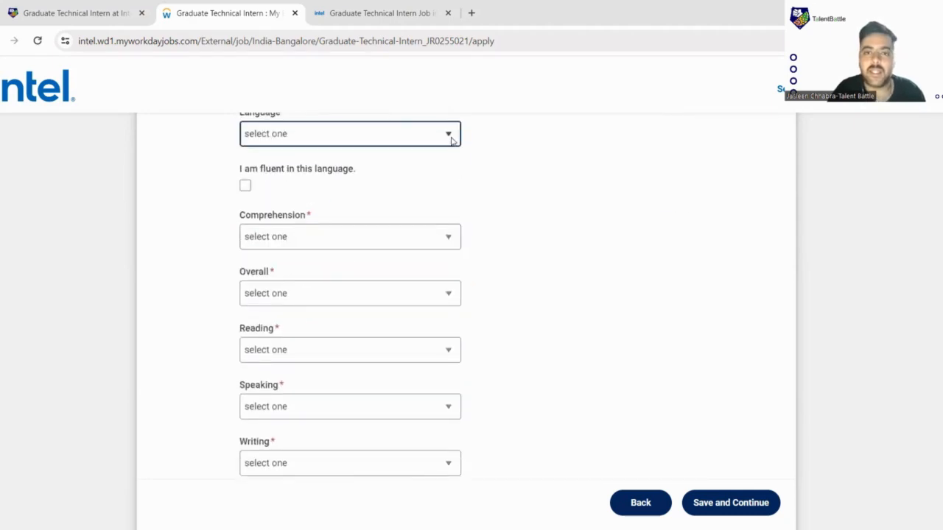
click(348, 133)
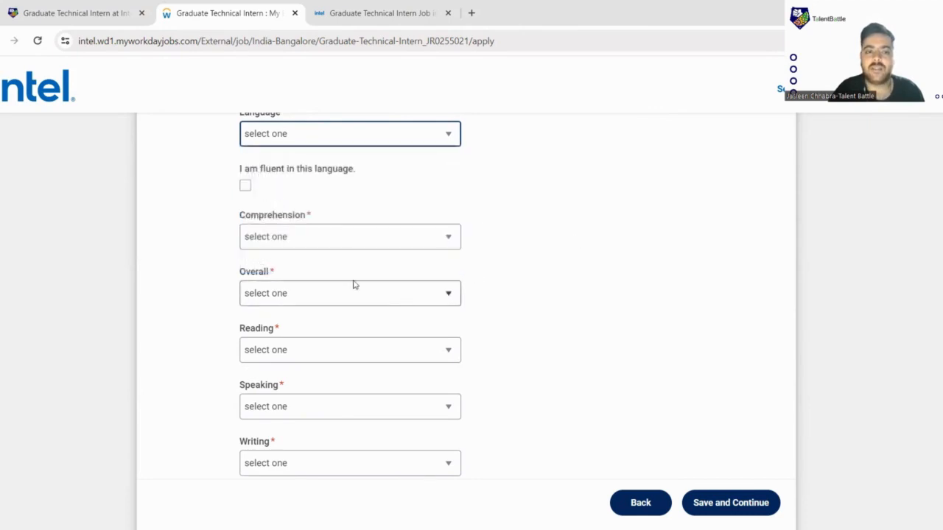
scroll(down, 3)
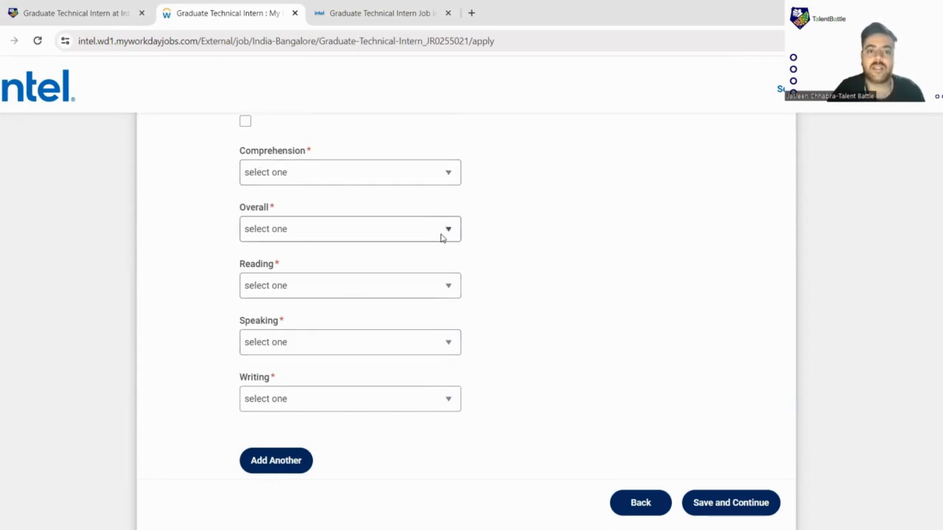
click(349, 228)
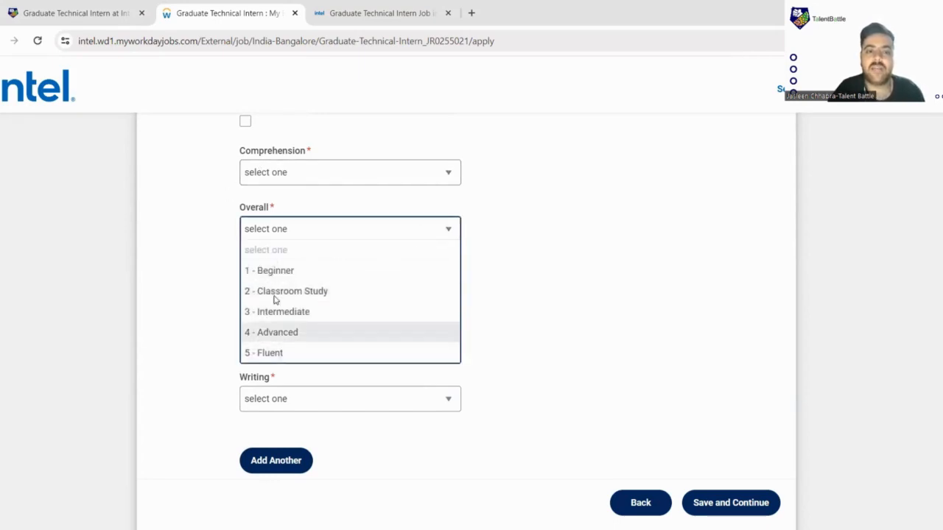
mouse_move(293, 324)
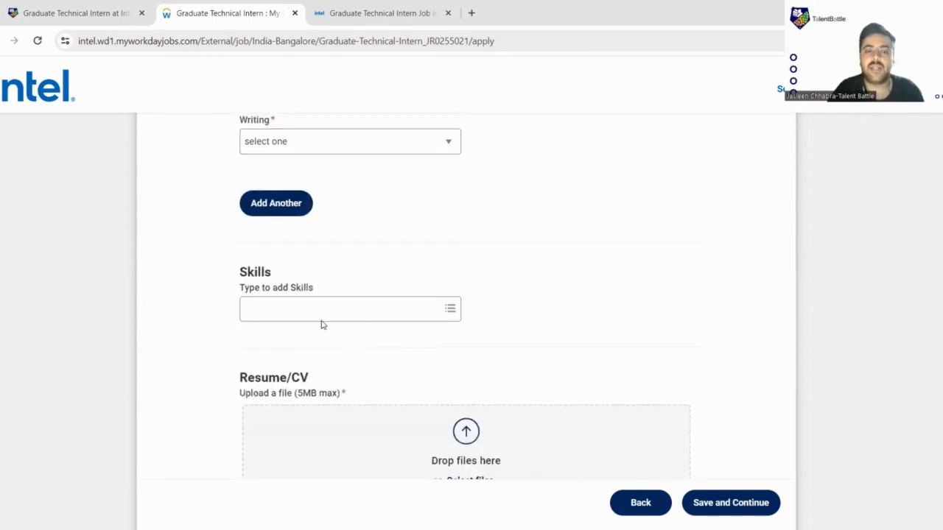
scroll(down, 3)
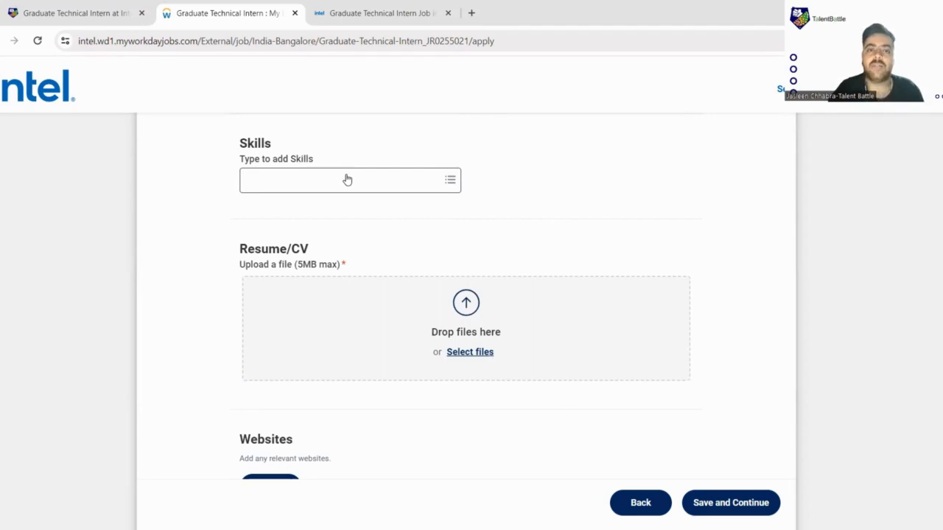
scroll(down, 3)
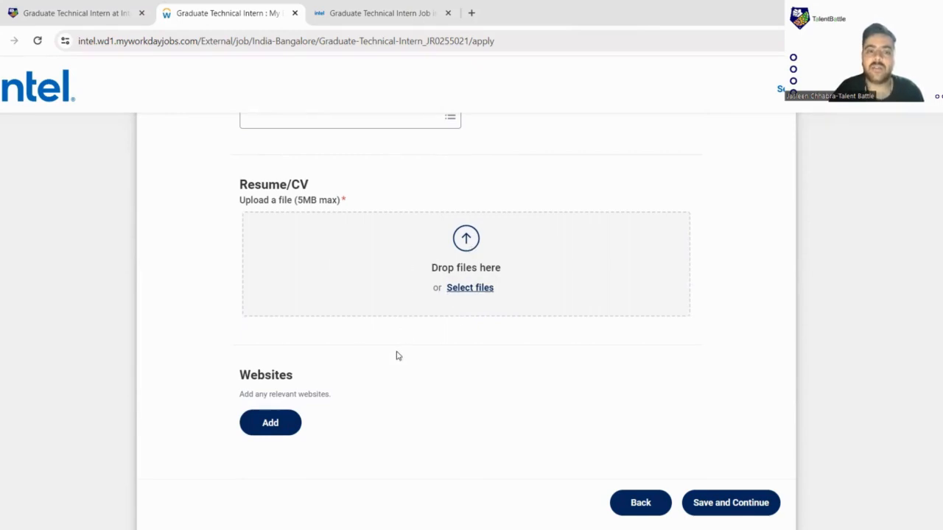
scroll(down, 3)
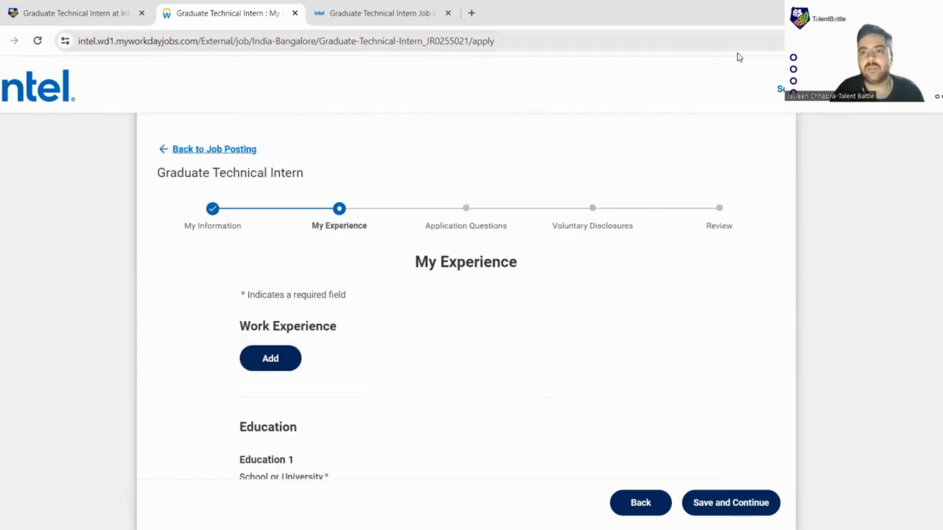
Save experience and answer No to the family-member and supplier-employee questions.
click(730, 502)
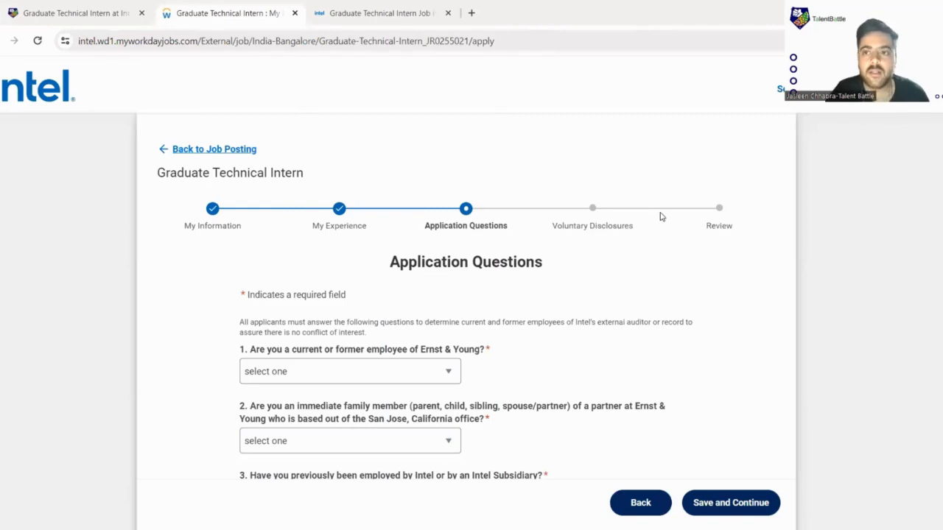
scroll(down, 3)
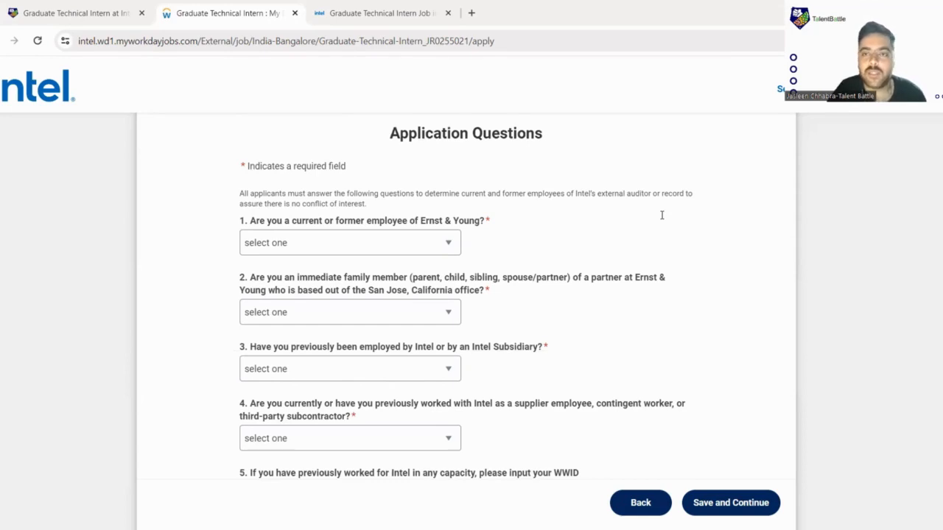
mouse_move(321, 242)
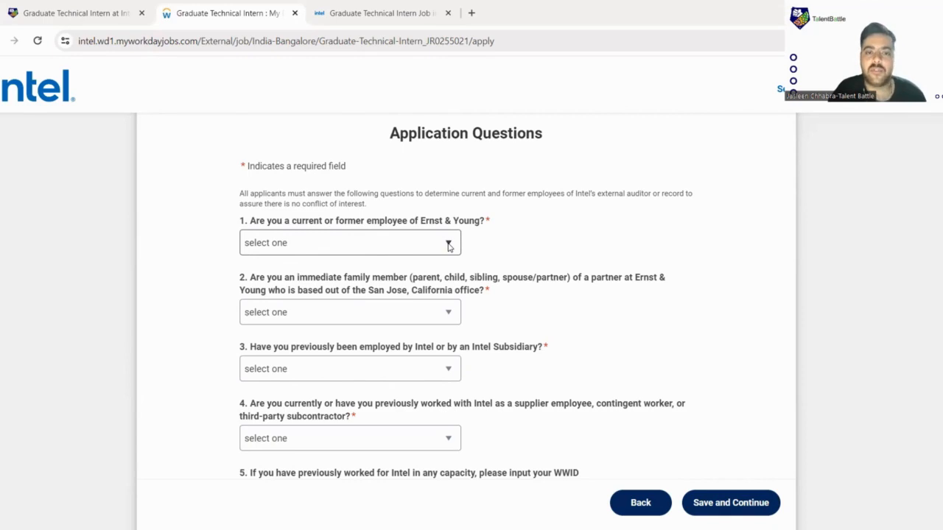
click(349, 242)
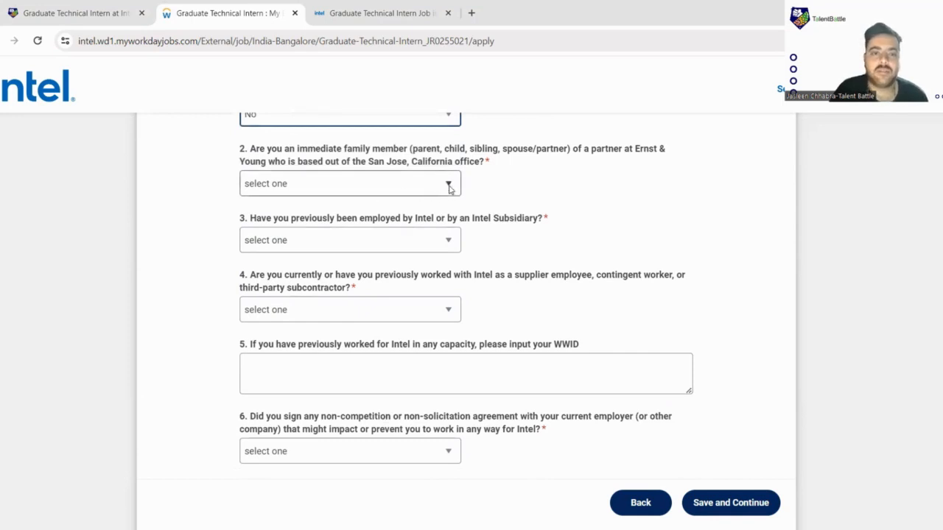
click(350, 183)
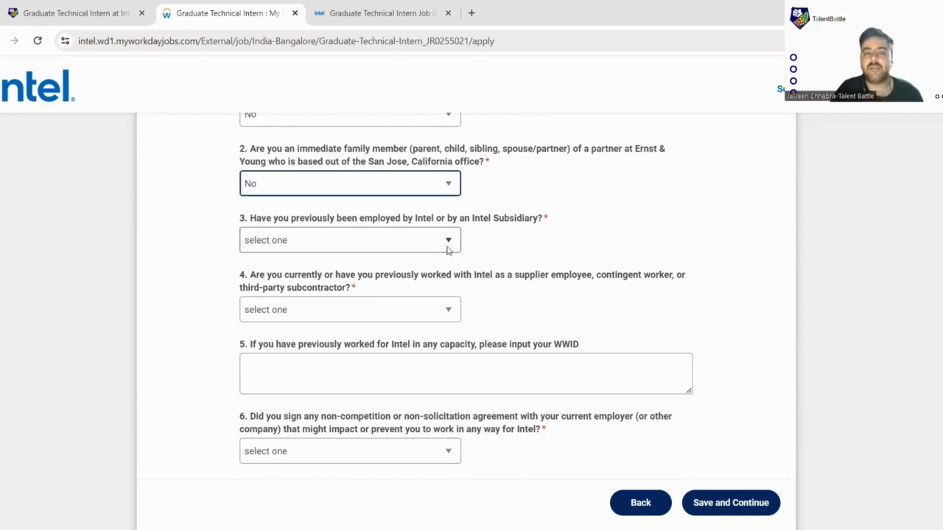
scroll(down, 3)
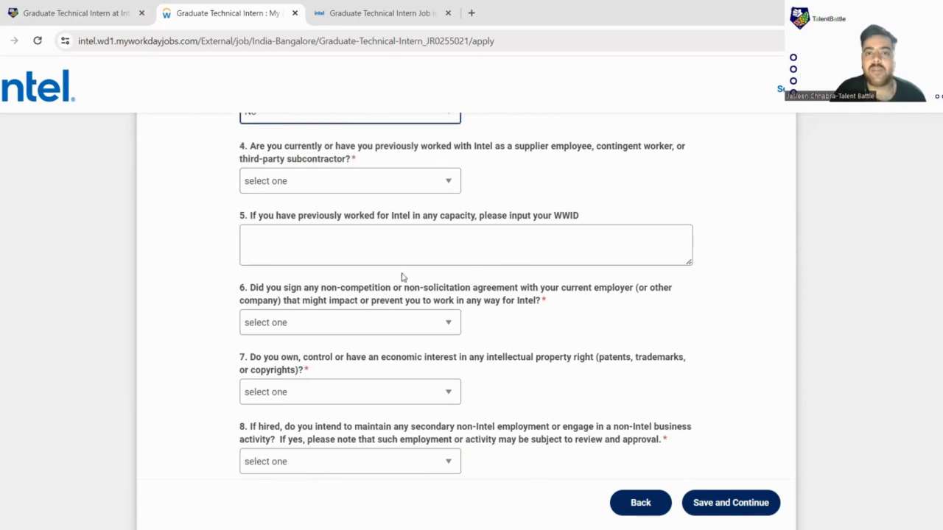
click(349, 180)
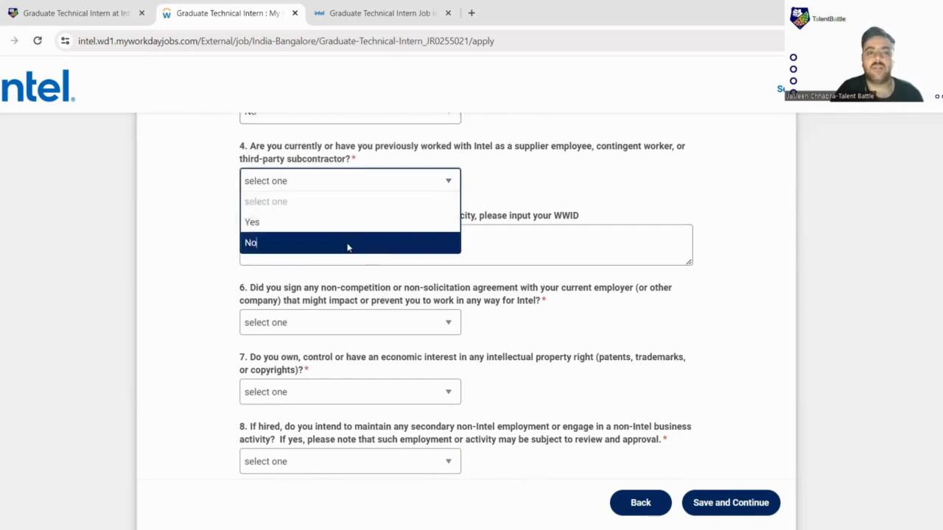
click(250, 243)
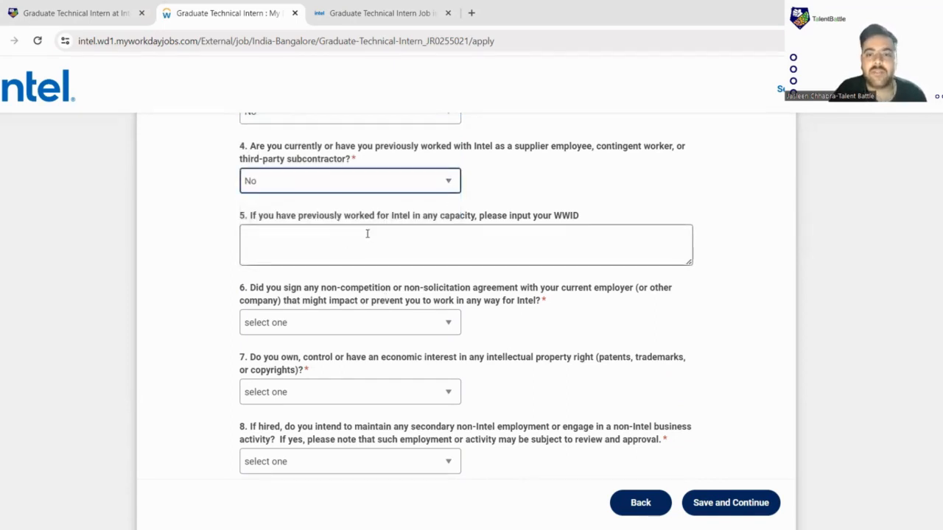
Answer No to the non-competition, intellectual property and secondary employment questions.
scroll(down, 3)
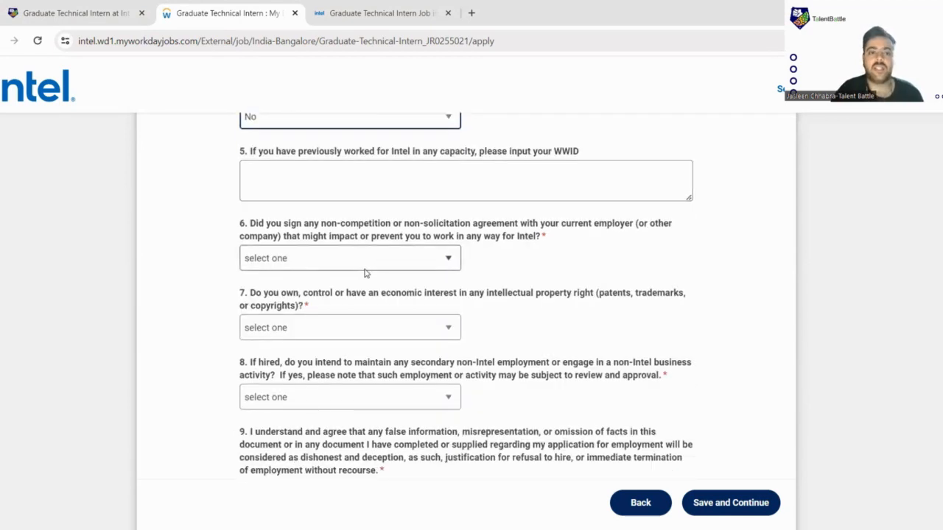
mouse_move(417, 290)
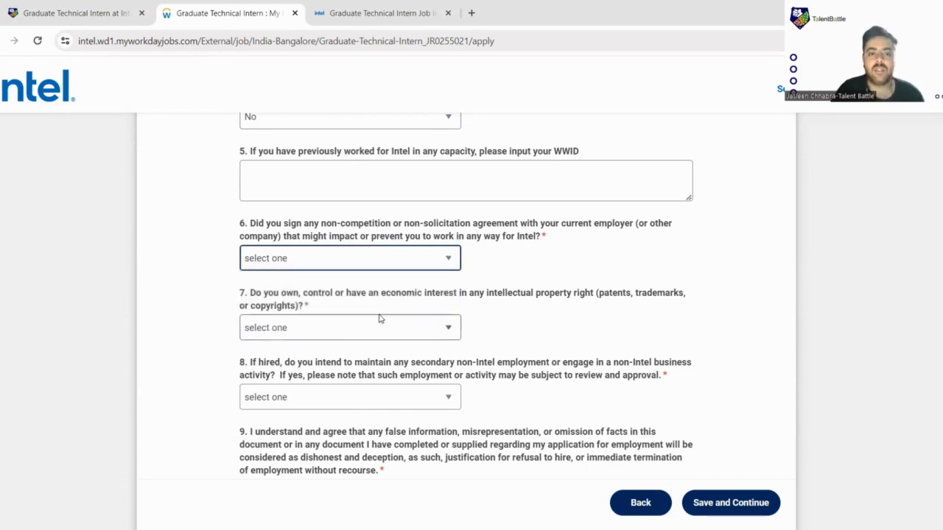
click(349, 258)
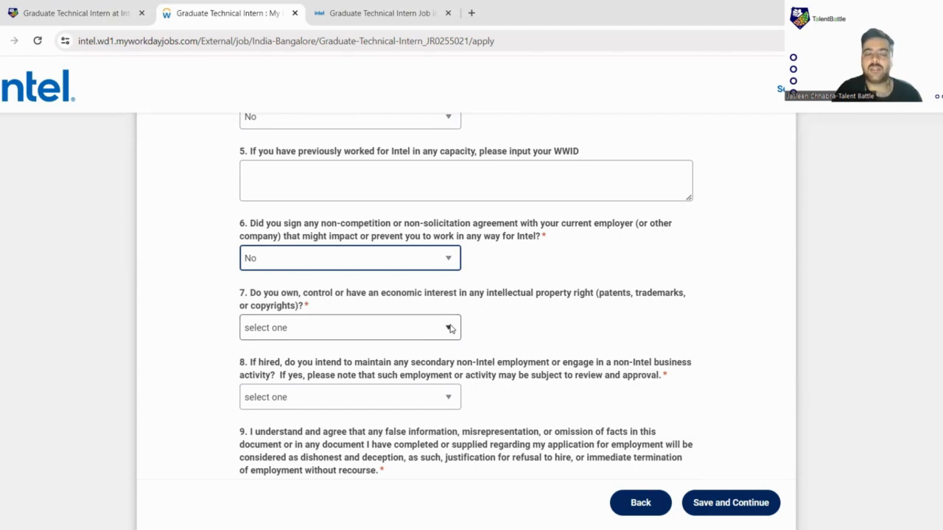
click(349, 327)
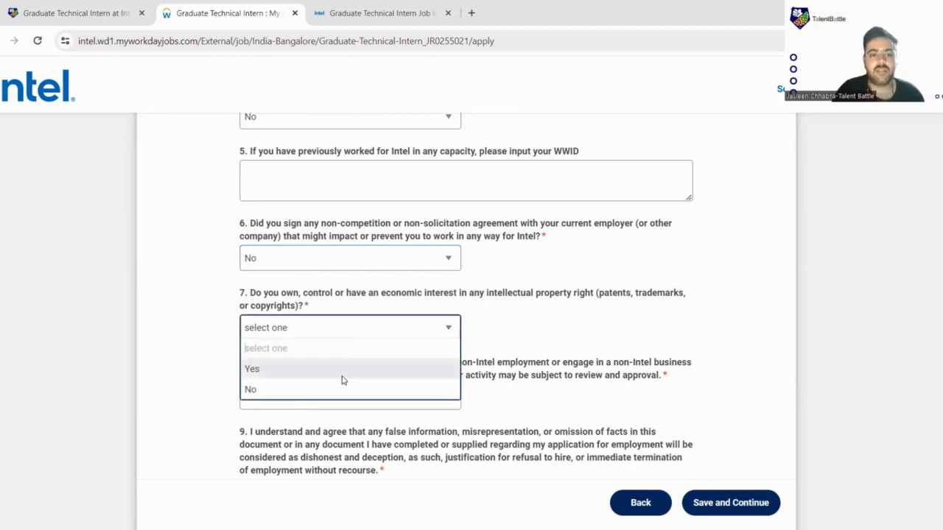
click(250, 389)
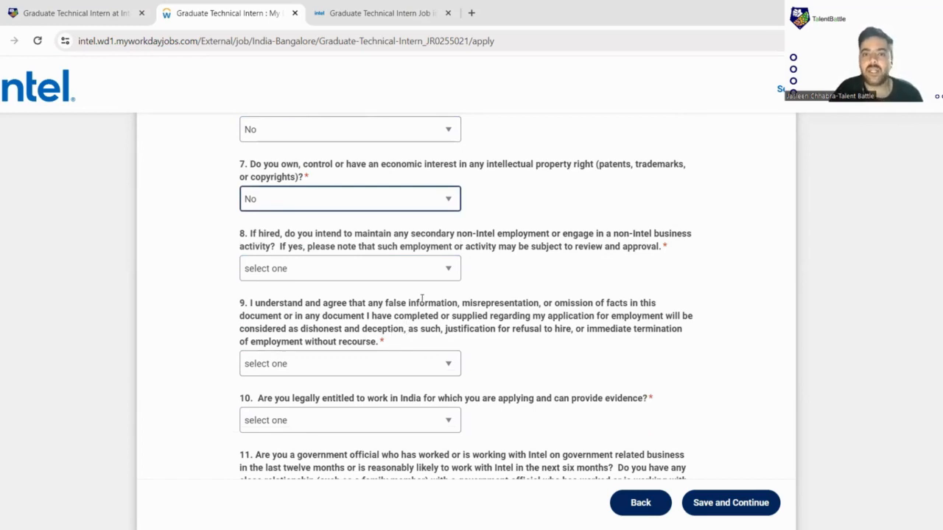
click(349, 268)
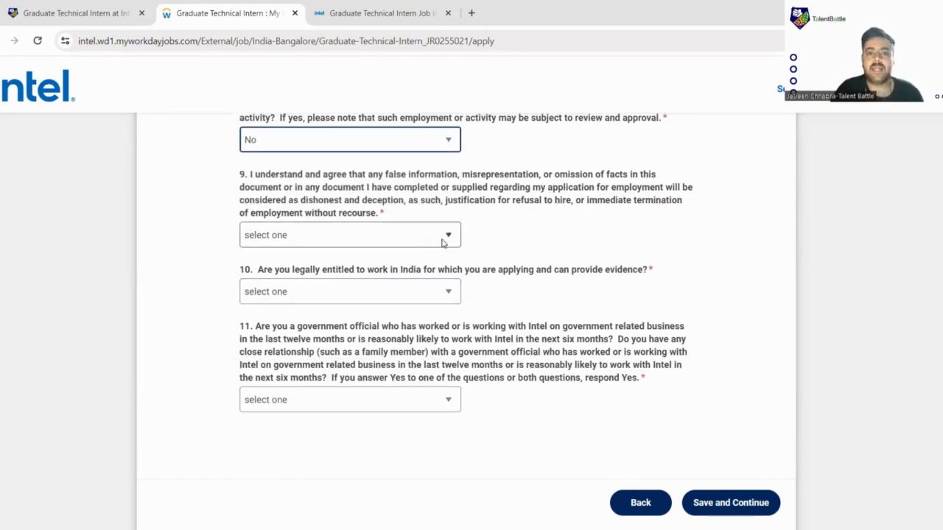
Certify the information is true and confirm being an Indian citizen able to work.
click(349, 234)
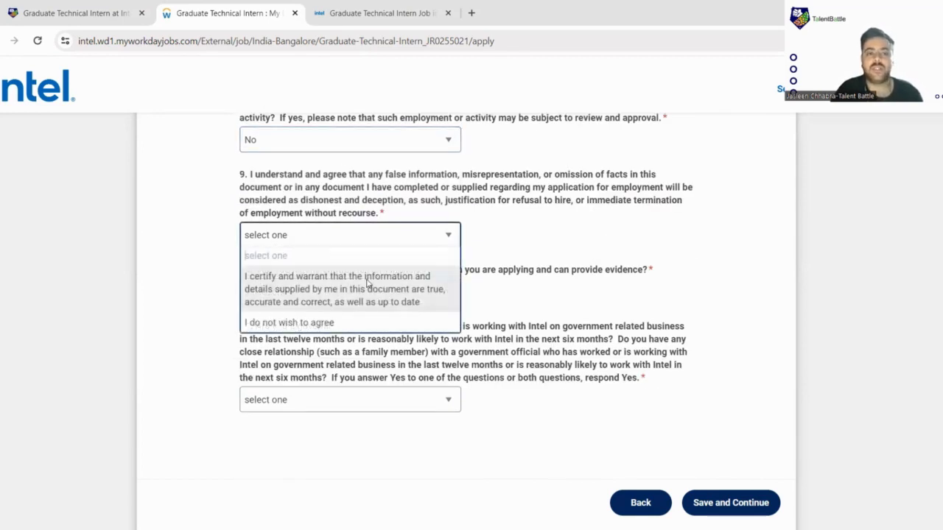
click(342, 288)
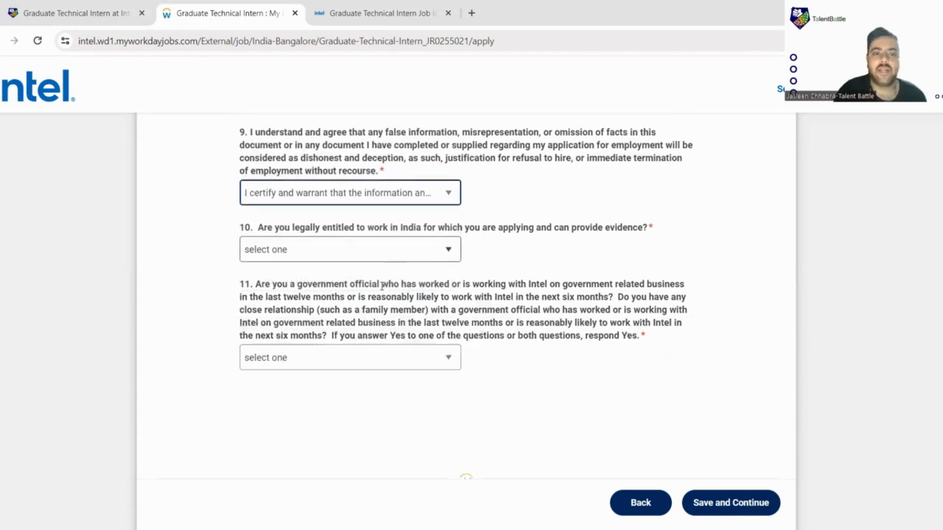
click(349, 248)
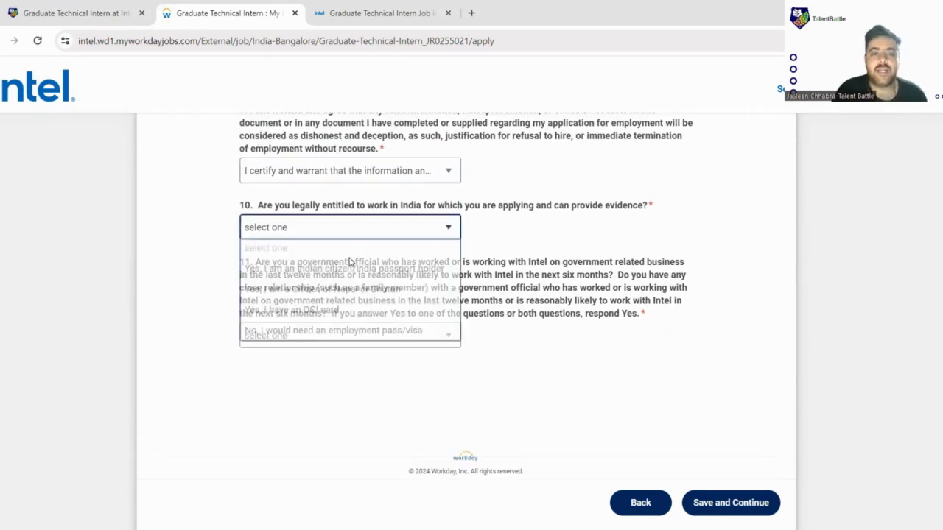
click(294, 268)
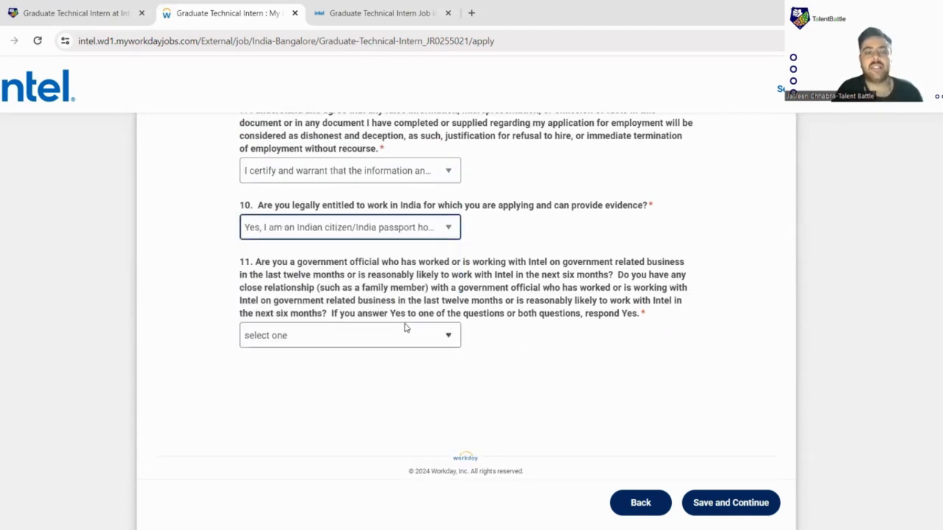
scroll(down, 3)
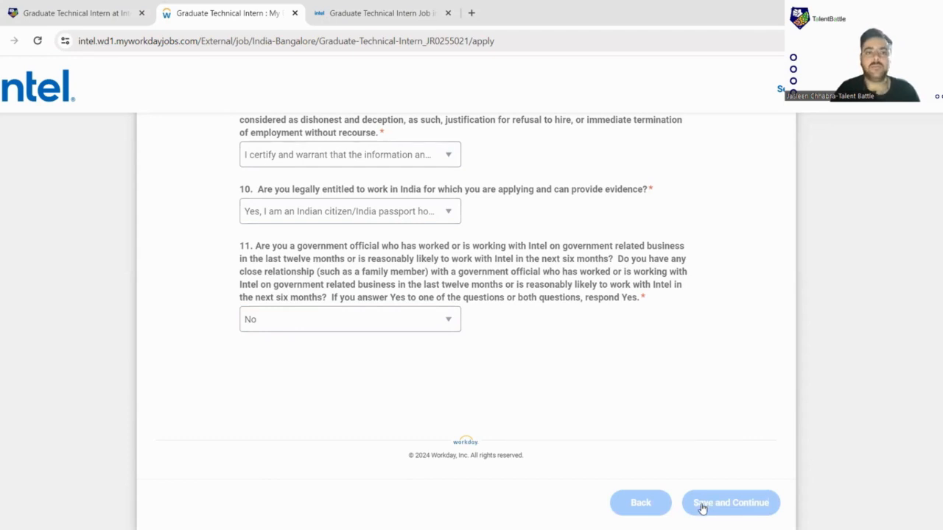
Save the answers and set gender to Male on voluntary disclosures.
click(730, 503)
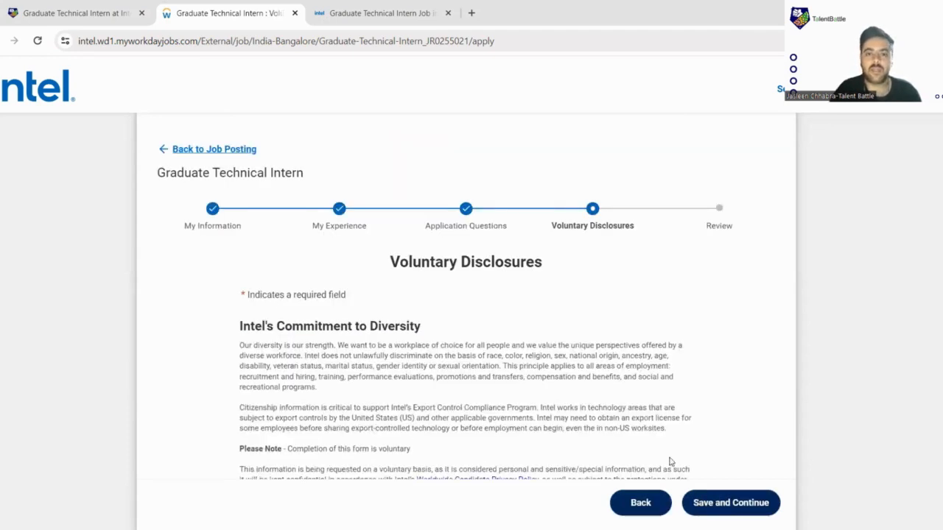
scroll(down, 3)
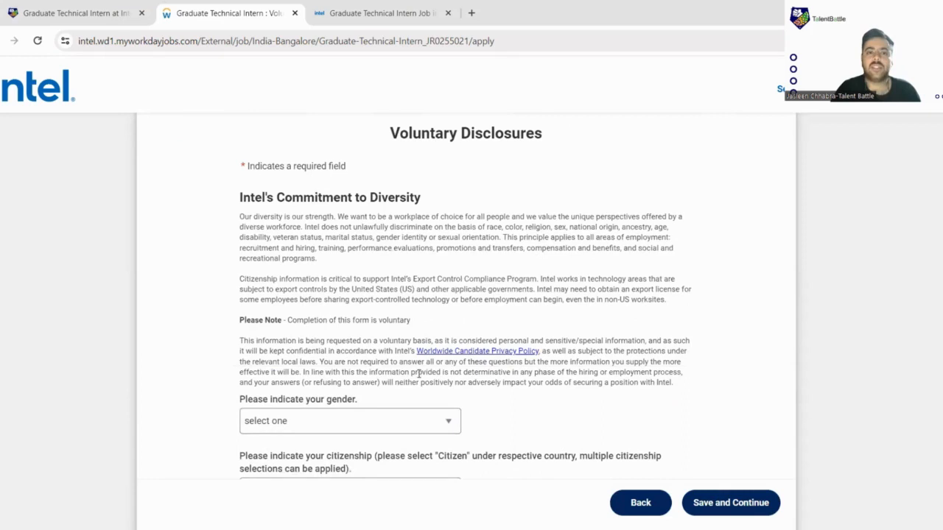
scroll(down, 3)
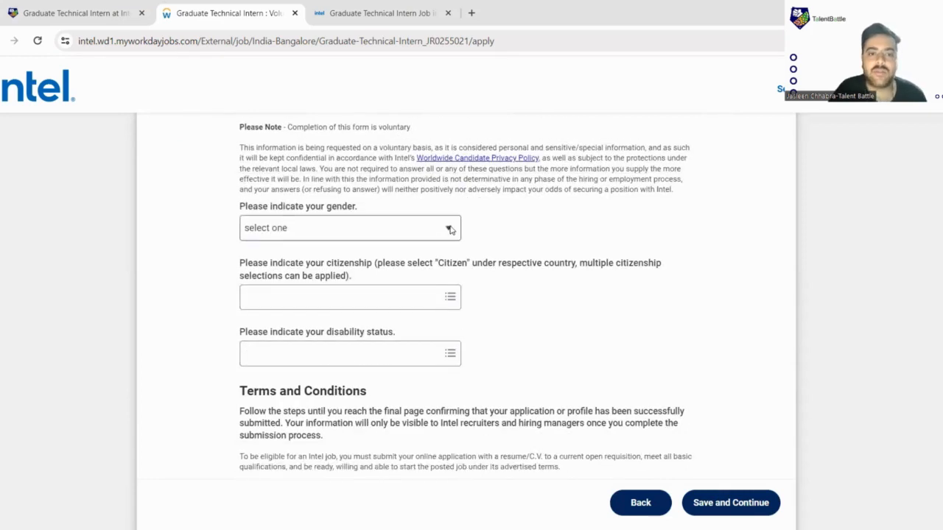
click(349, 227)
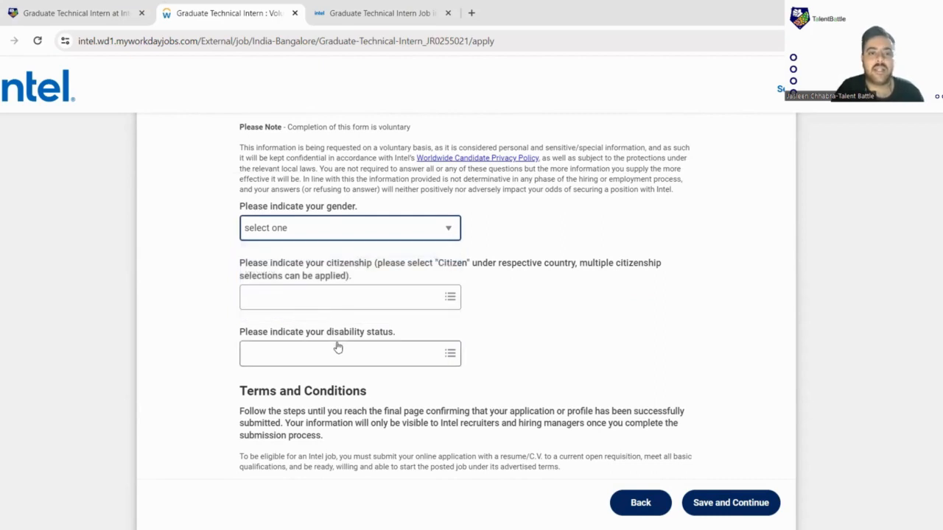
click(349, 228)
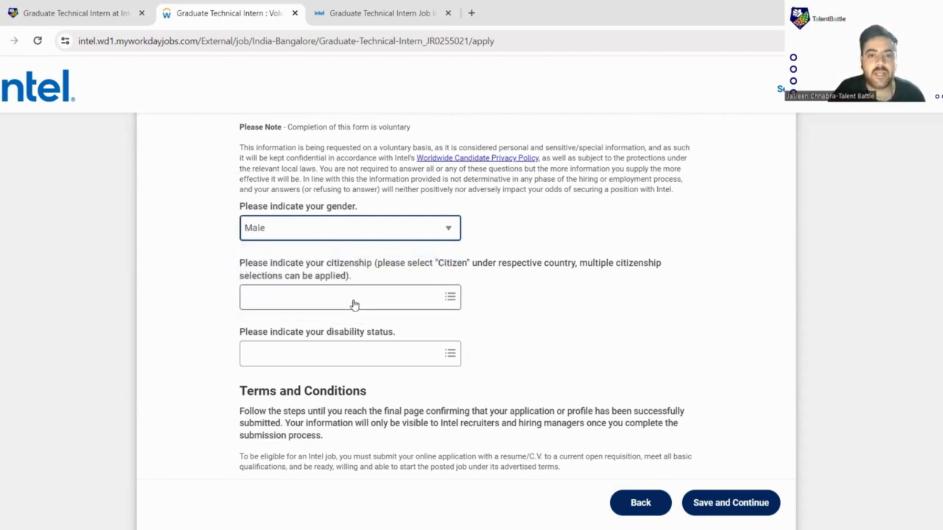
Add Citizen (India) and Permanent Resident (India) as citizenship, then start disability status.
click(350, 297)
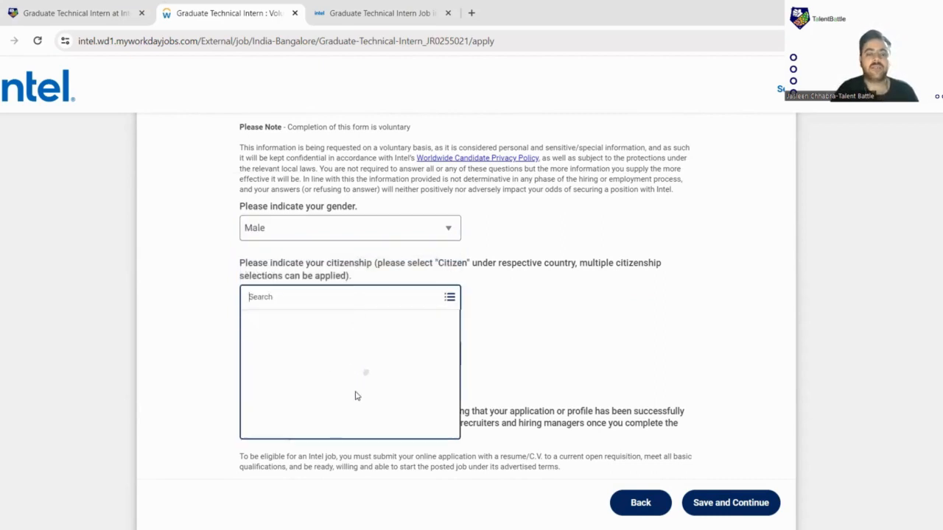
click(339, 296)
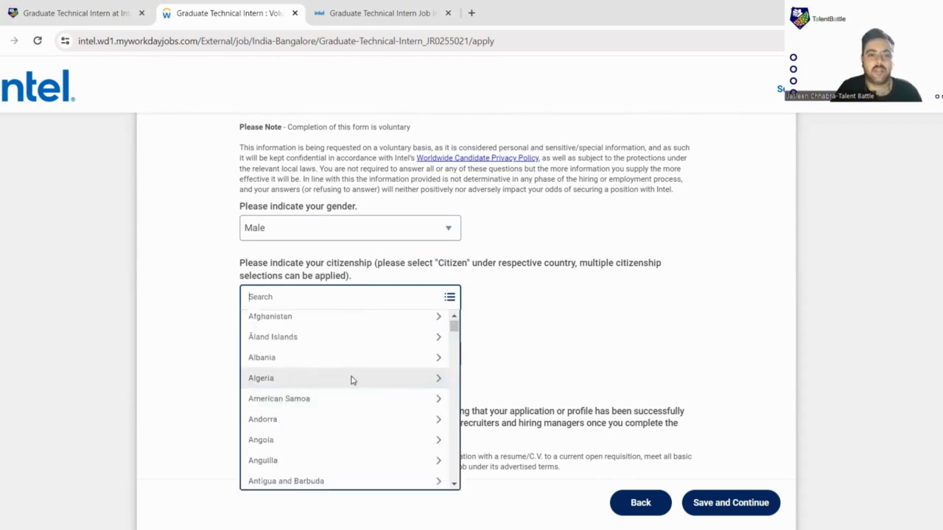
text(india)
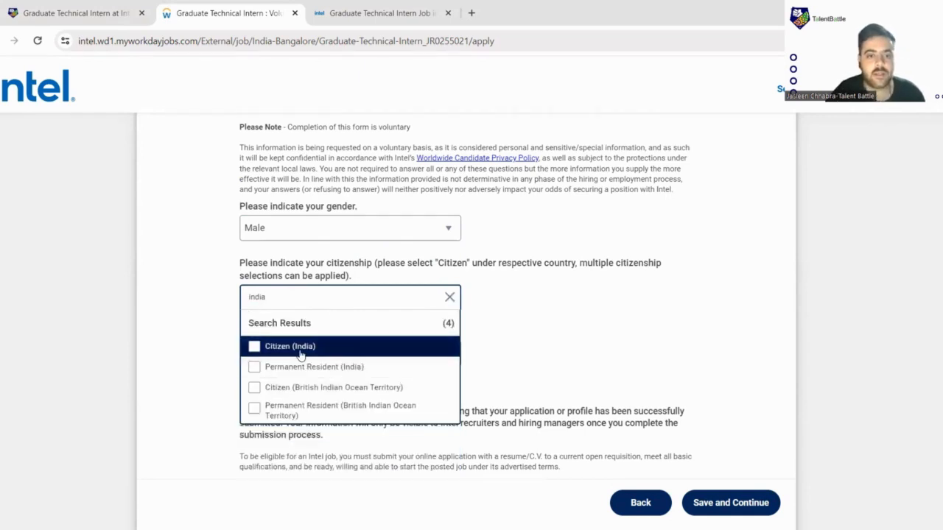
click(253, 346)
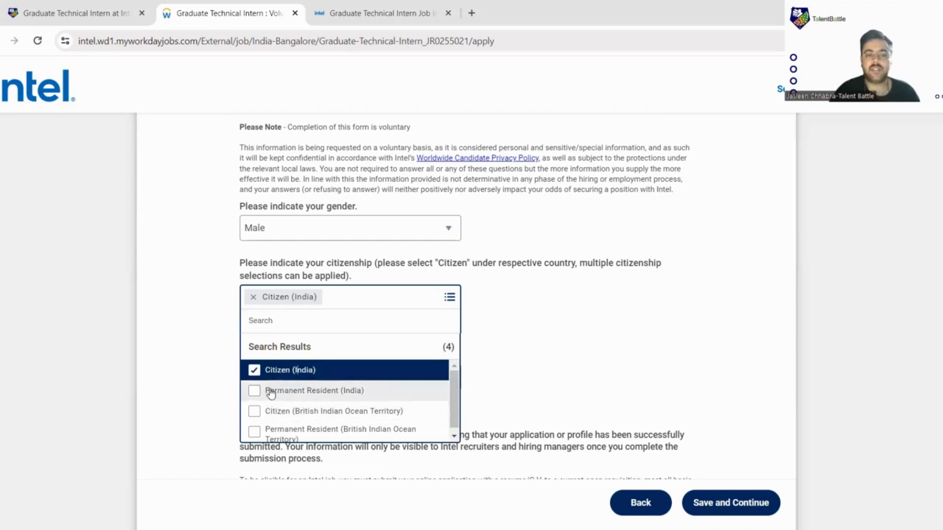
click(254, 390)
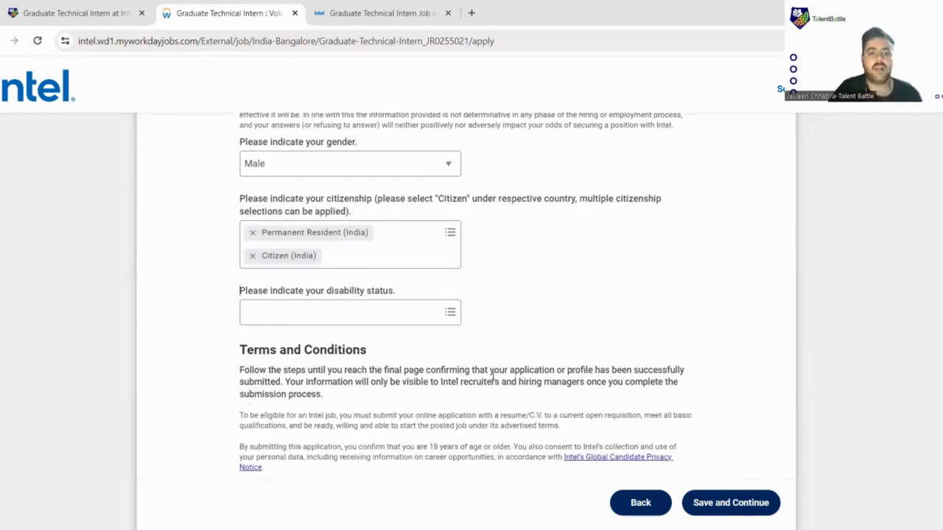
click(350, 311)
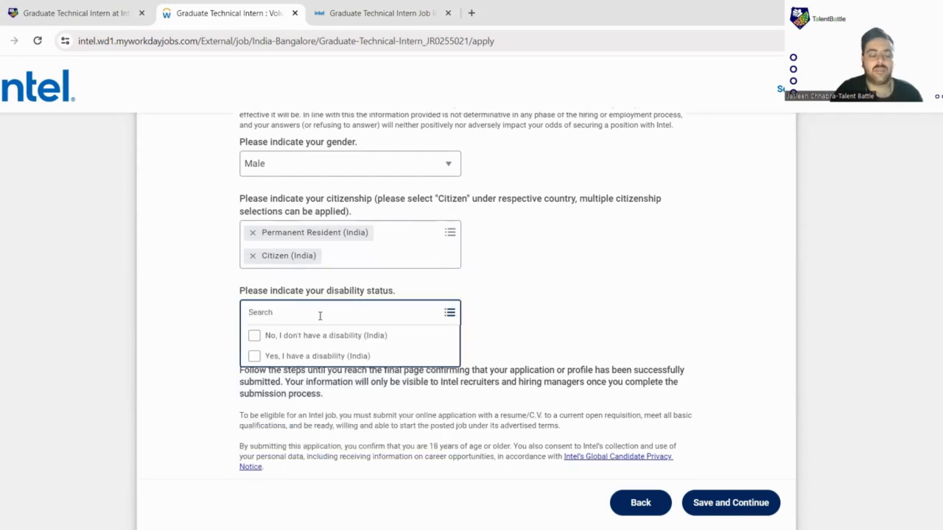
text(no)
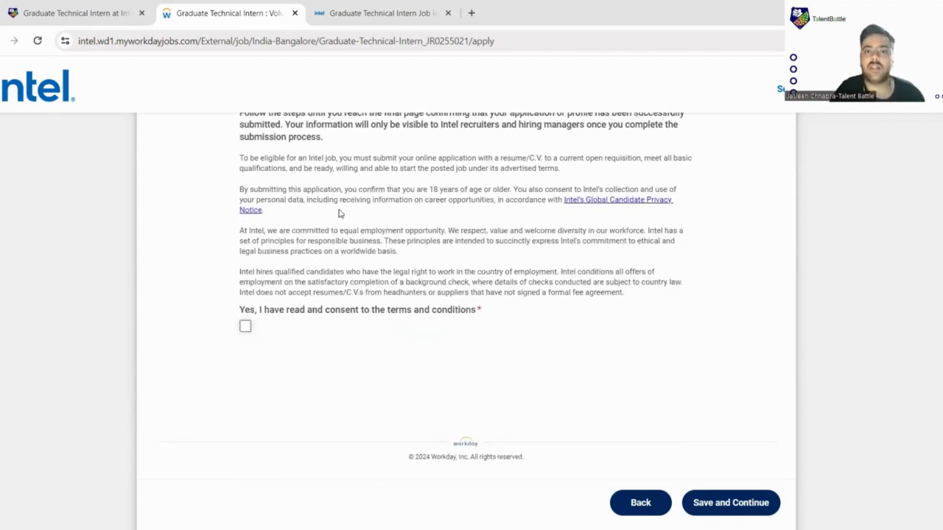
mouse_move(238, 329)
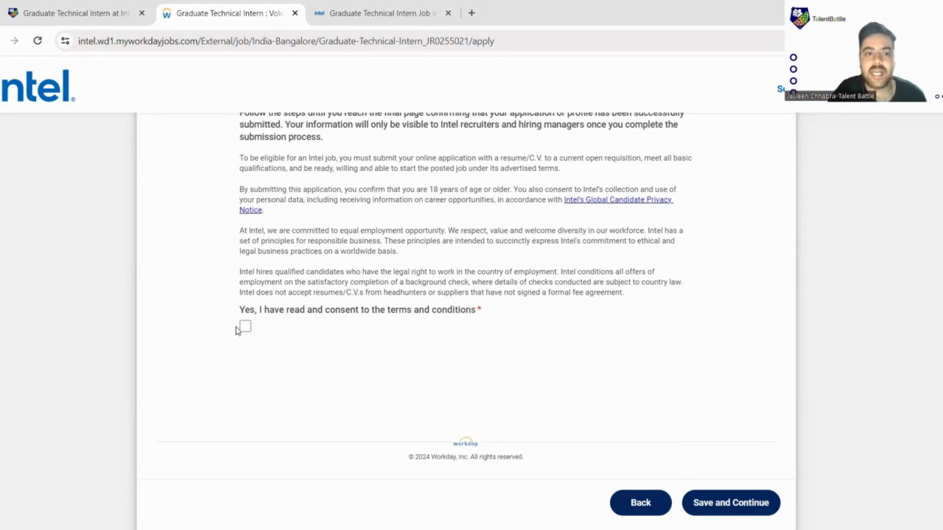
Tick the terms-and-conditions consent box and save to reach the review page.
click(245, 327)
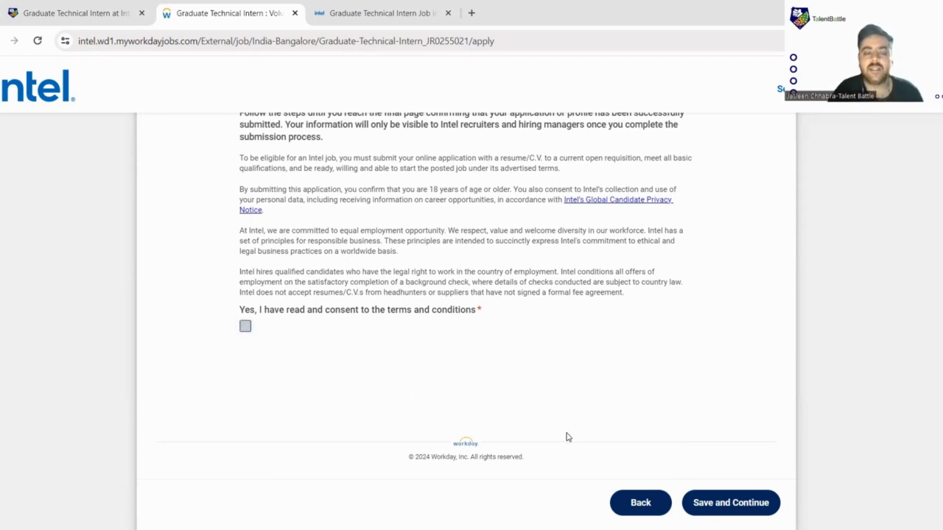
click(245, 325)
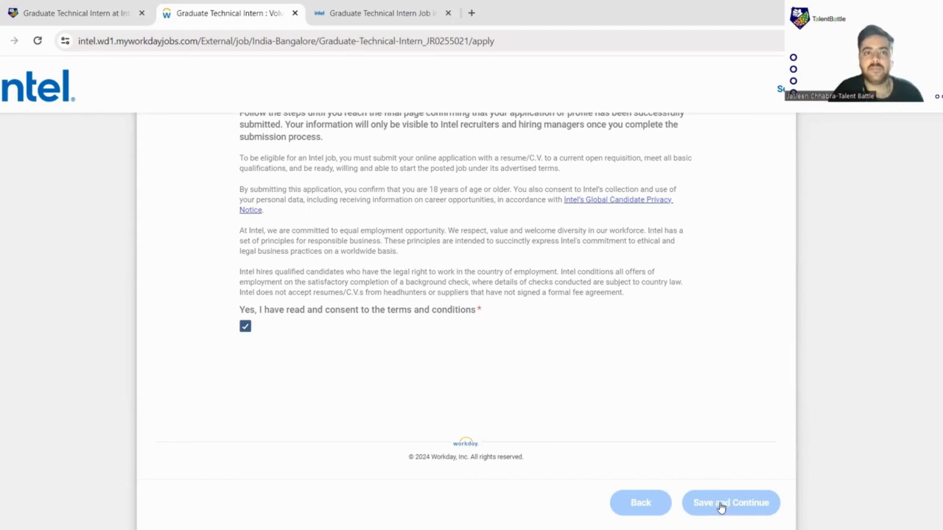
click(730, 502)
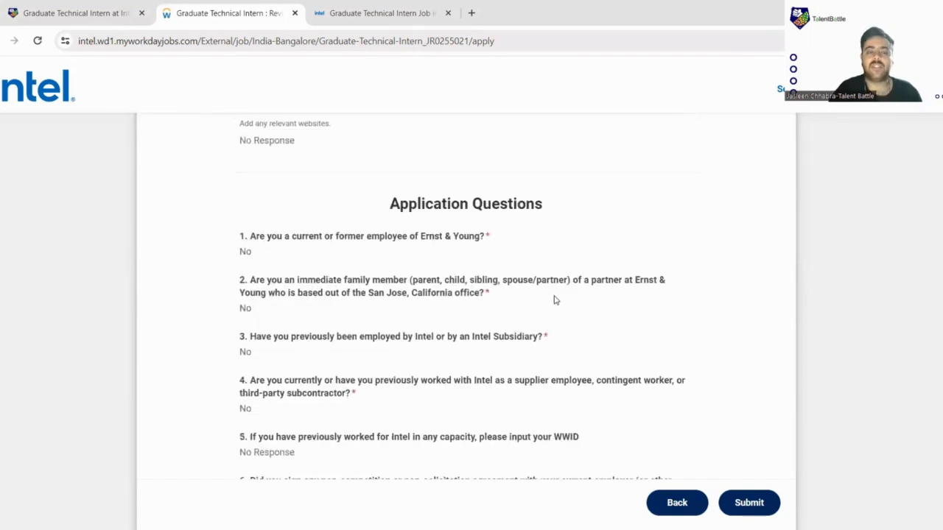
Review the Application Questions answers and submit the Graduate Technical Intern application.
scroll(down, 3)
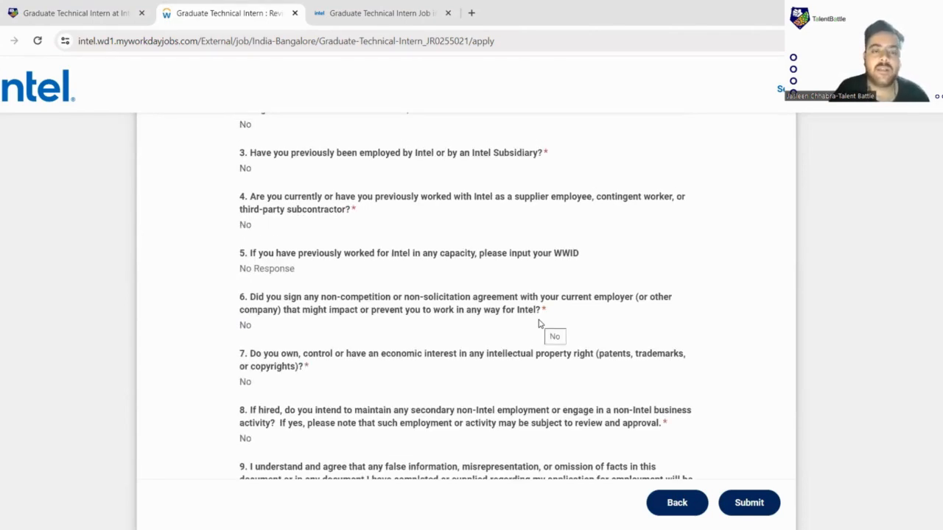
scroll(down, 3)
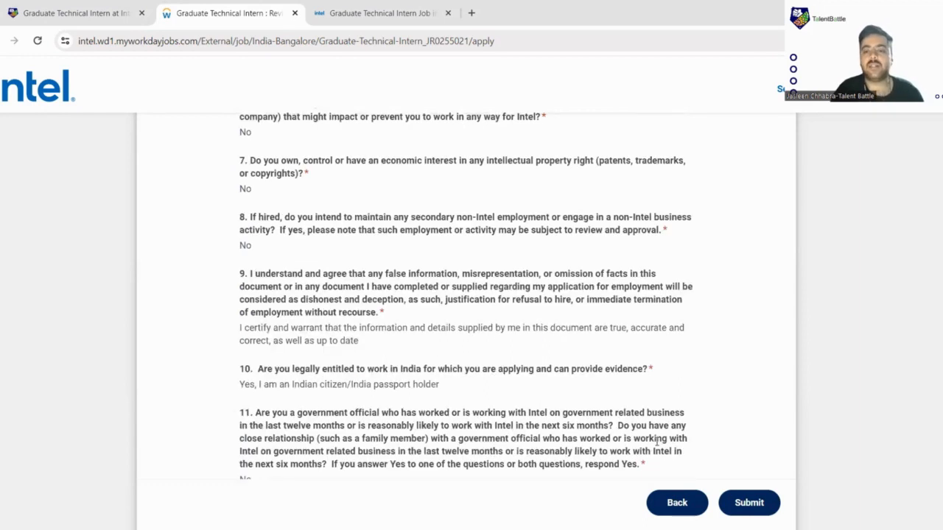
click(748, 502)
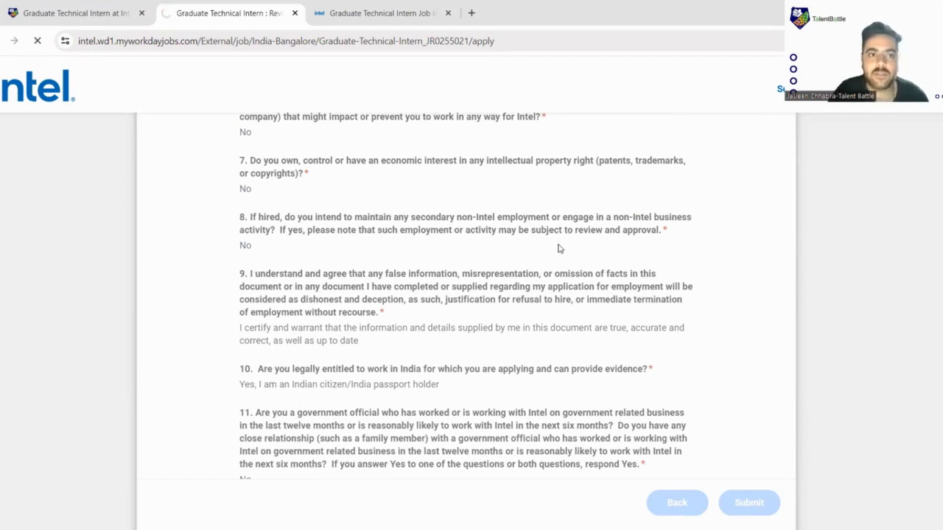
Dismiss the Congratulations notice, check Graduate Technical Intern shows under review, then return to Talent Battle.
click(749, 502)
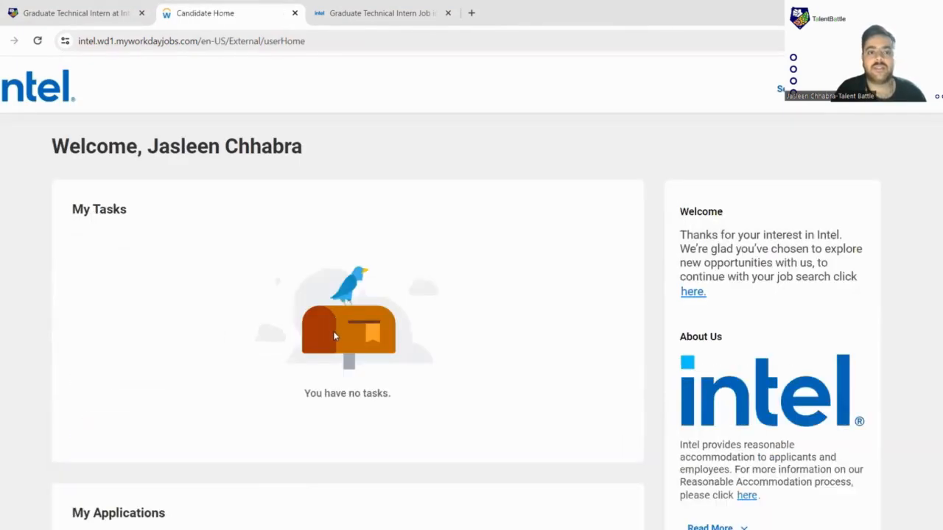
scroll(down, 3)
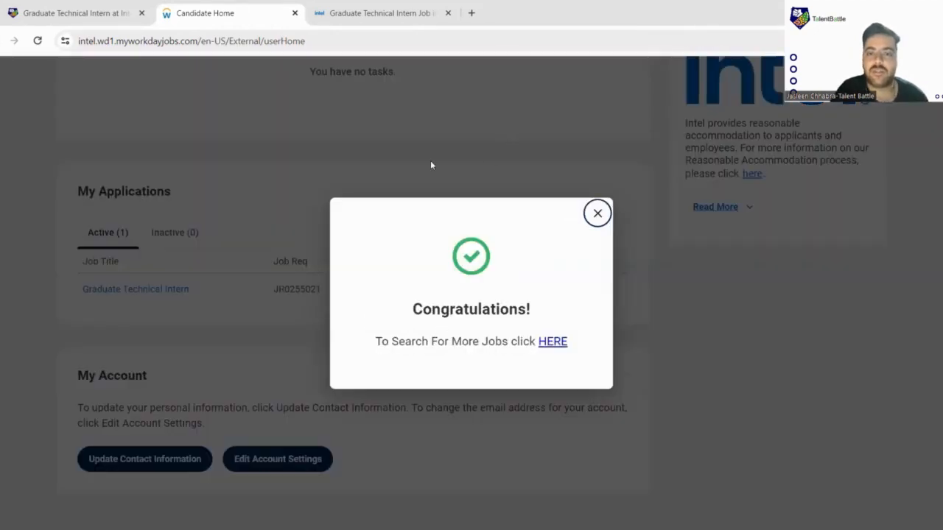
mouse_move(534, 252)
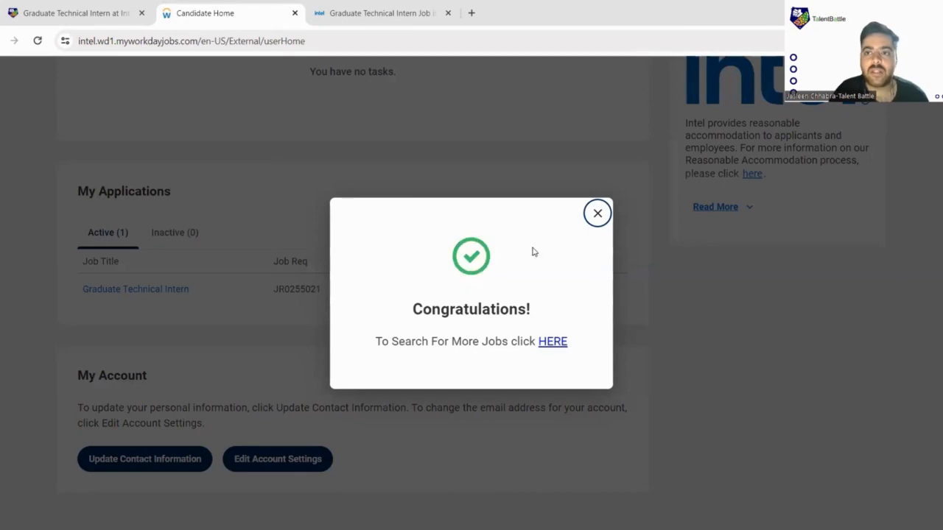
click(597, 213)
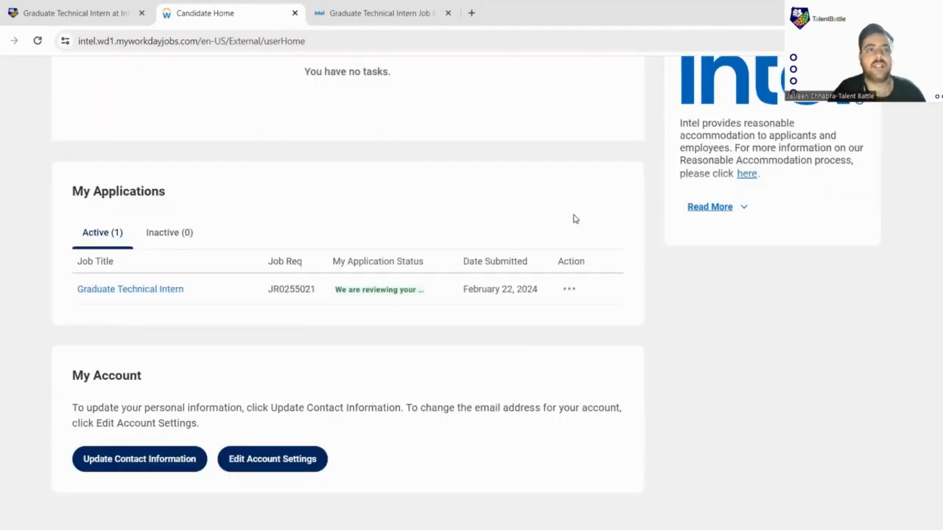
scroll(up, 3)
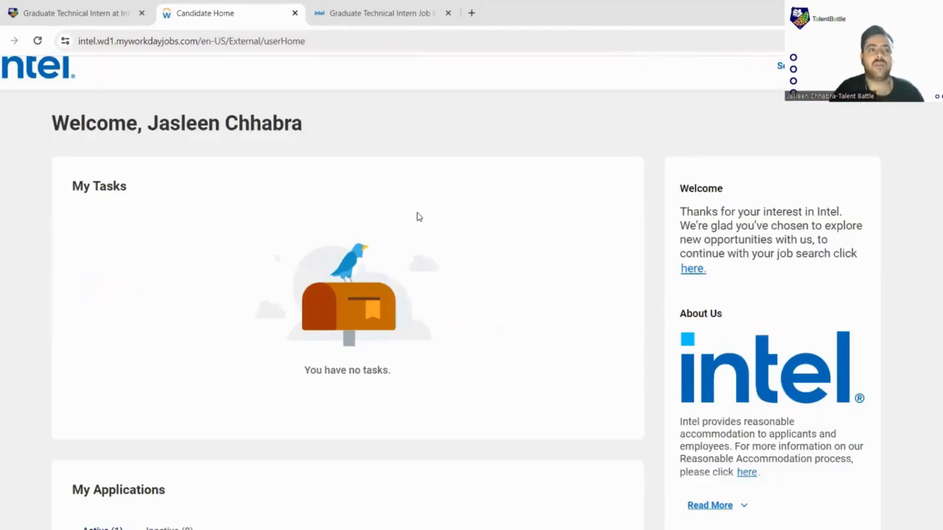
click(70, 13)
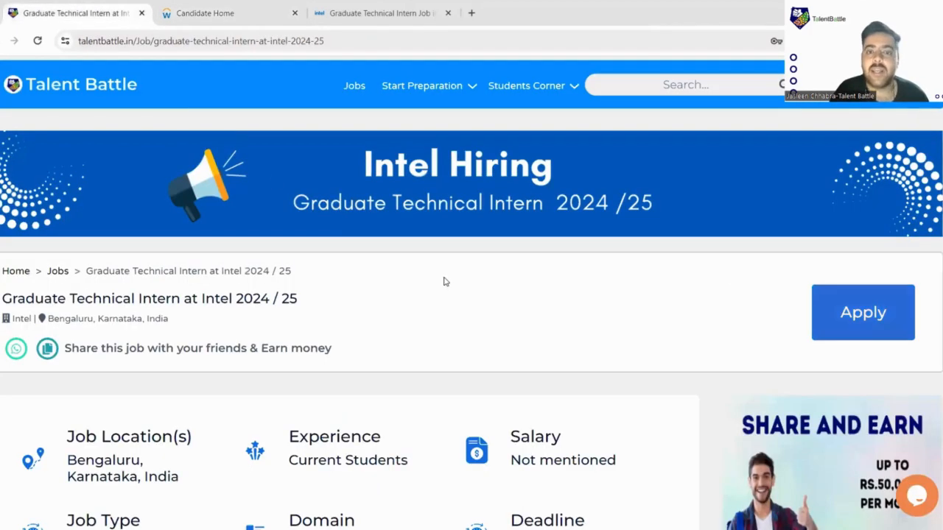
mouse_move(465, 349)
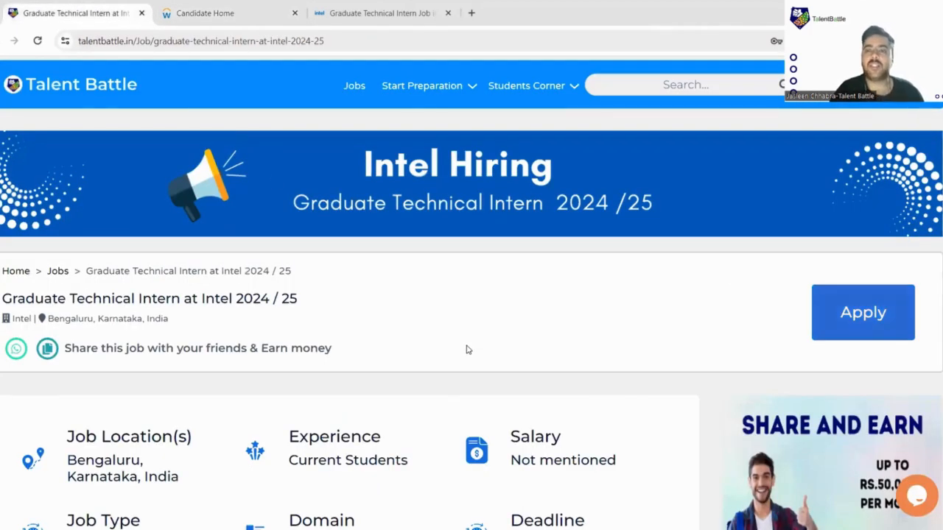
mouse_move(464, 385)
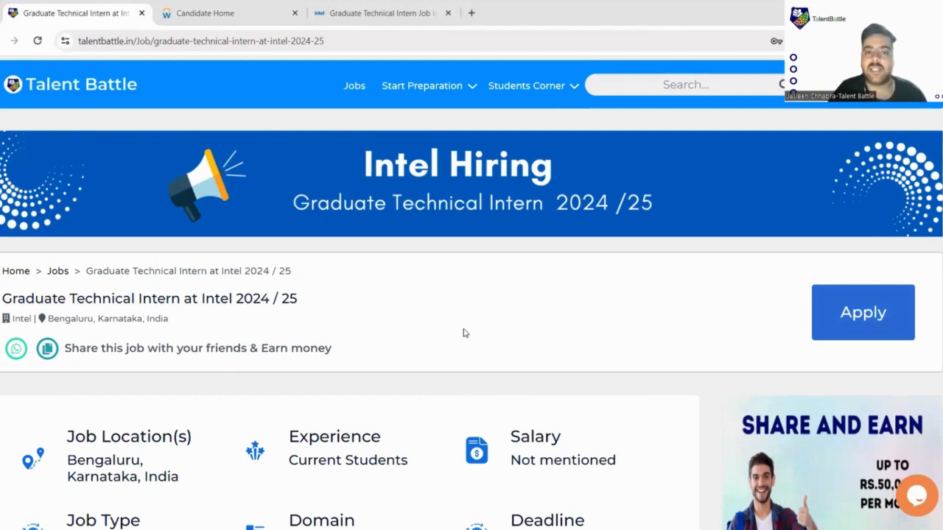
mouse_move(452, 360)
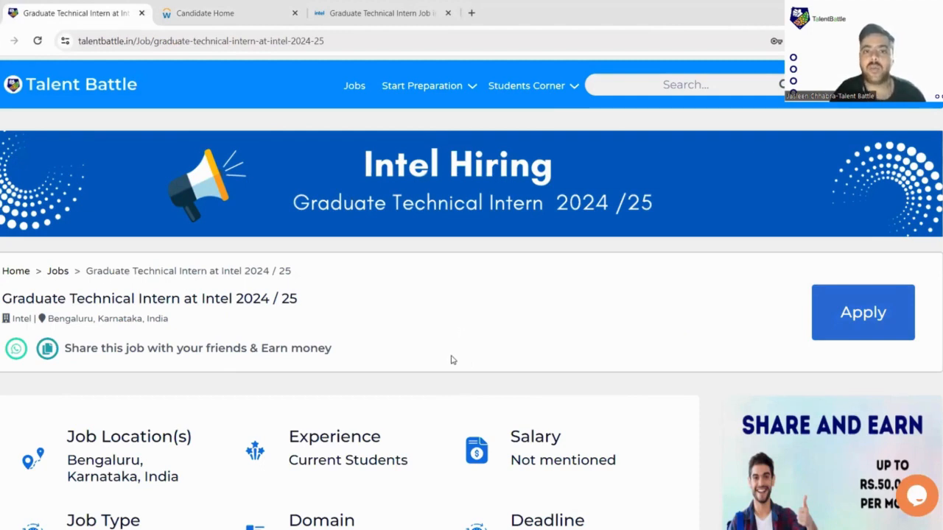
mouse_move(438, 347)
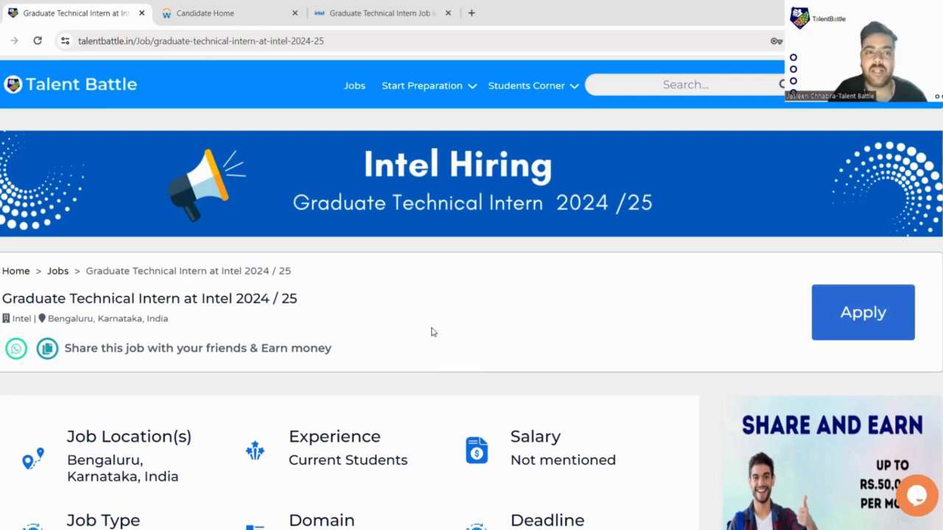
mouse_move(434, 351)
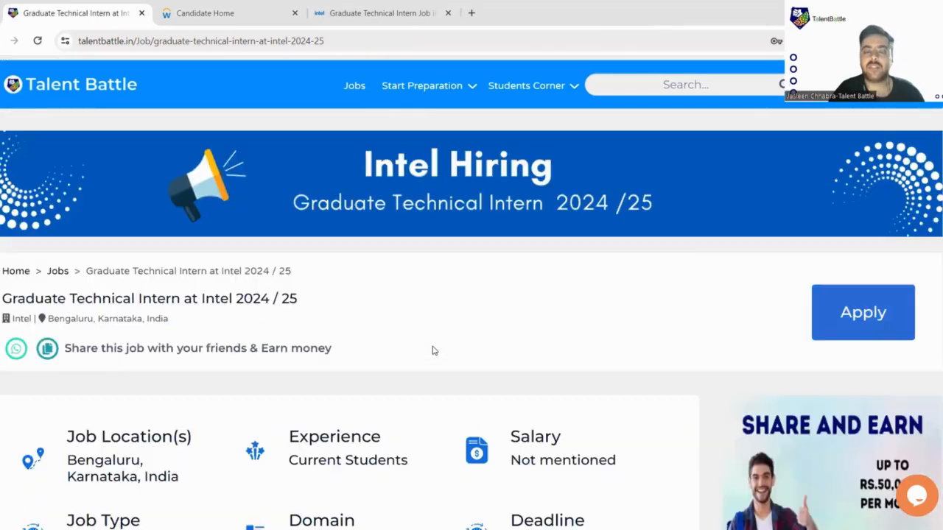